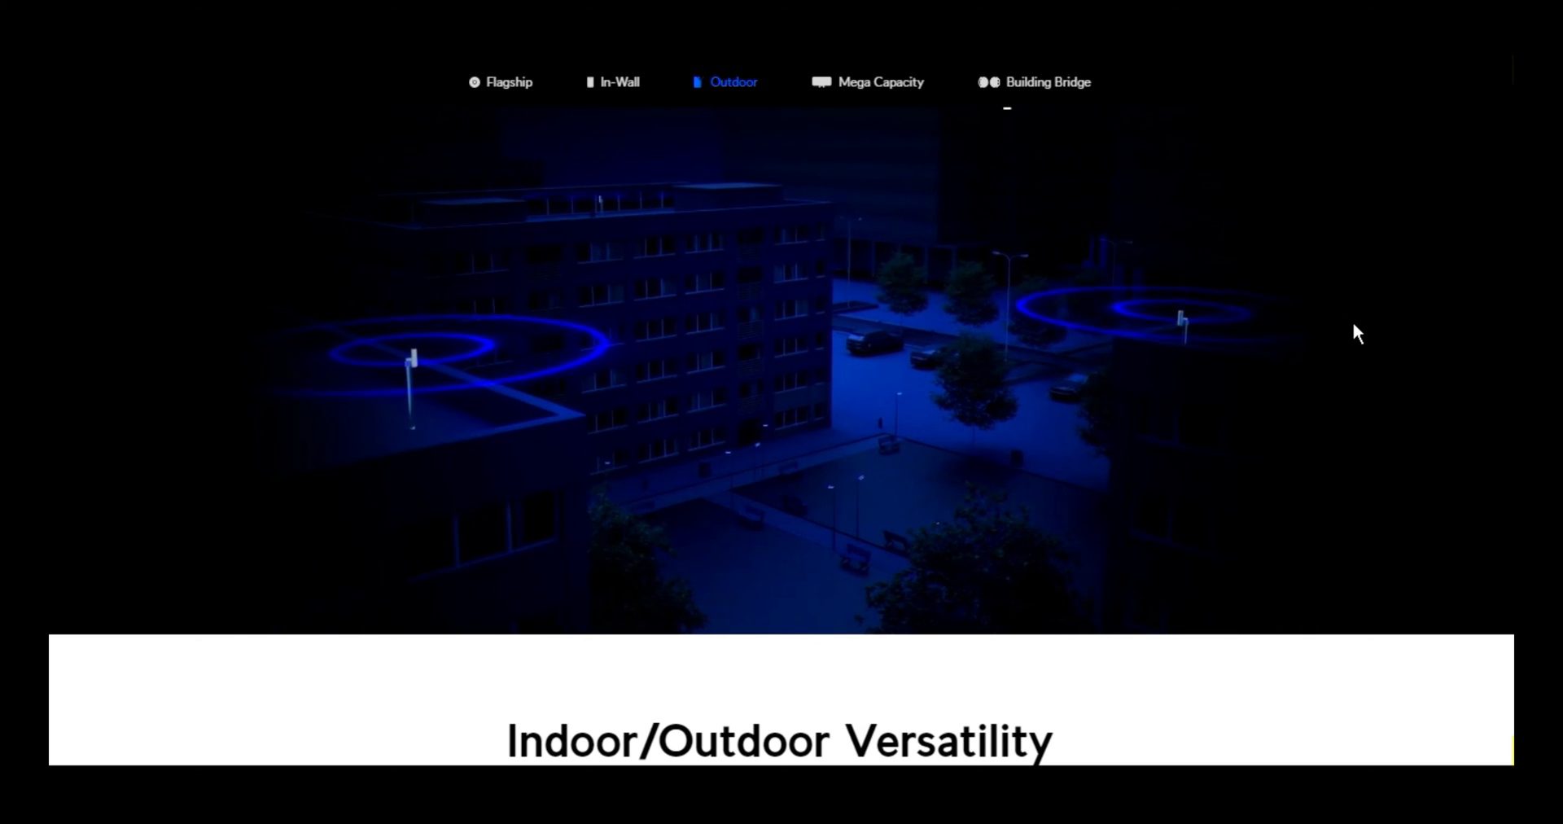
{"action": "scroll", "scroll_direction": "down", "scroll_amount": 3}
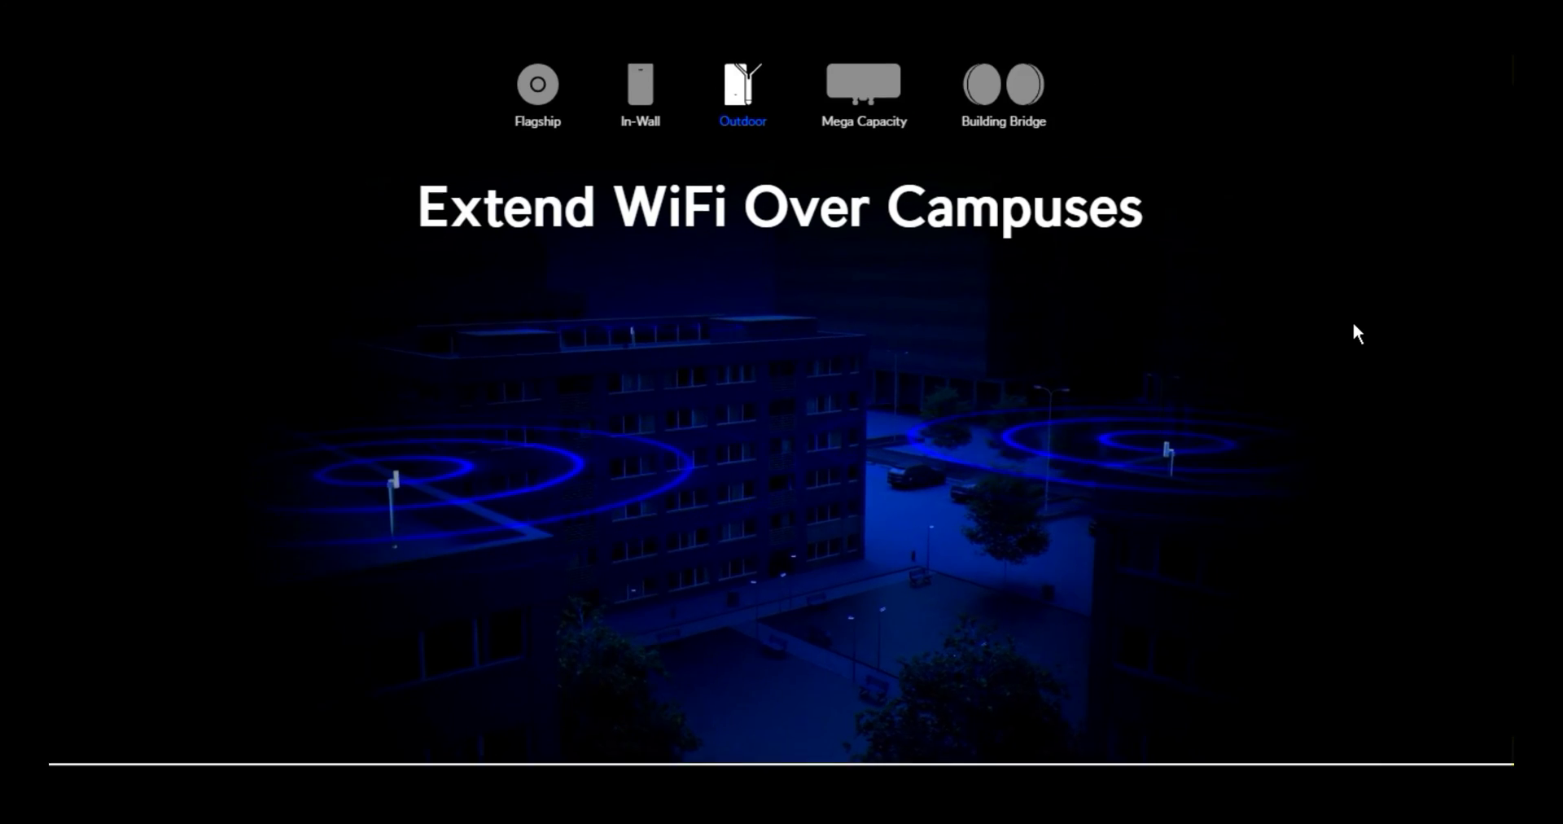
{"action": "scroll", "scroll_direction": "down", "scroll_amount": 3}
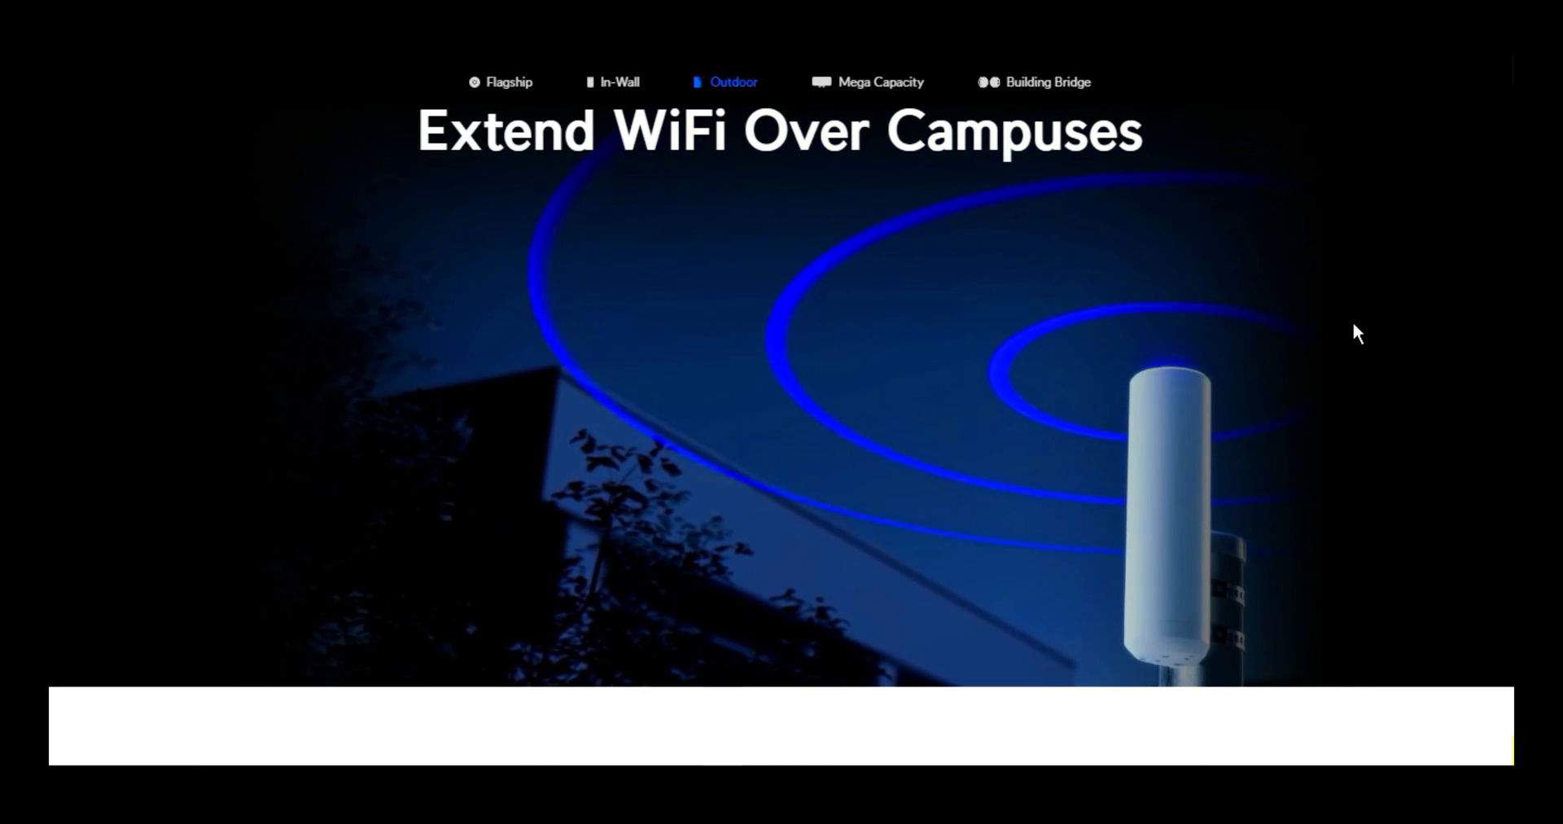
{"action": "scroll", "scroll_direction": "down", "scroll_amount": 3}
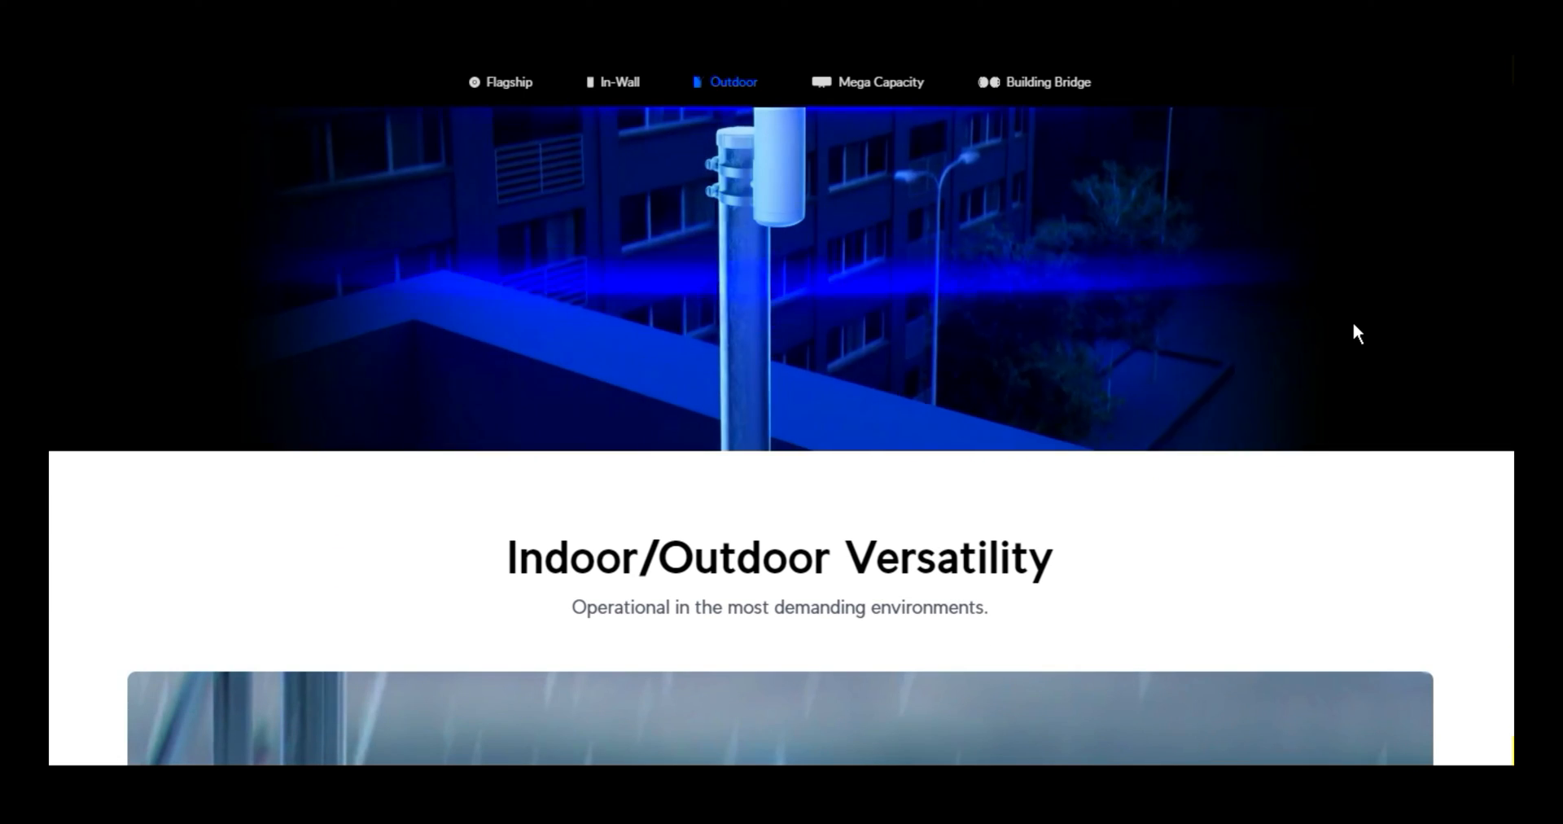
{"action": "scroll", "scroll_direction": "down", "scroll_amount": 3}
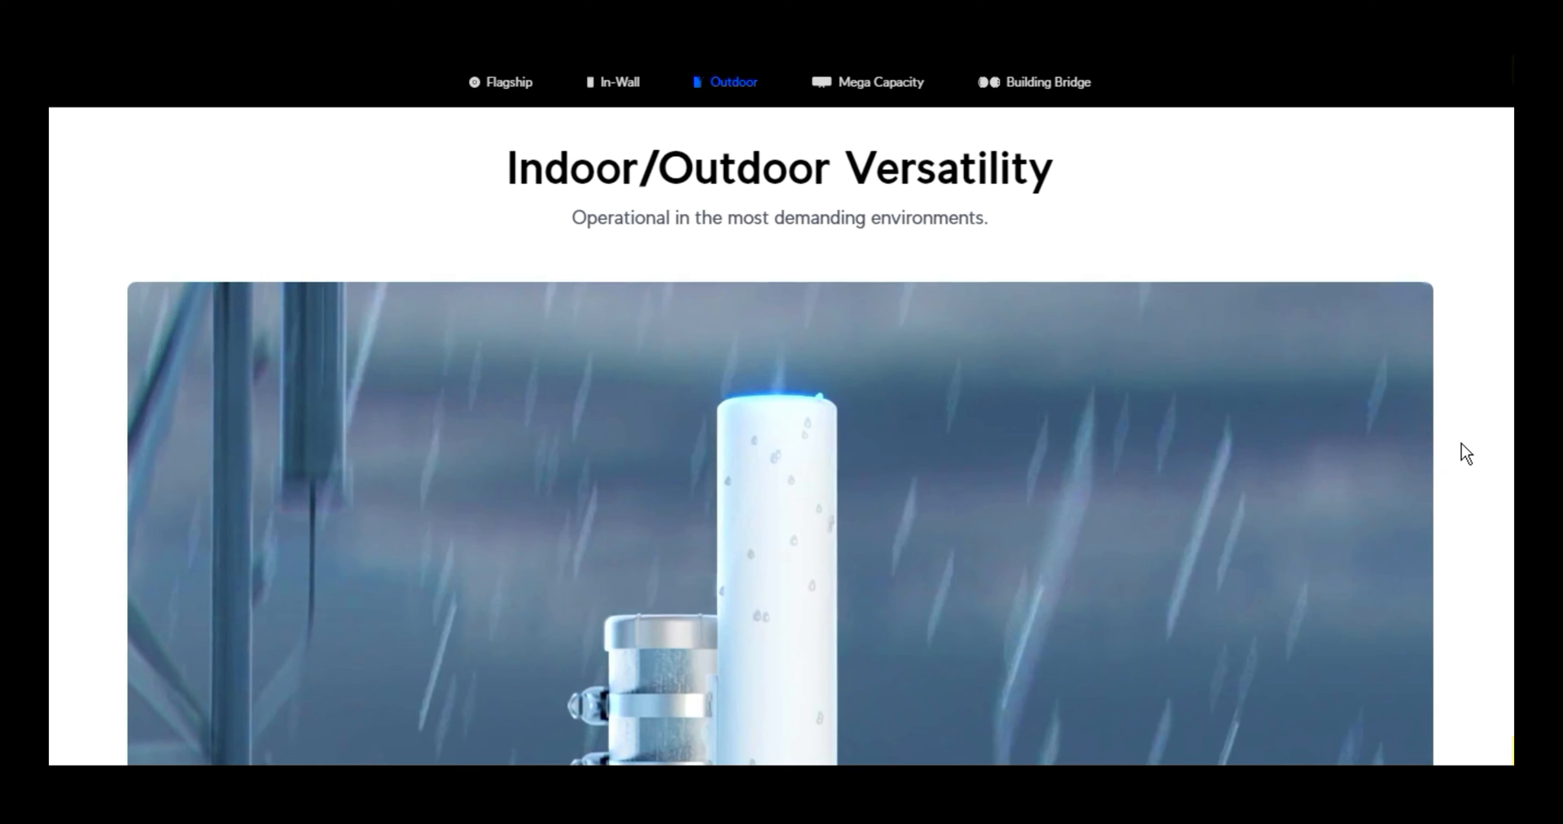
{"action": "scroll", "scroll_direction": "down", "scroll_amount": 3}
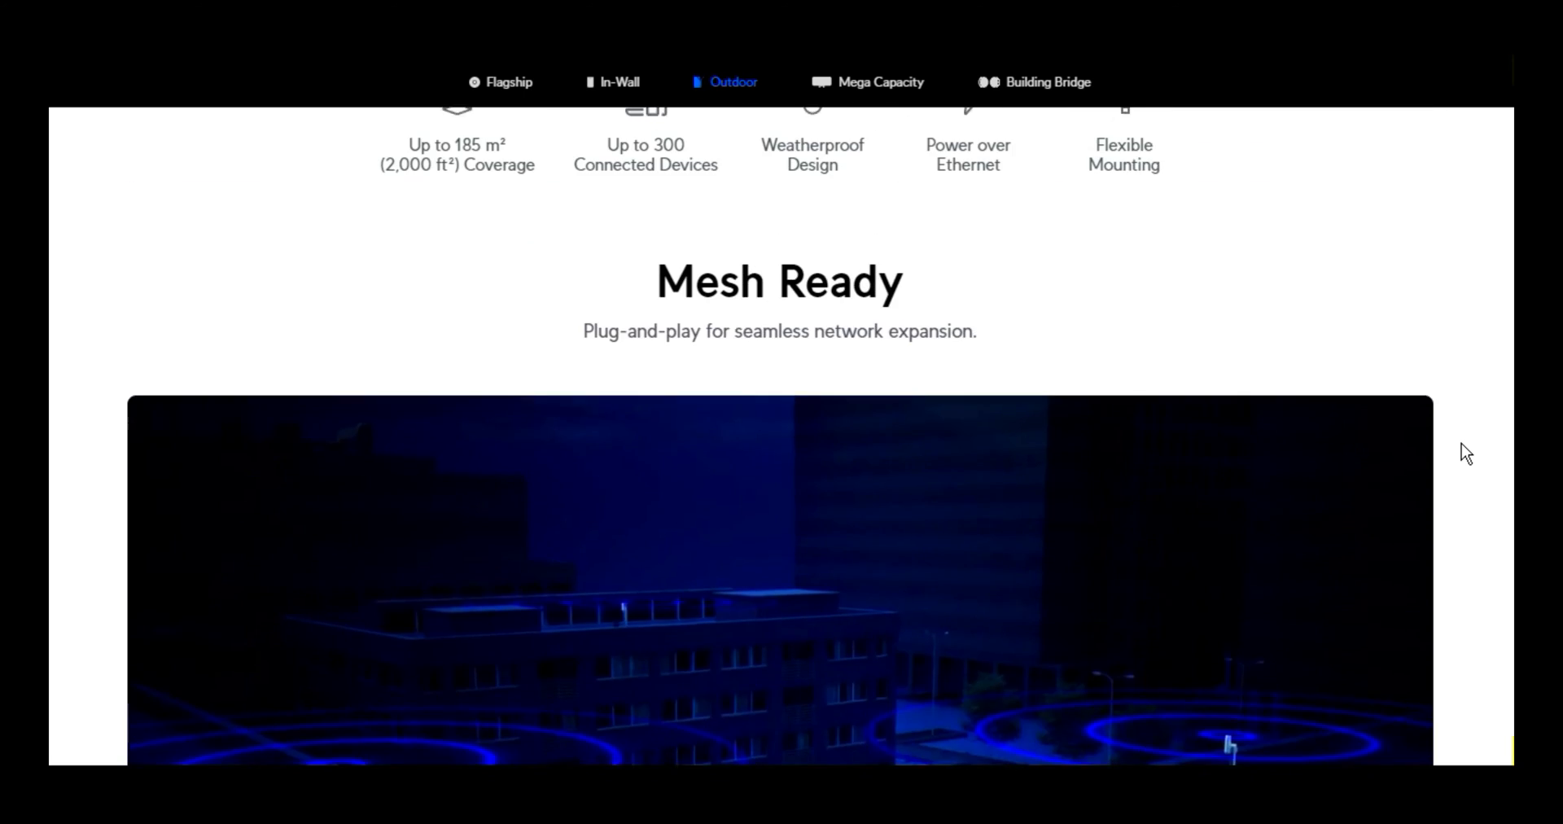
{"action": "scroll", "scroll_direction": "down", "scroll_amount": 3}
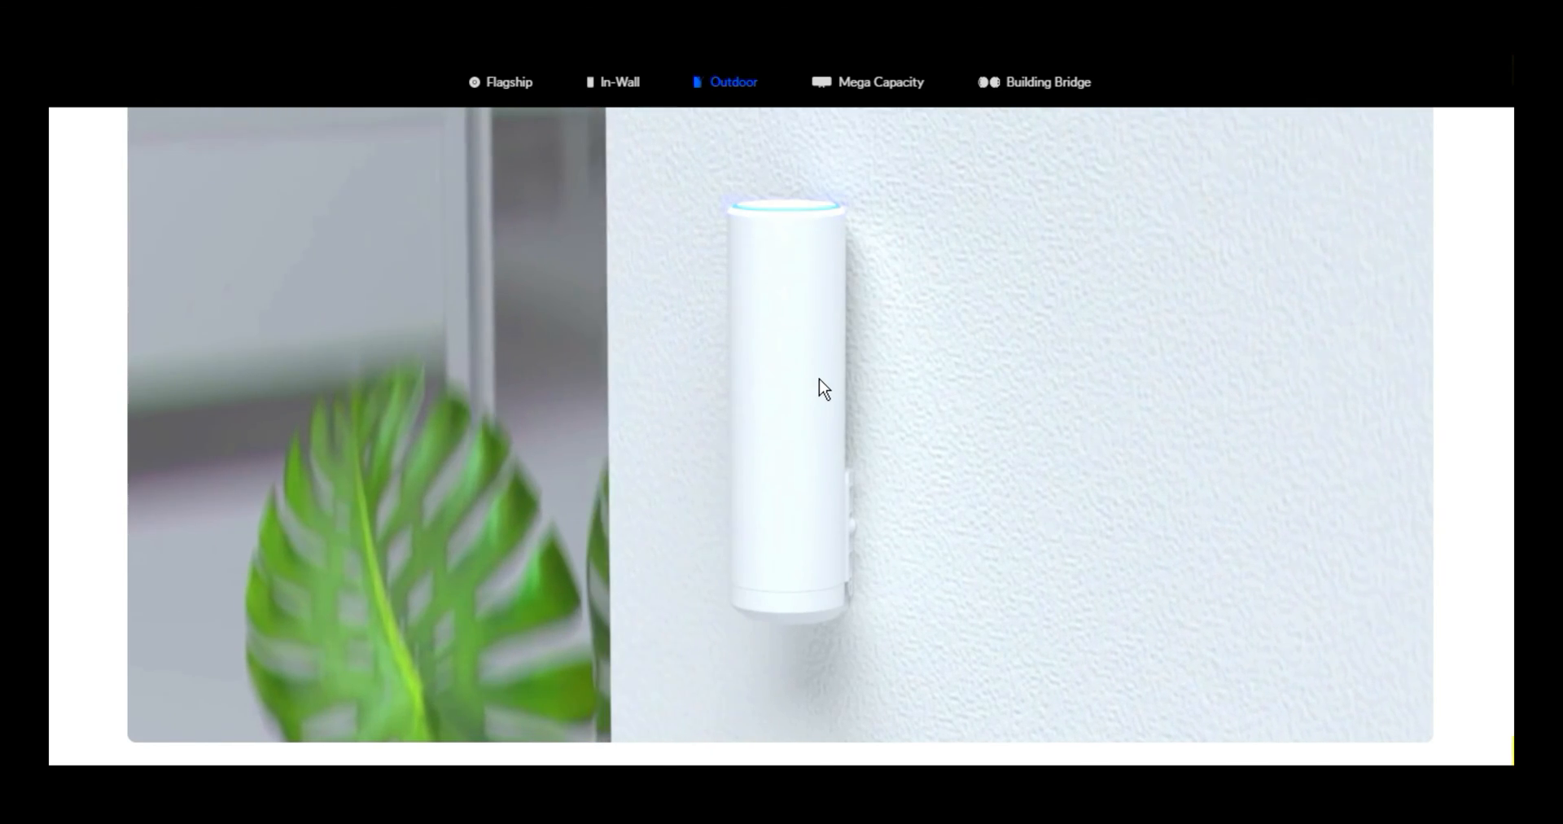
{"action": "scroll", "scroll_direction": "down", "scroll_amount": 3}
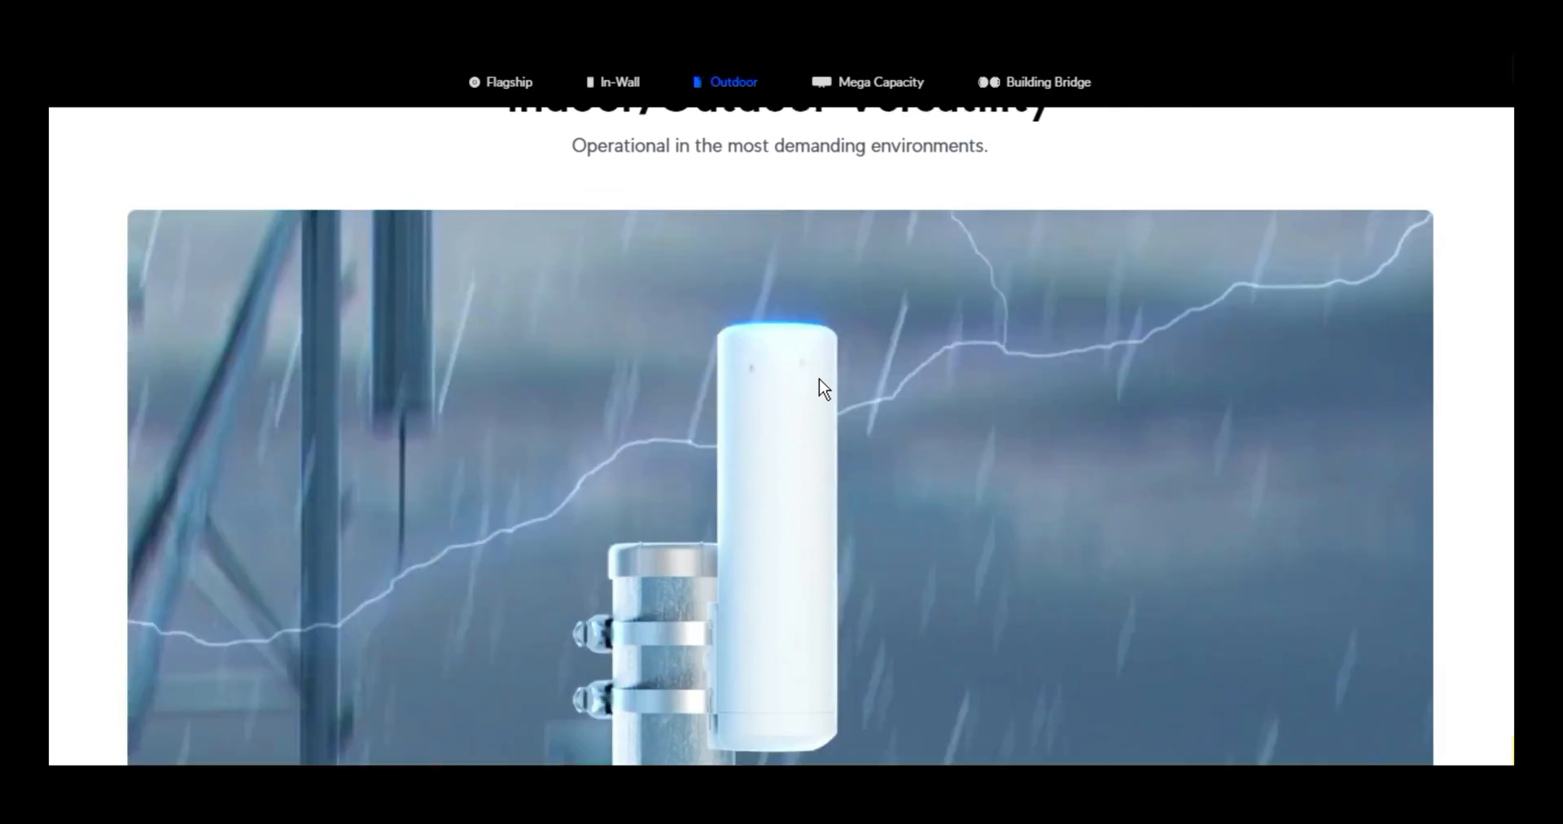
{"action": "scroll", "scroll_direction": "down", "scroll_amount": 3}
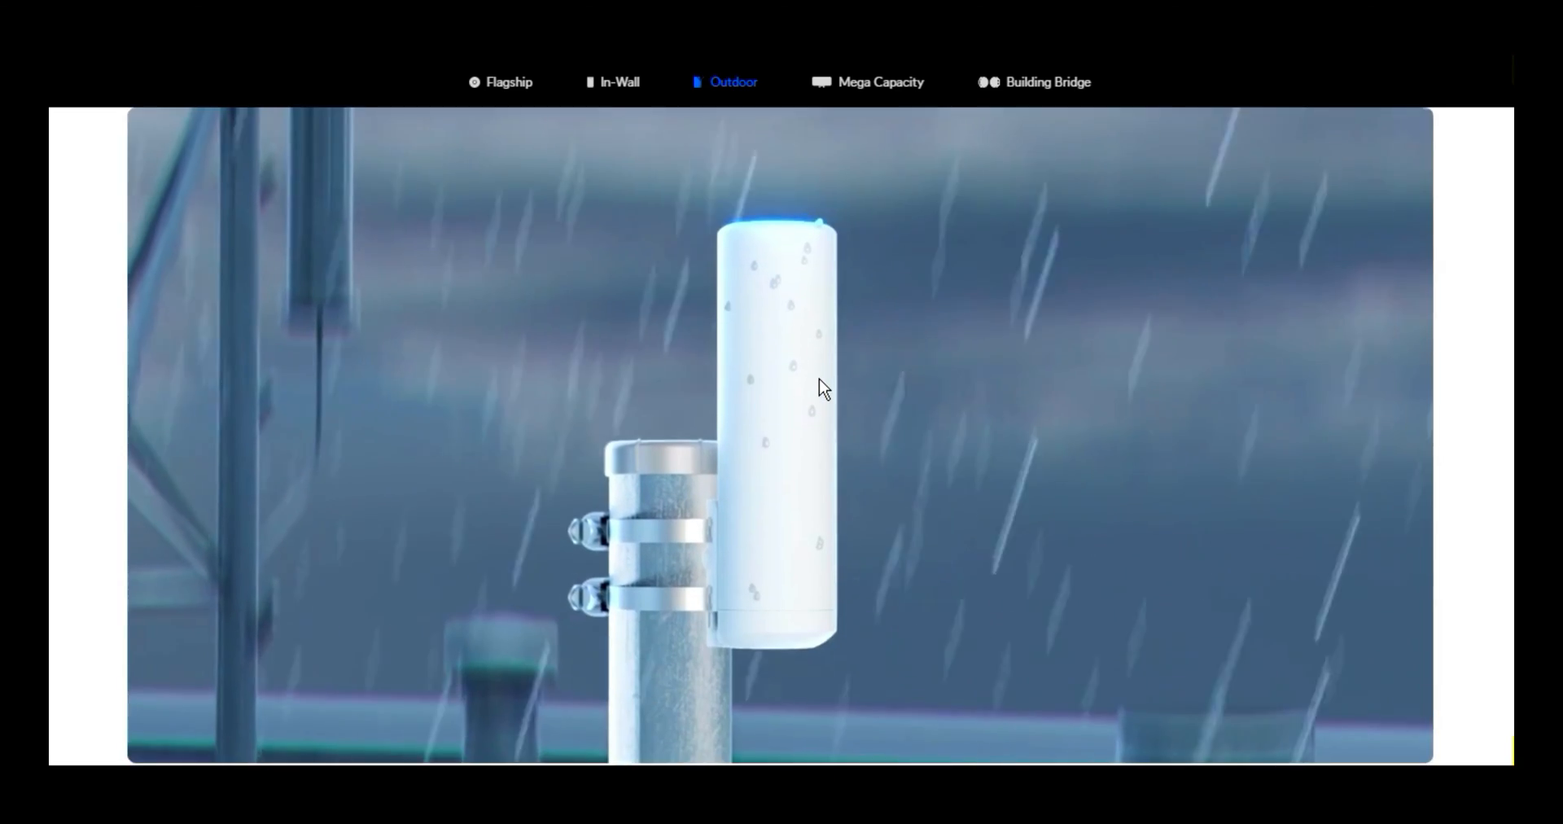
{"action": "scroll", "scroll_direction": "down", "scroll_amount": 3}
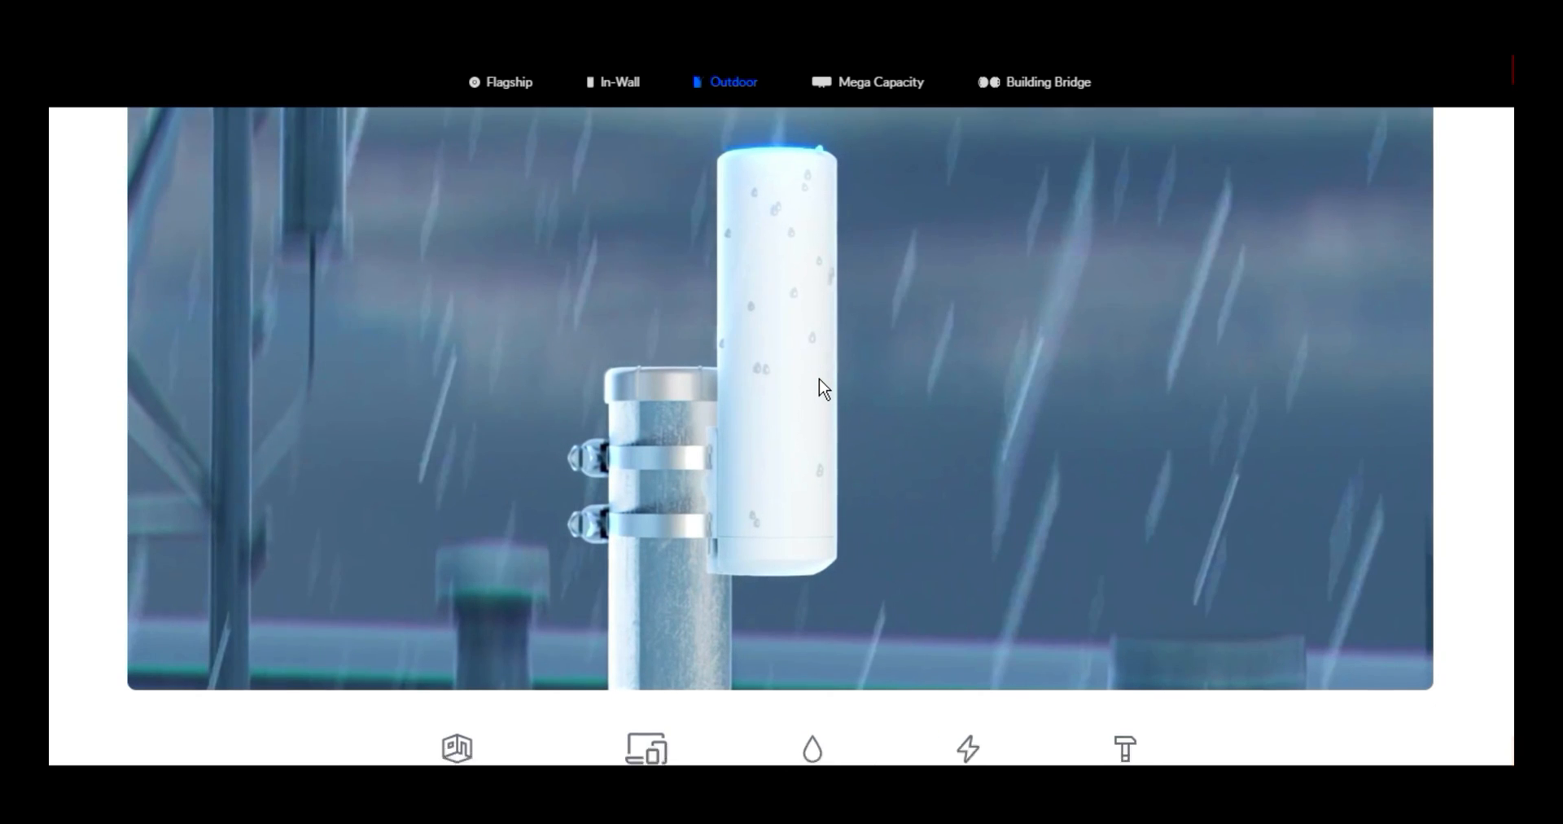
{"action": "scroll", "scroll_direction": "down", "scroll_amount": 3}
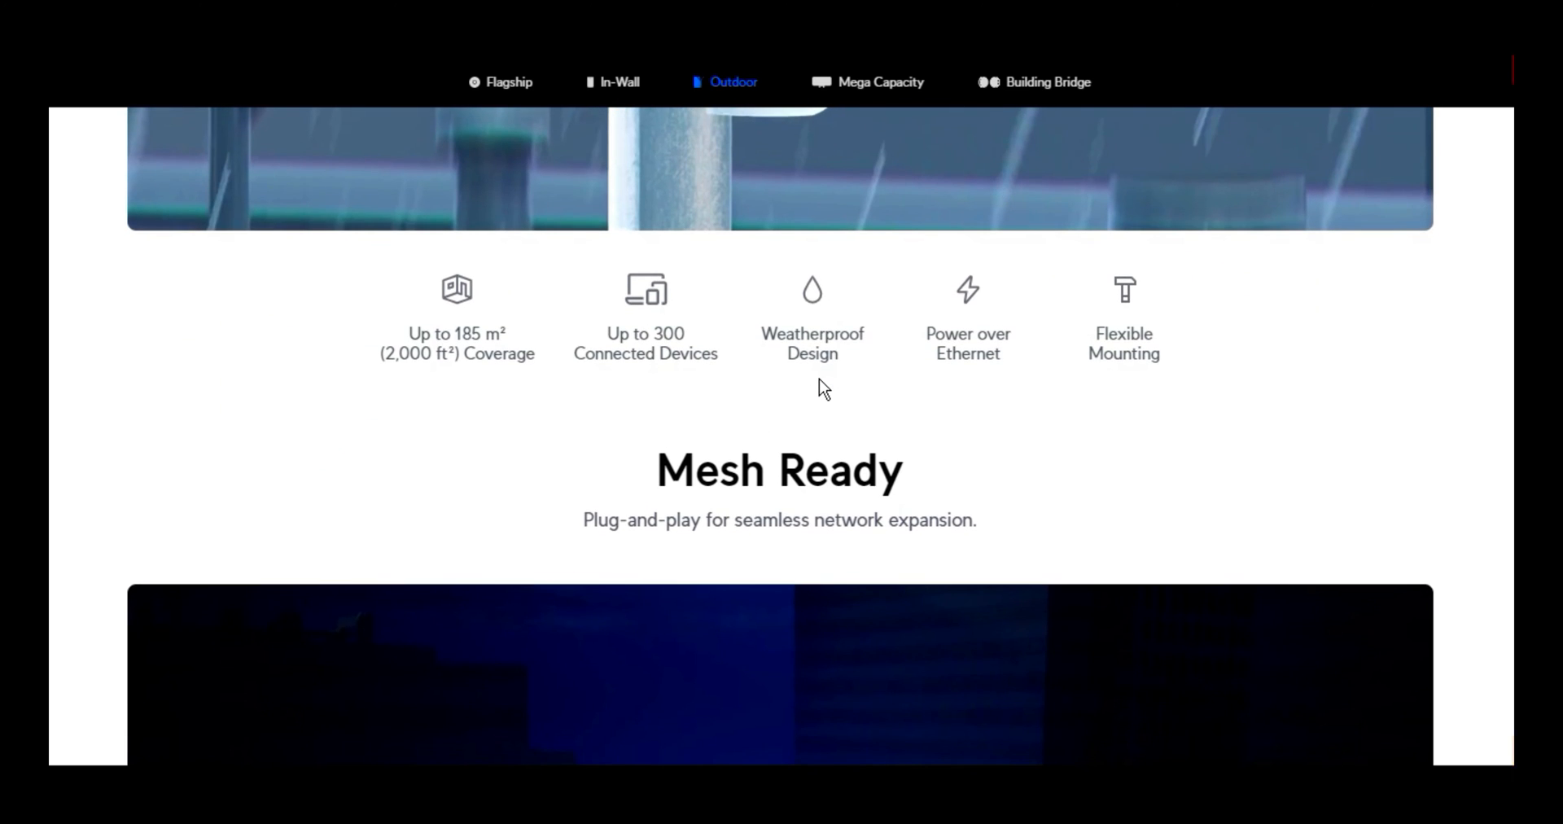
{"action": "scroll", "scroll_direction": "down", "scroll_amount": 3}
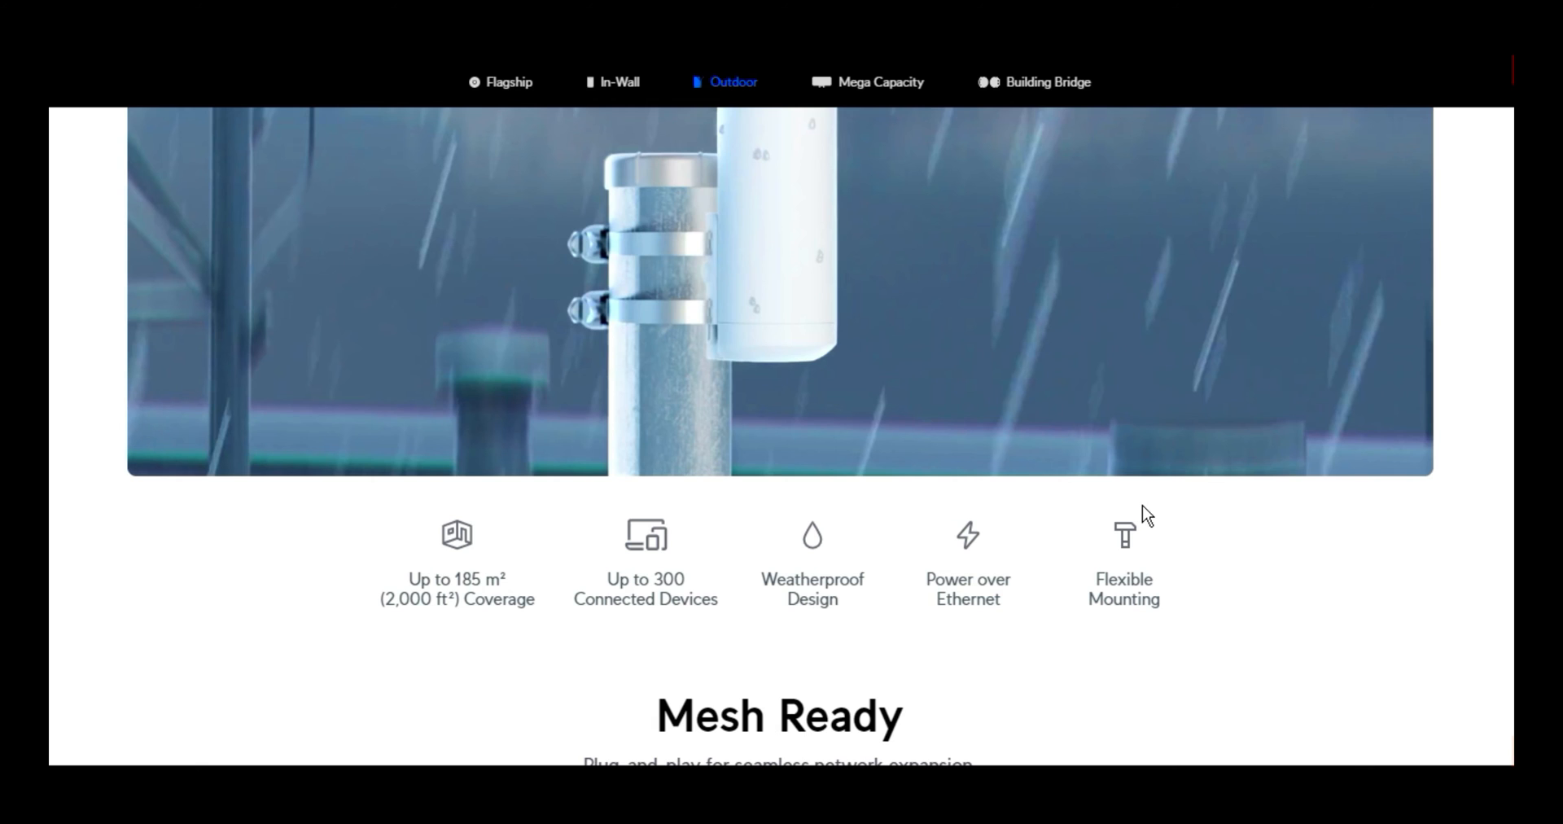
{"action": "scroll", "scroll_direction": "down", "scroll_amount": 3}
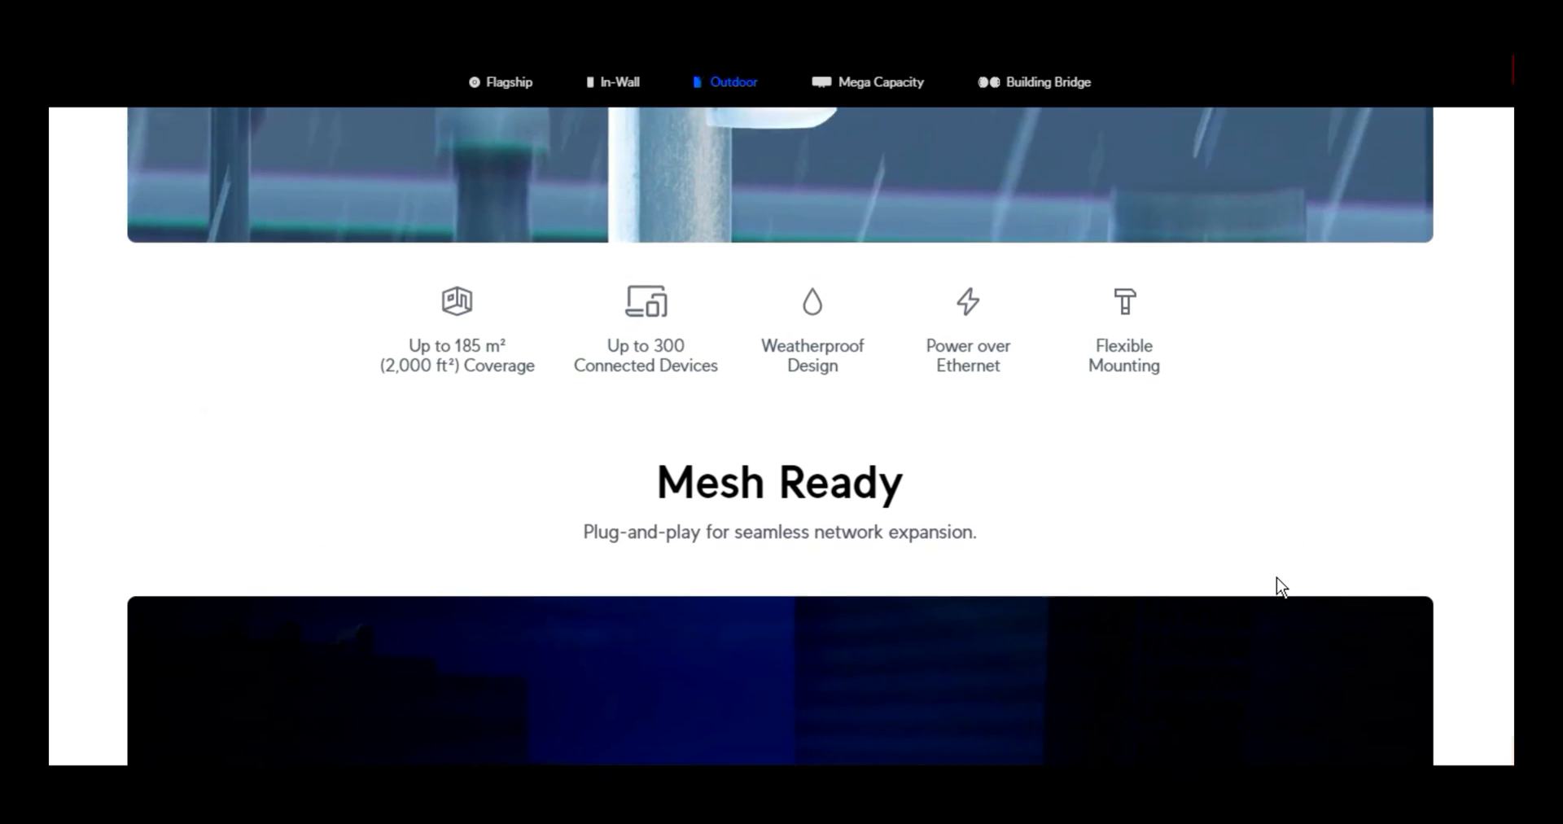
{"action": "scroll", "scroll_direction": "down", "scroll_amount": 3}
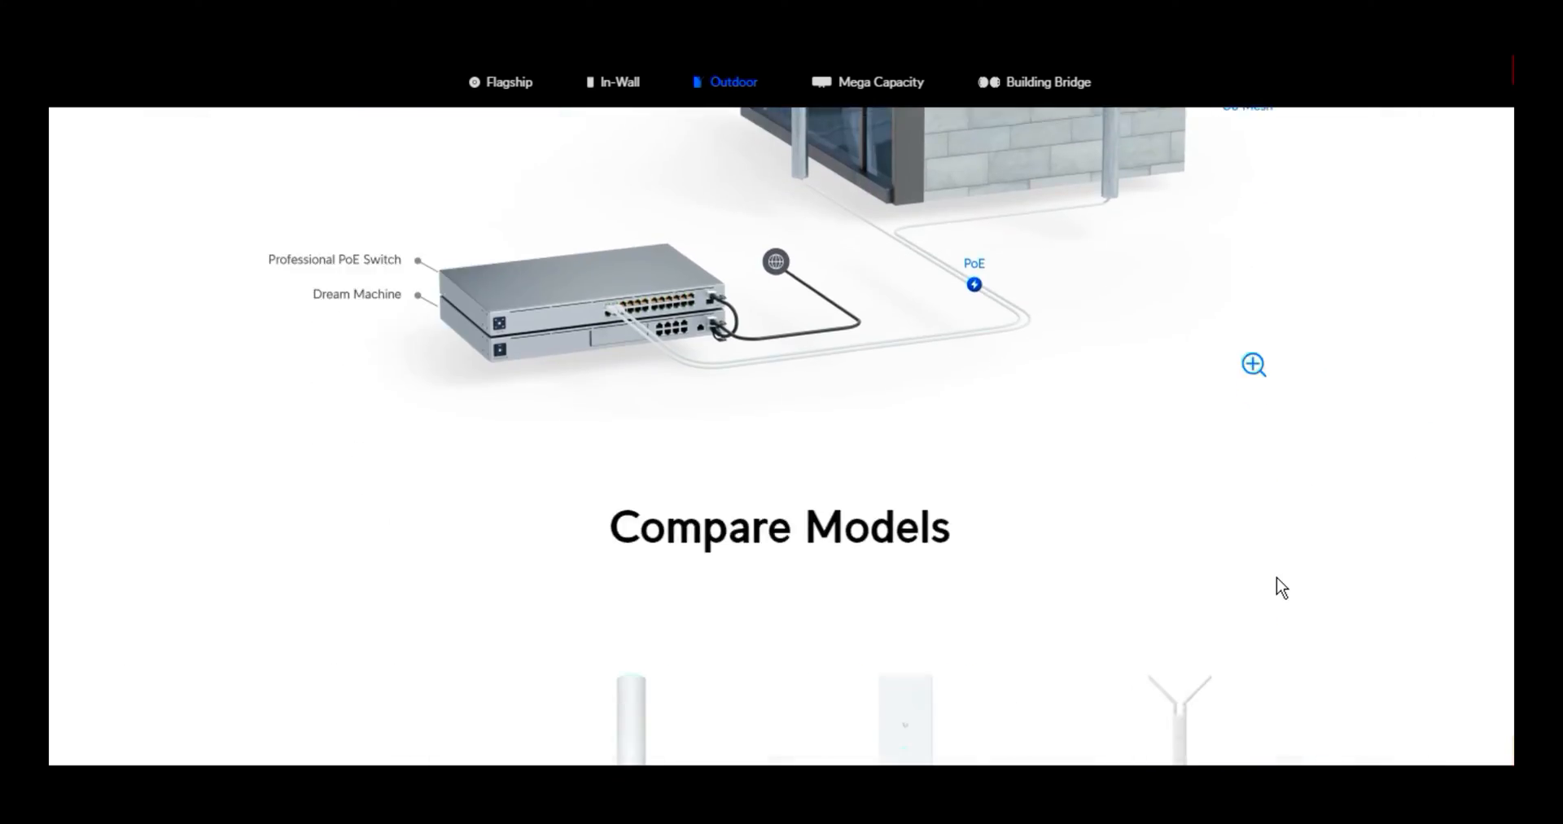
{"action": "scroll", "scroll_direction": "down", "scroll_amount": 3}
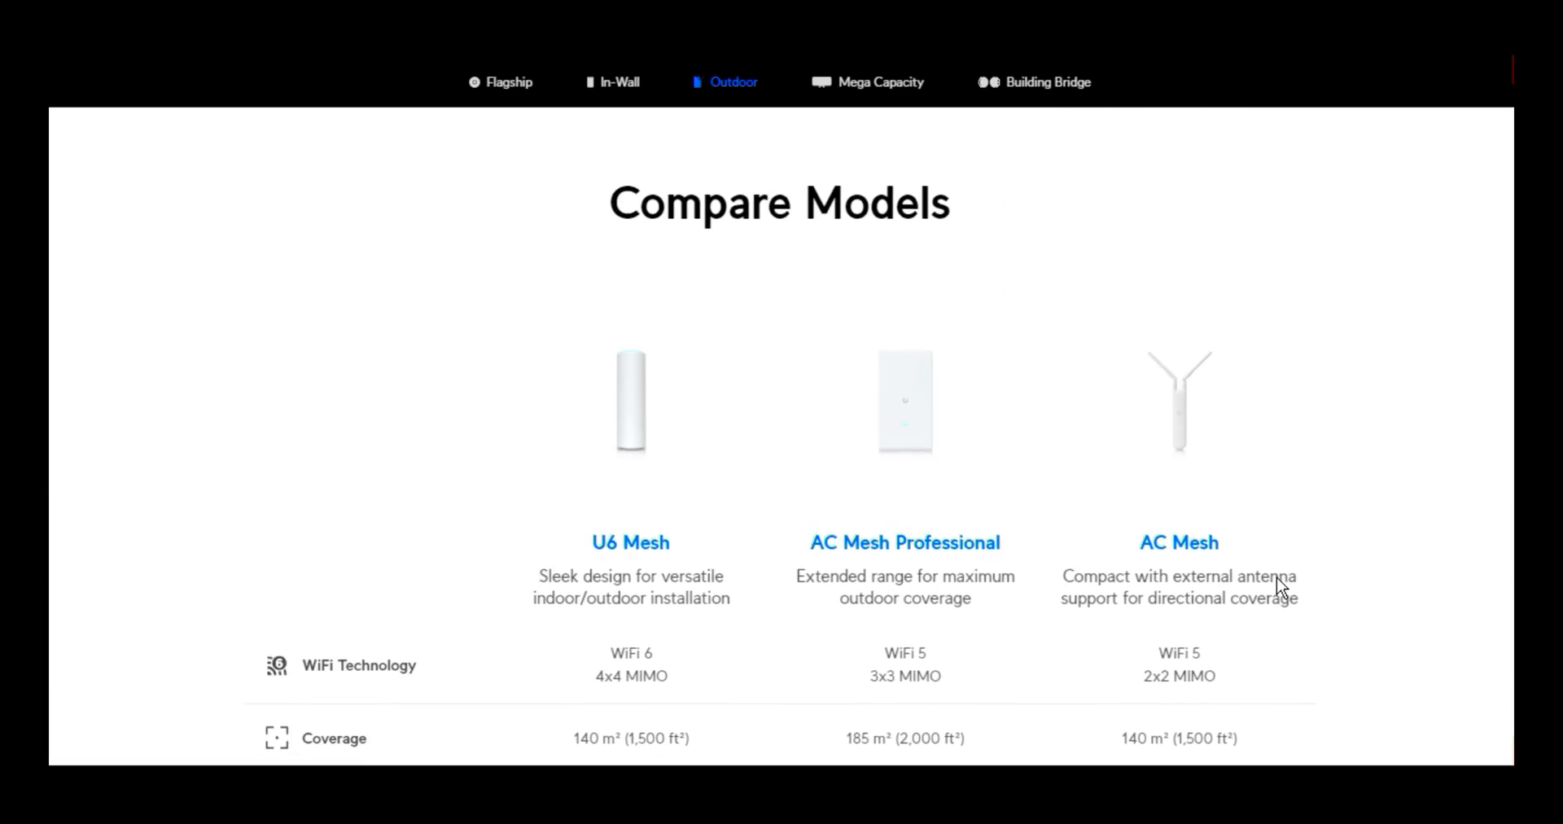
{"action": "scroll", "scroll_direction": "down", "scroll_amount": 3}
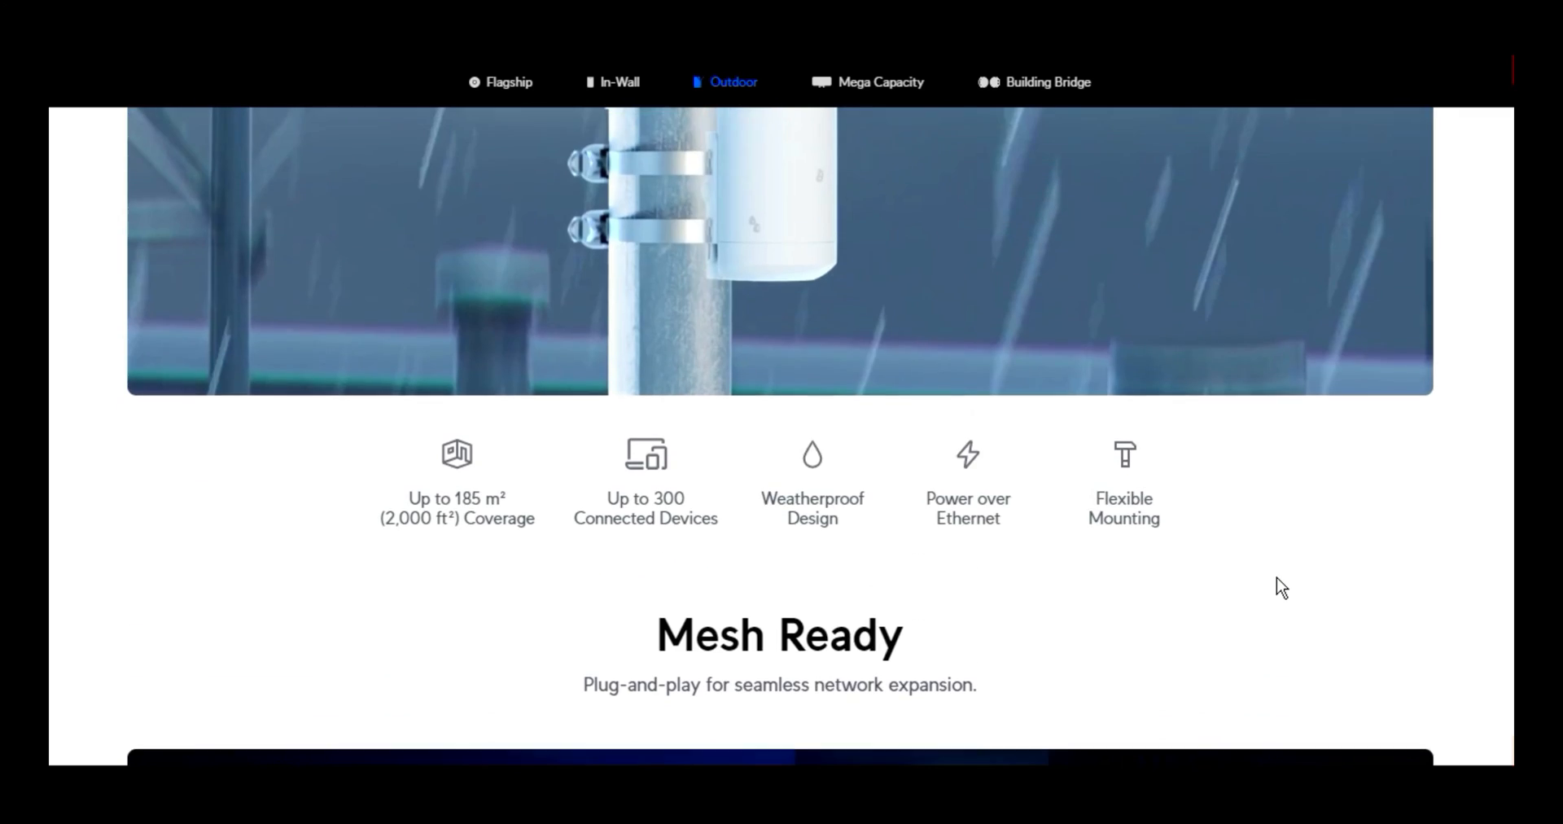
{"action": "scroll", "scroll_direction": "down", "scroll_amount": 3}
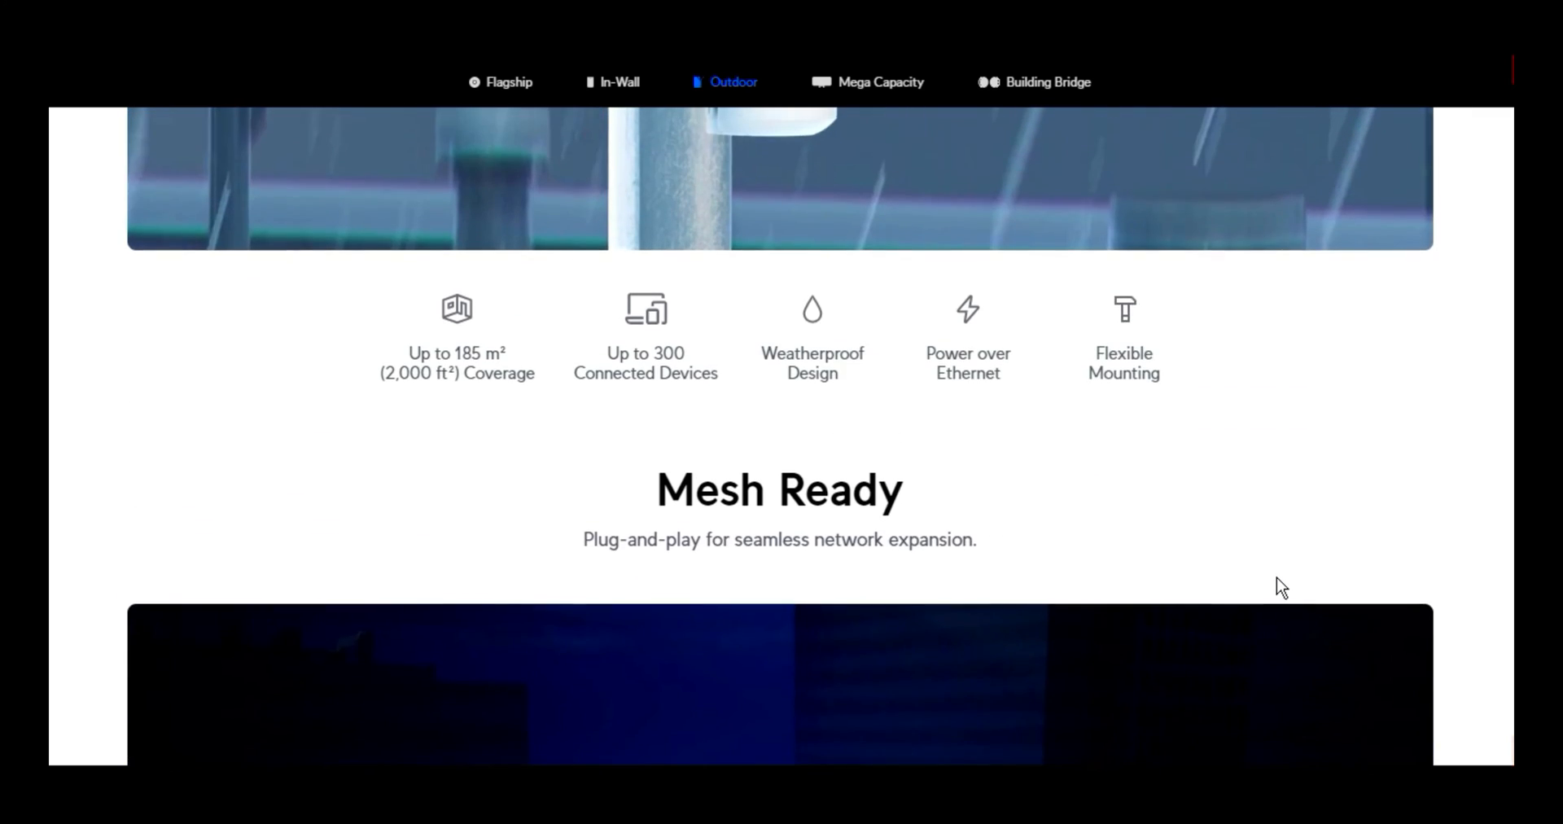
{"action": "scroll", "scroll_direction": "down", "scroll_amount": 3}
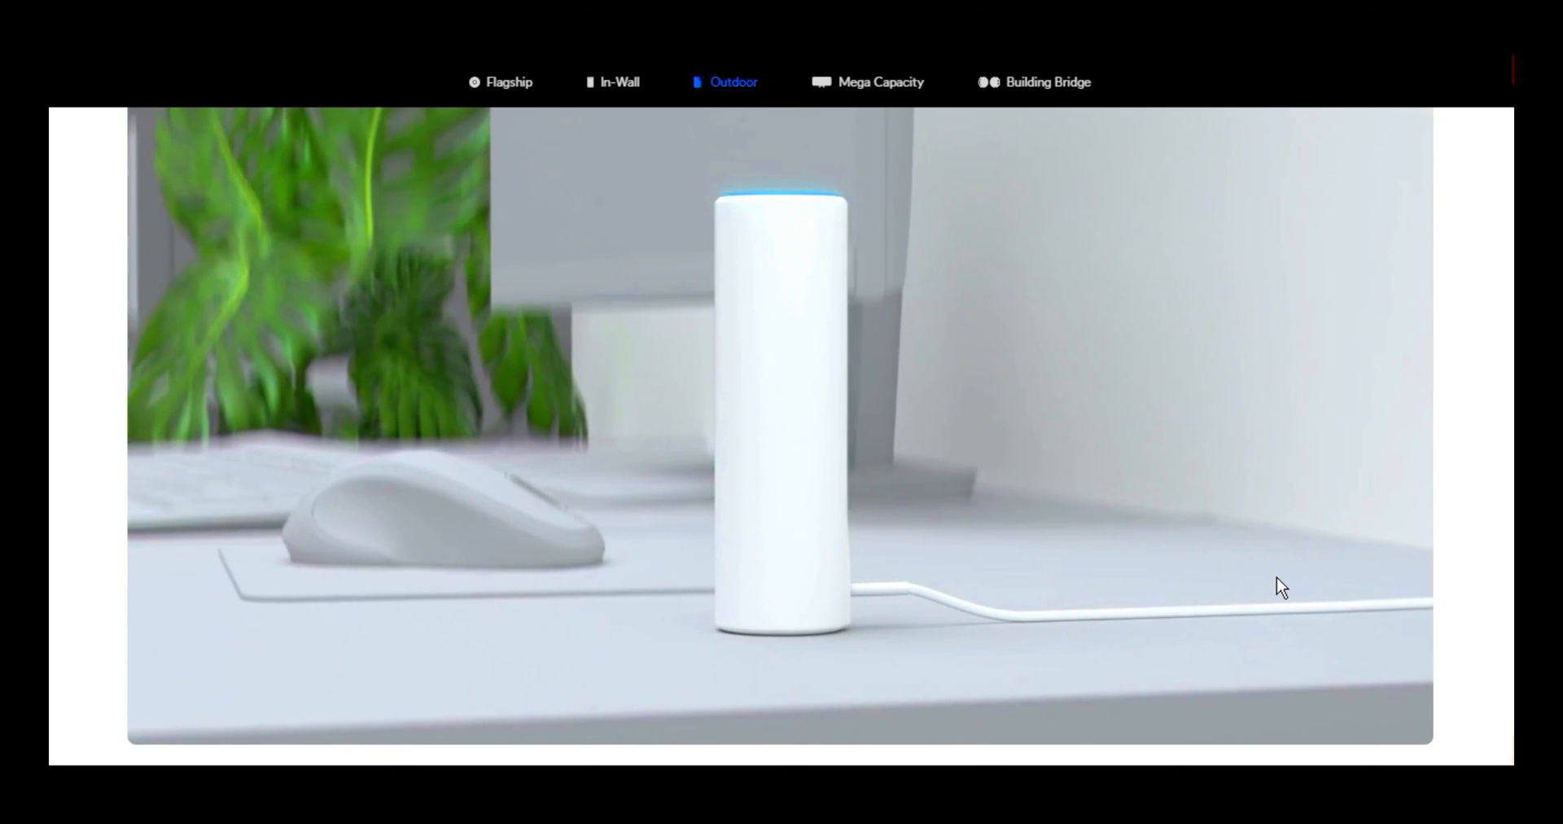
{"action": "scroll", "scroll_direction": "down", "scroll_amount": 3}
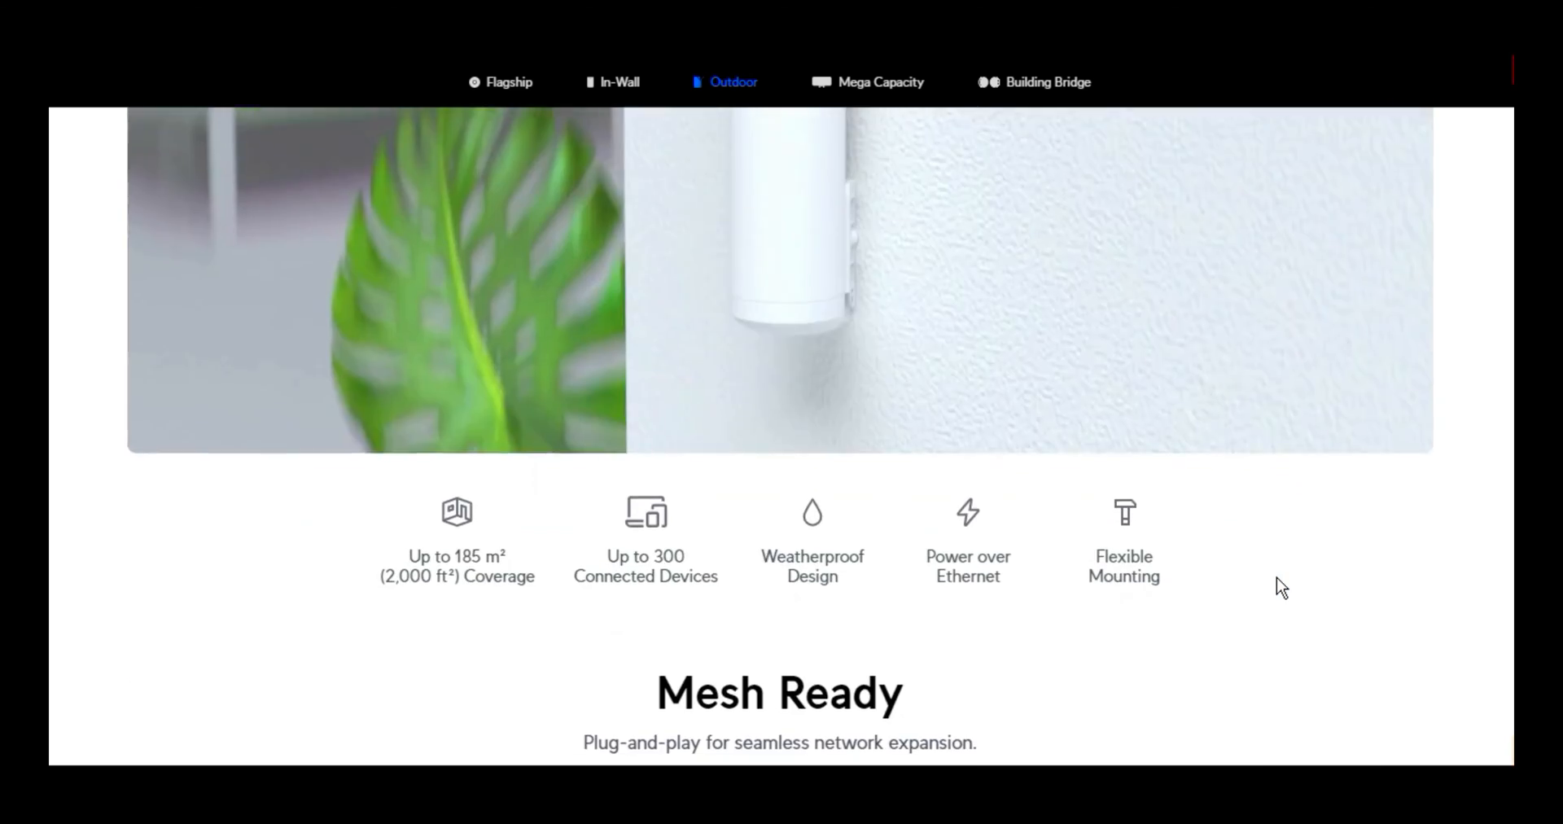
{"action": "scroll", "scroll_direction": "down", "scroll_amount": 3}
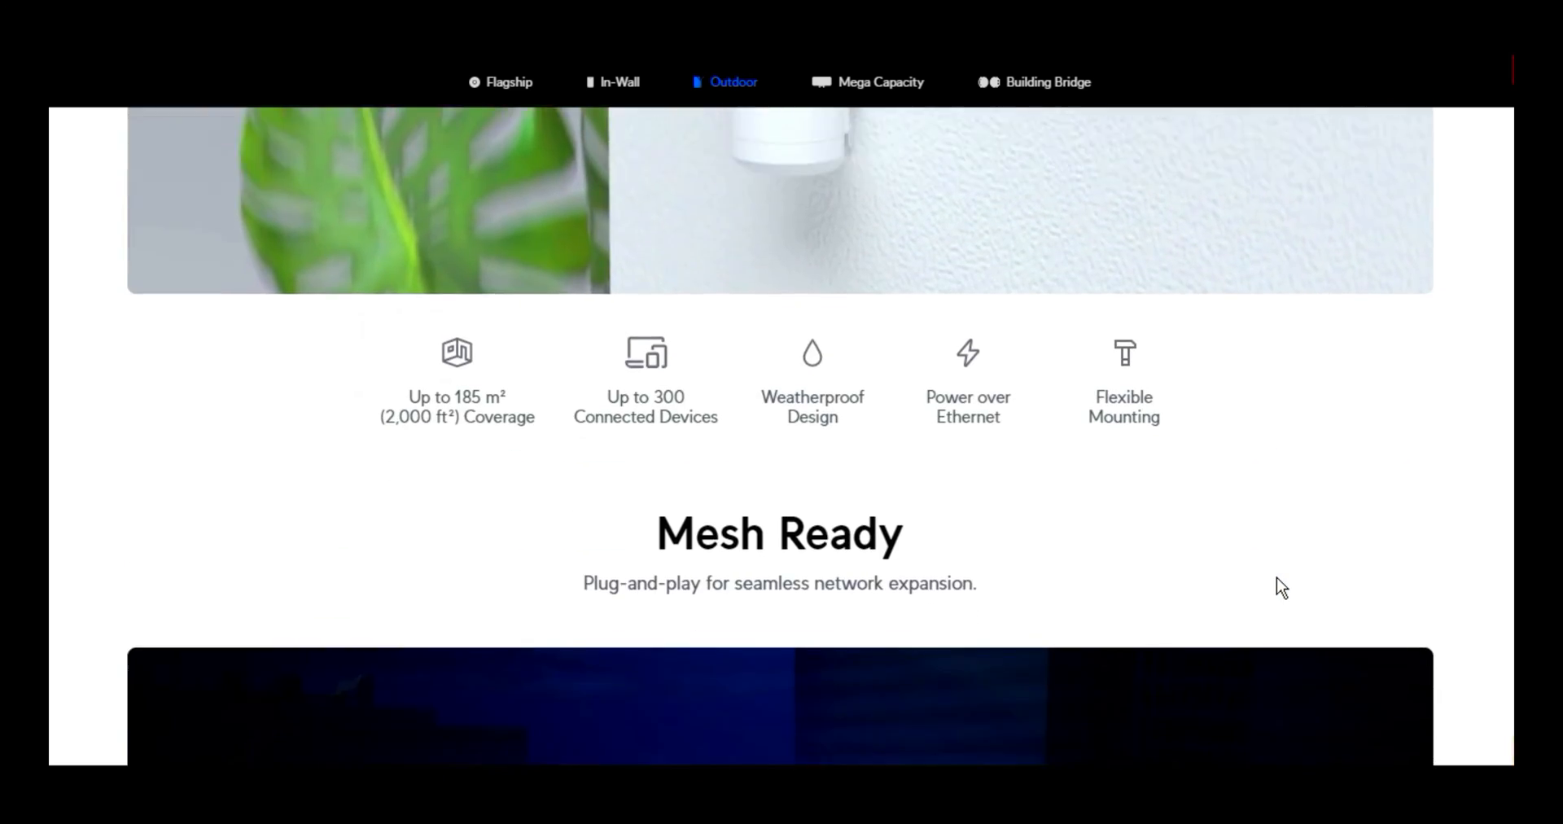
{"action": "scroll", "scroll_direction": "down", "scroll_amount": 3}
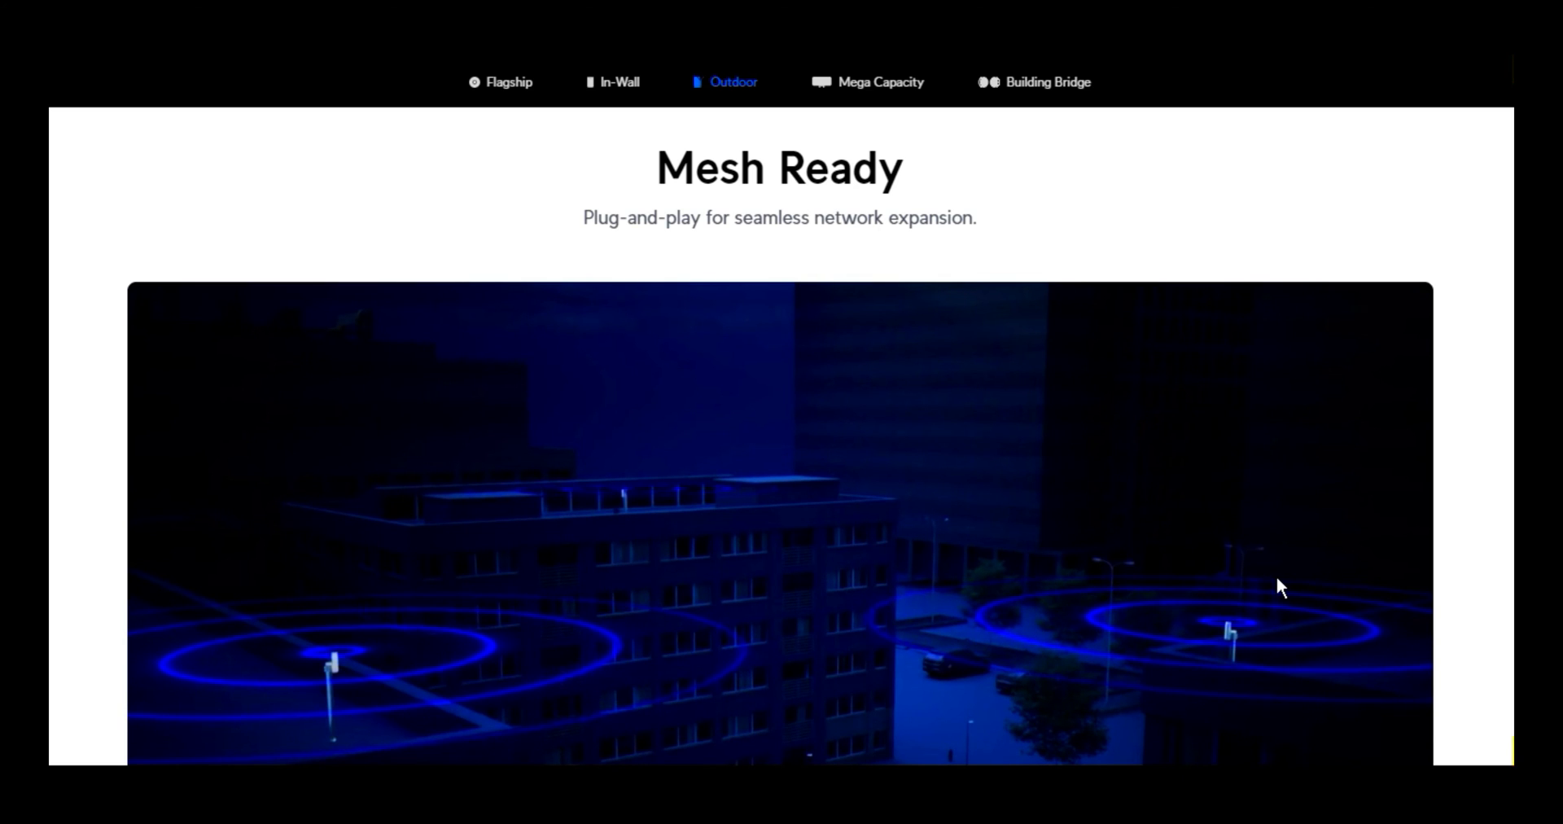
{"action": "scroll", "scroll_direction": "down", "scroll_amount": 3}
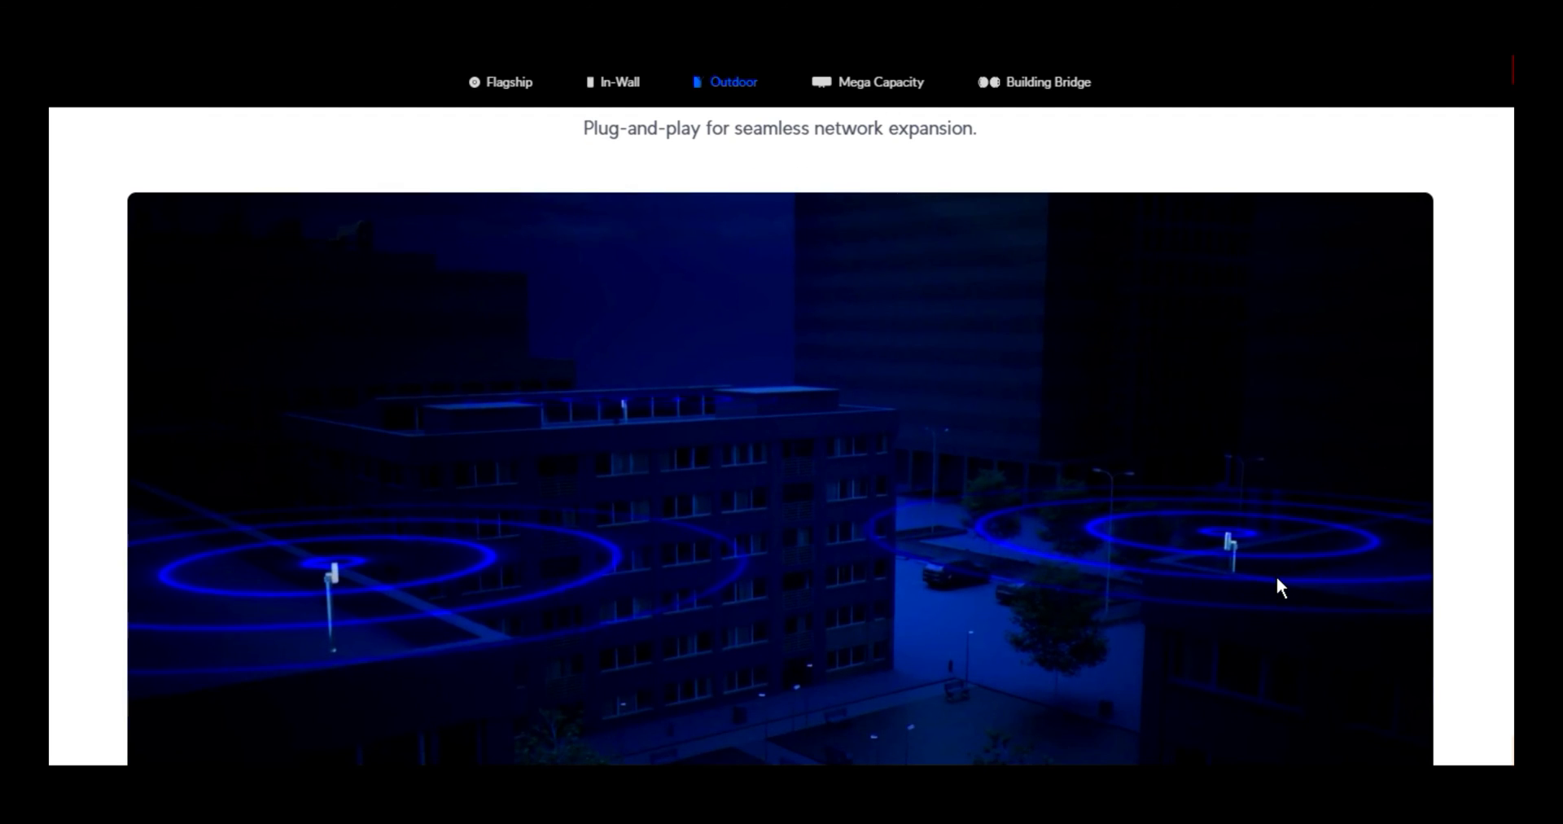
{"action": "scroll", "scroll_direction": "down", "scroll_amount": 3}
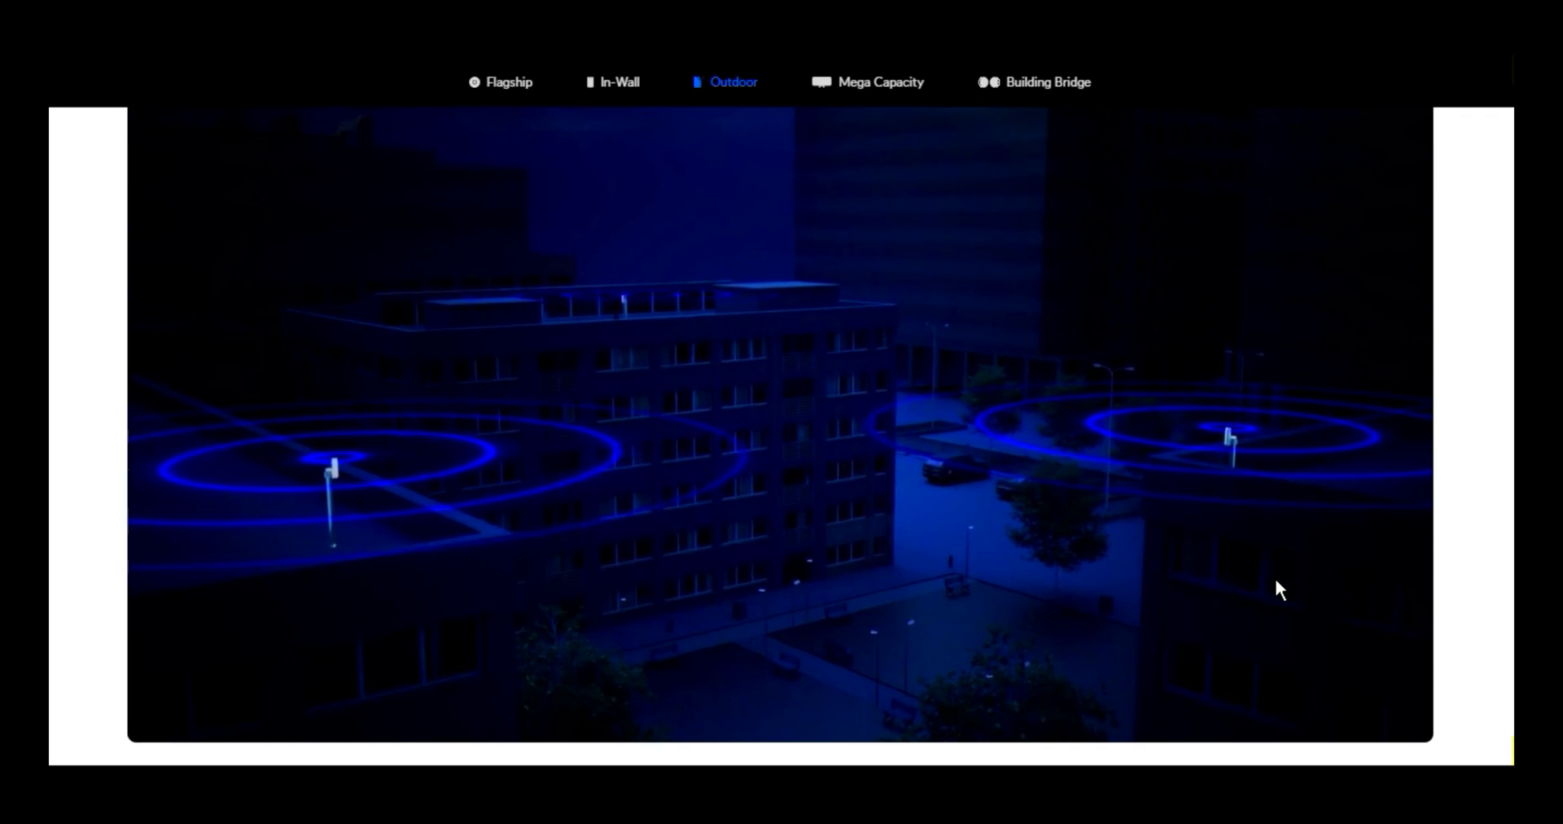
{"action": "scroll", "scroll_direction": "down", "scroll_amount": 3}
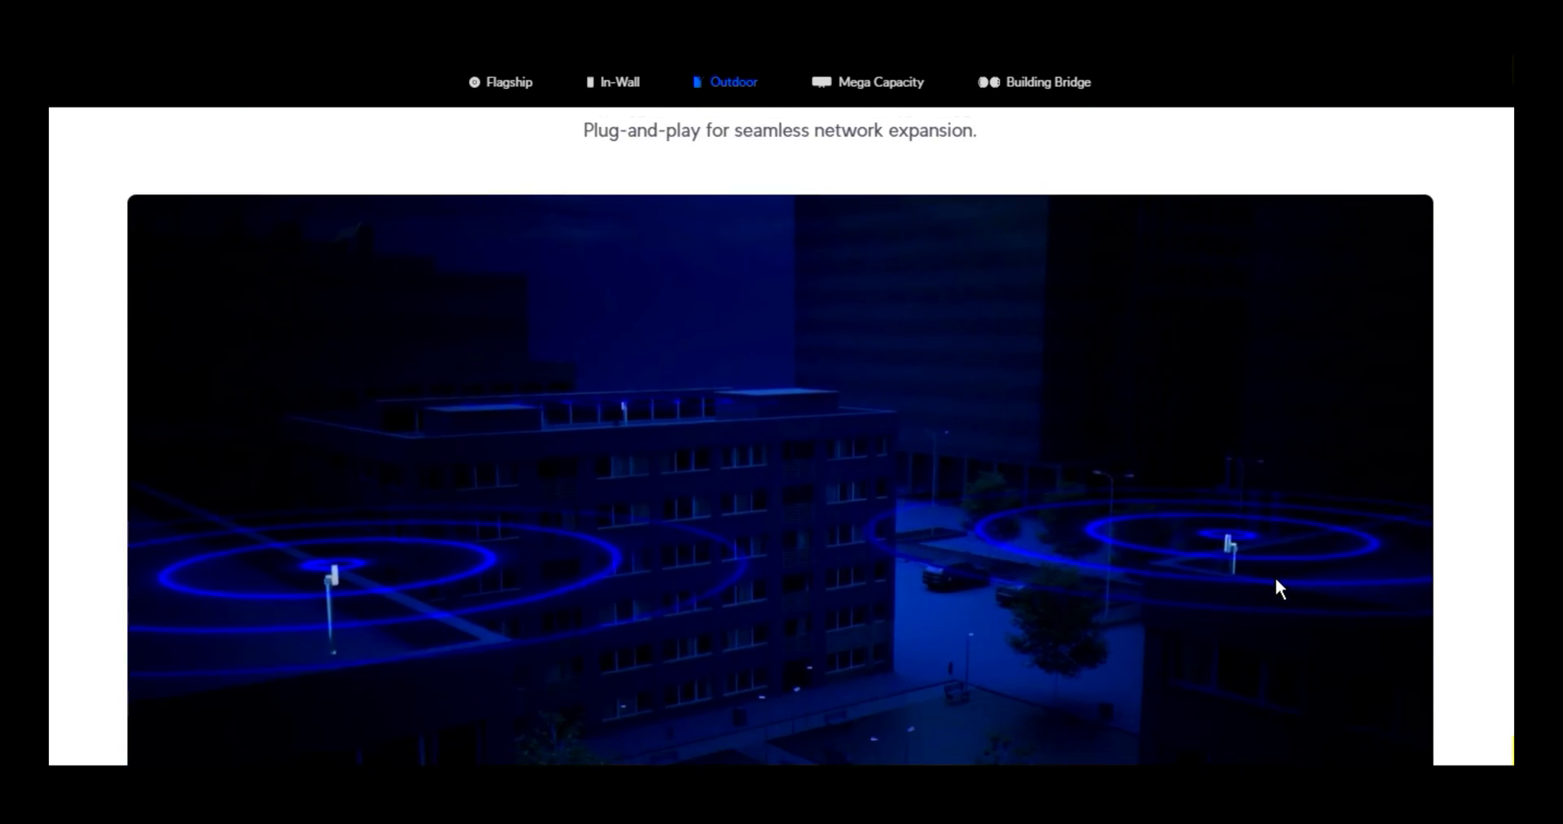
{"action": "scroll", "scroll_direction": "down", "scroll_amount": 3}
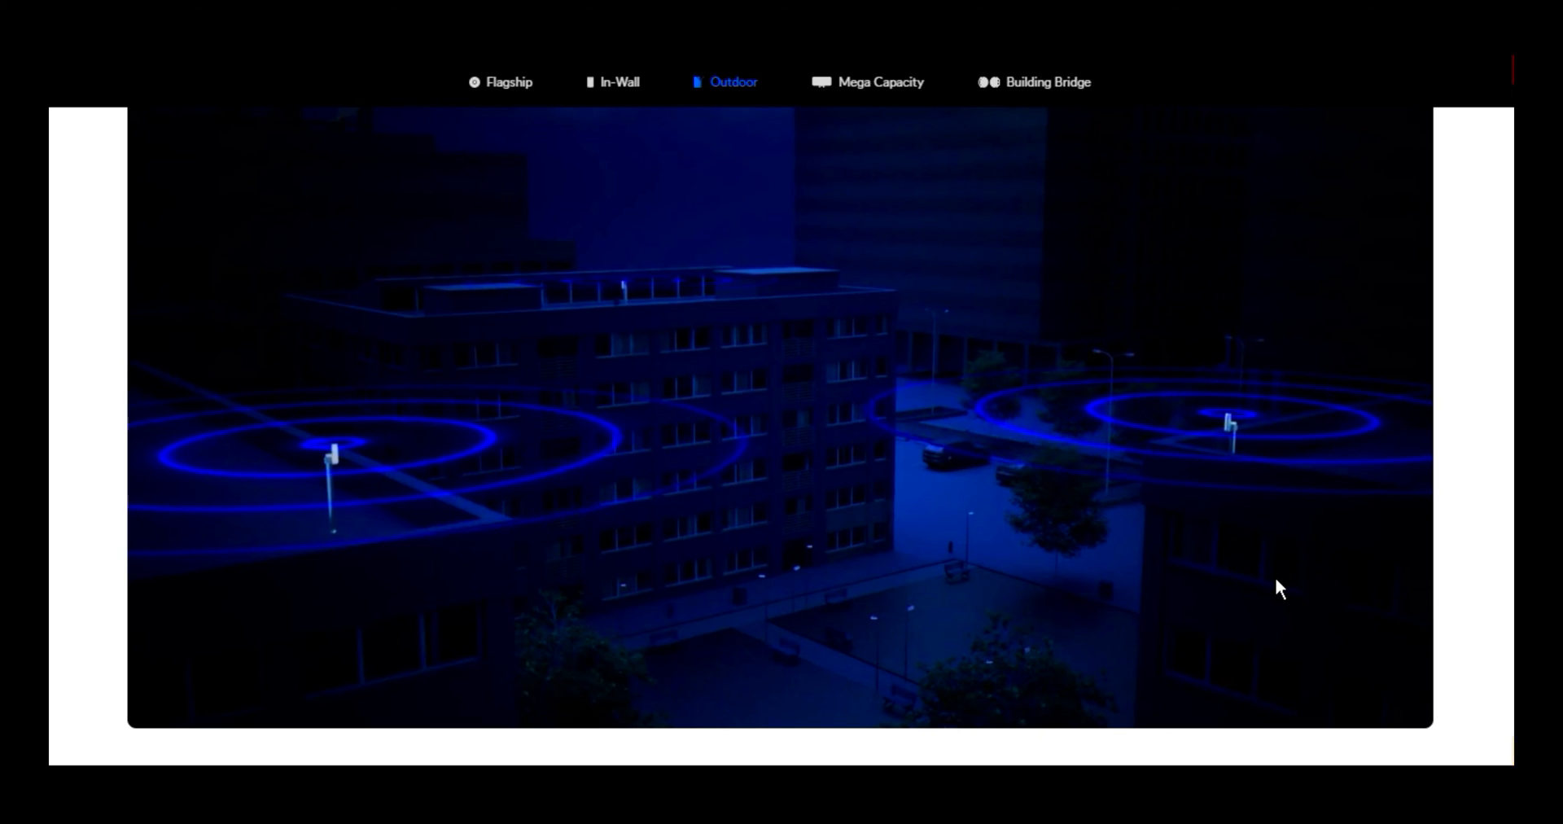
{"action": "mouse_move", "coordinate": [794, 512]}
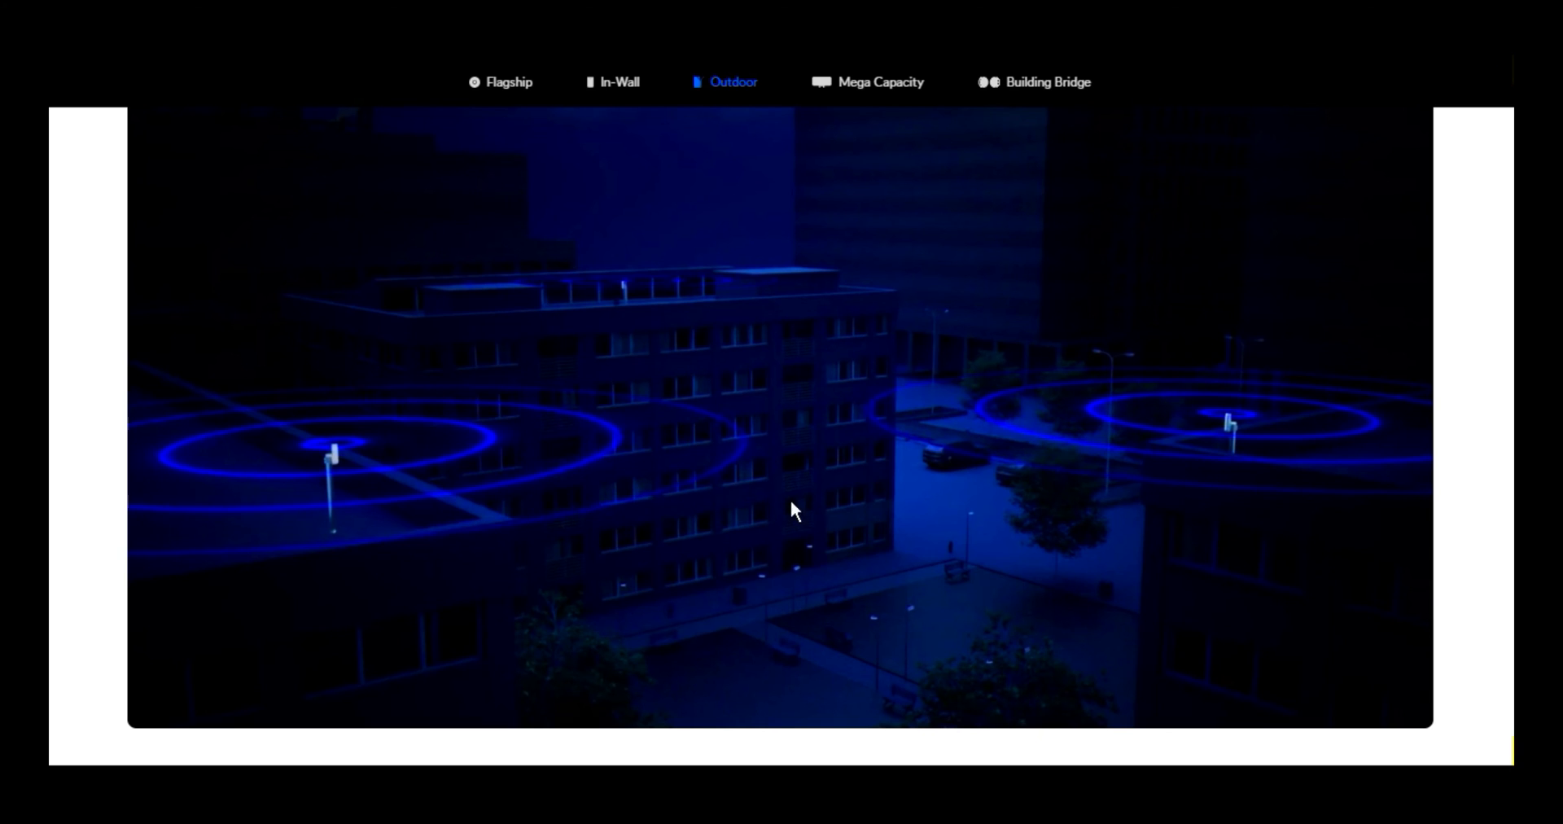
{"action": "mouse_move", "coordinate": [1202, 447]}
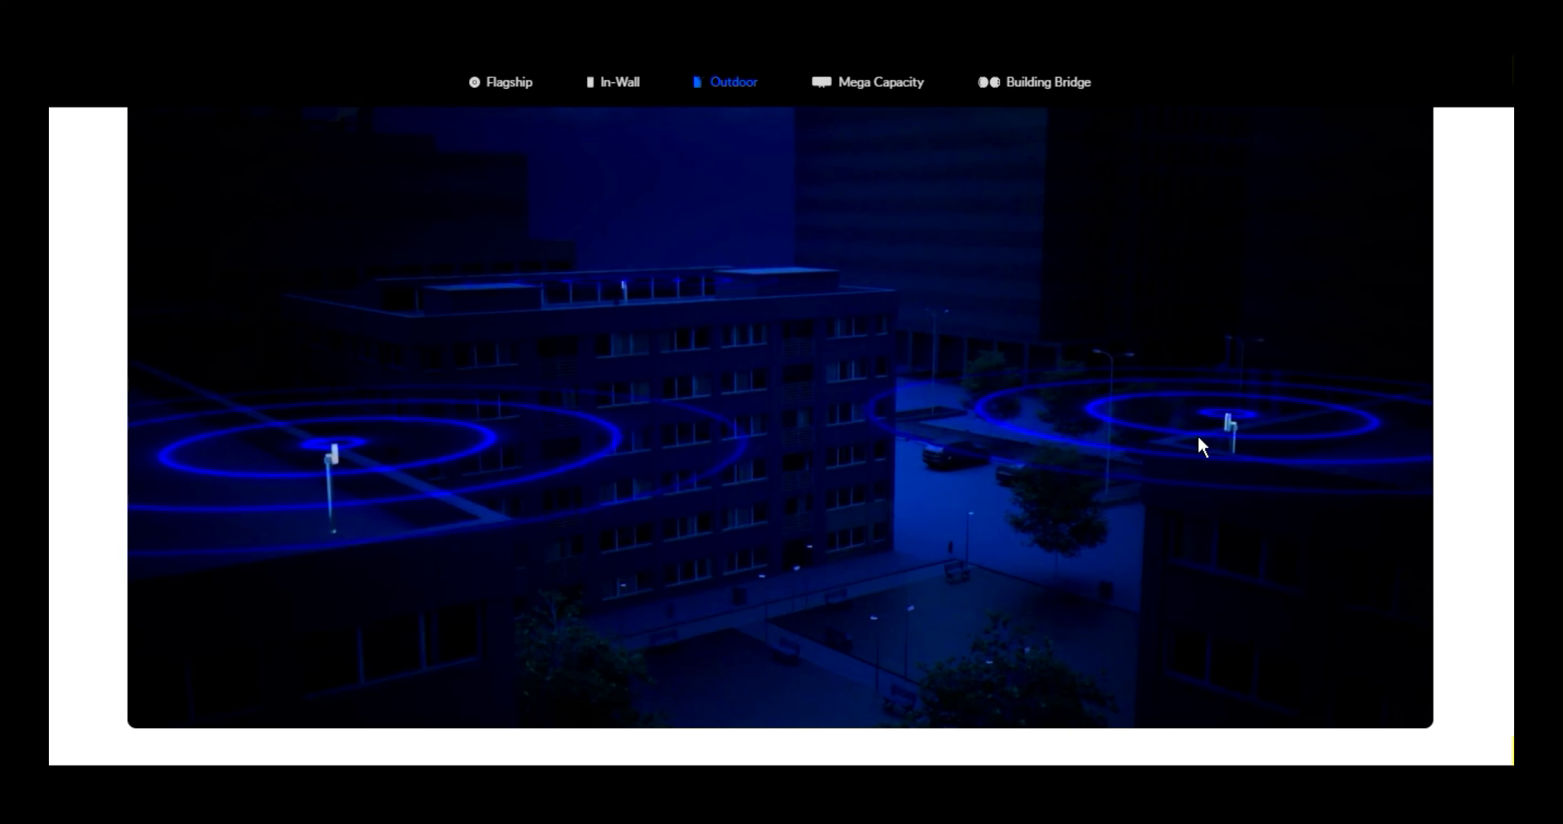
{"action": "mouse_move", "coordinate": [373, 492]}
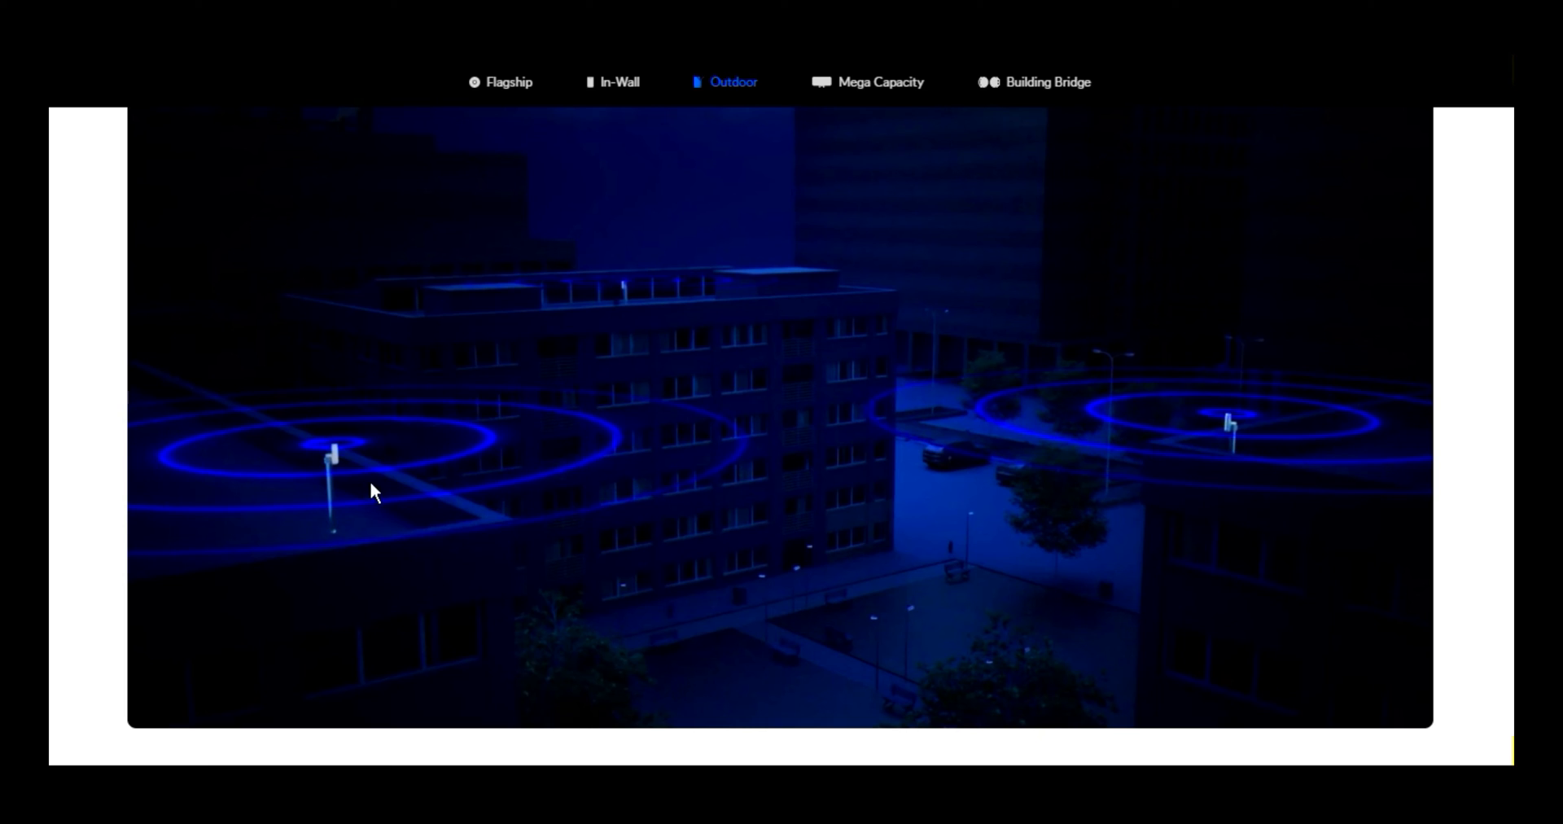
{"action": "mouse_move", "coordinate": [1225, 455]}
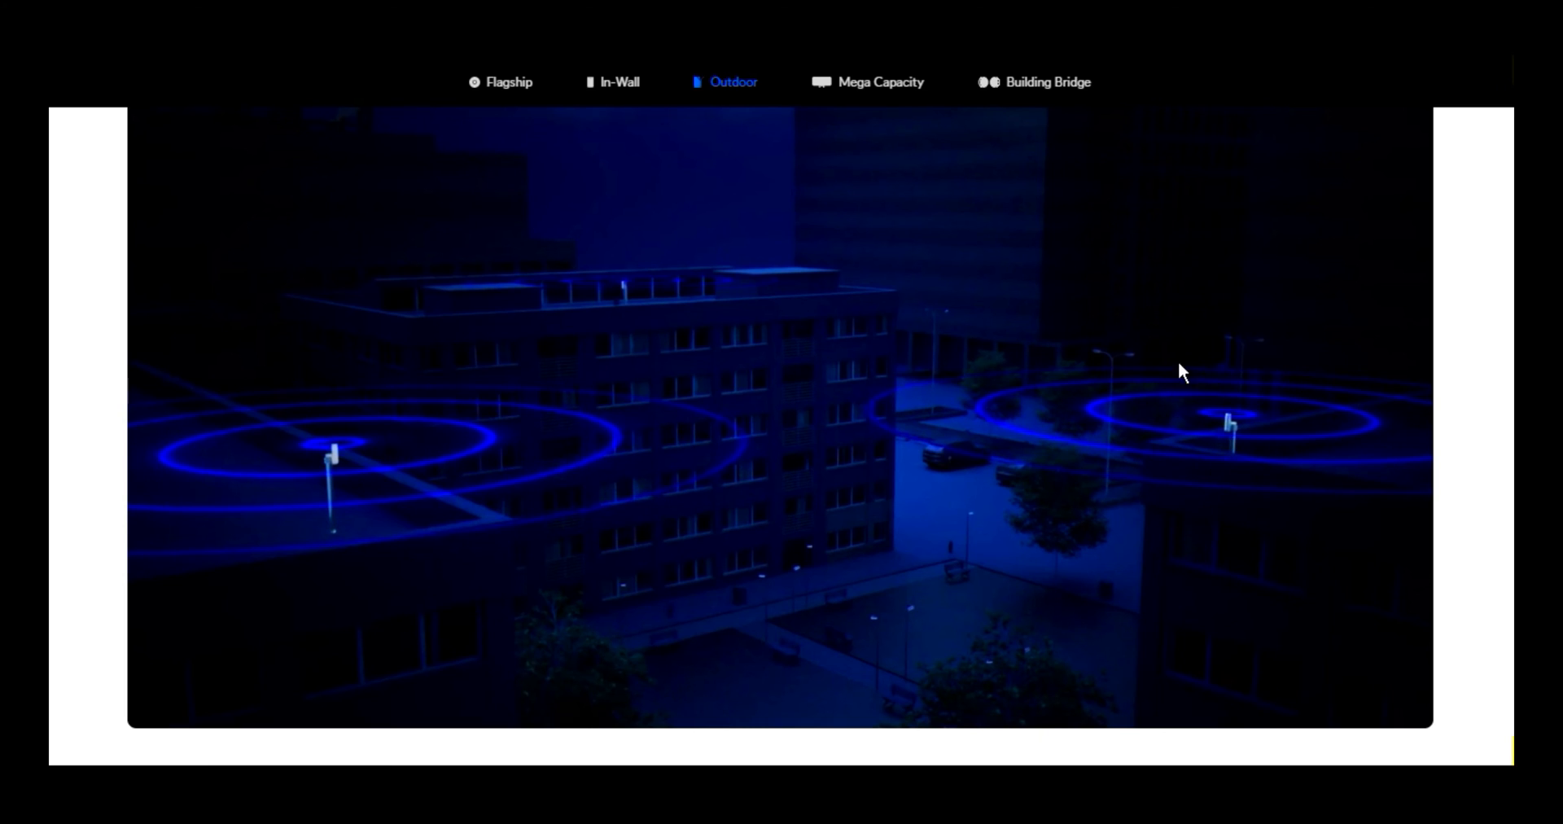
{"action": "mouse_move", "coordinate": [1213, 447]}
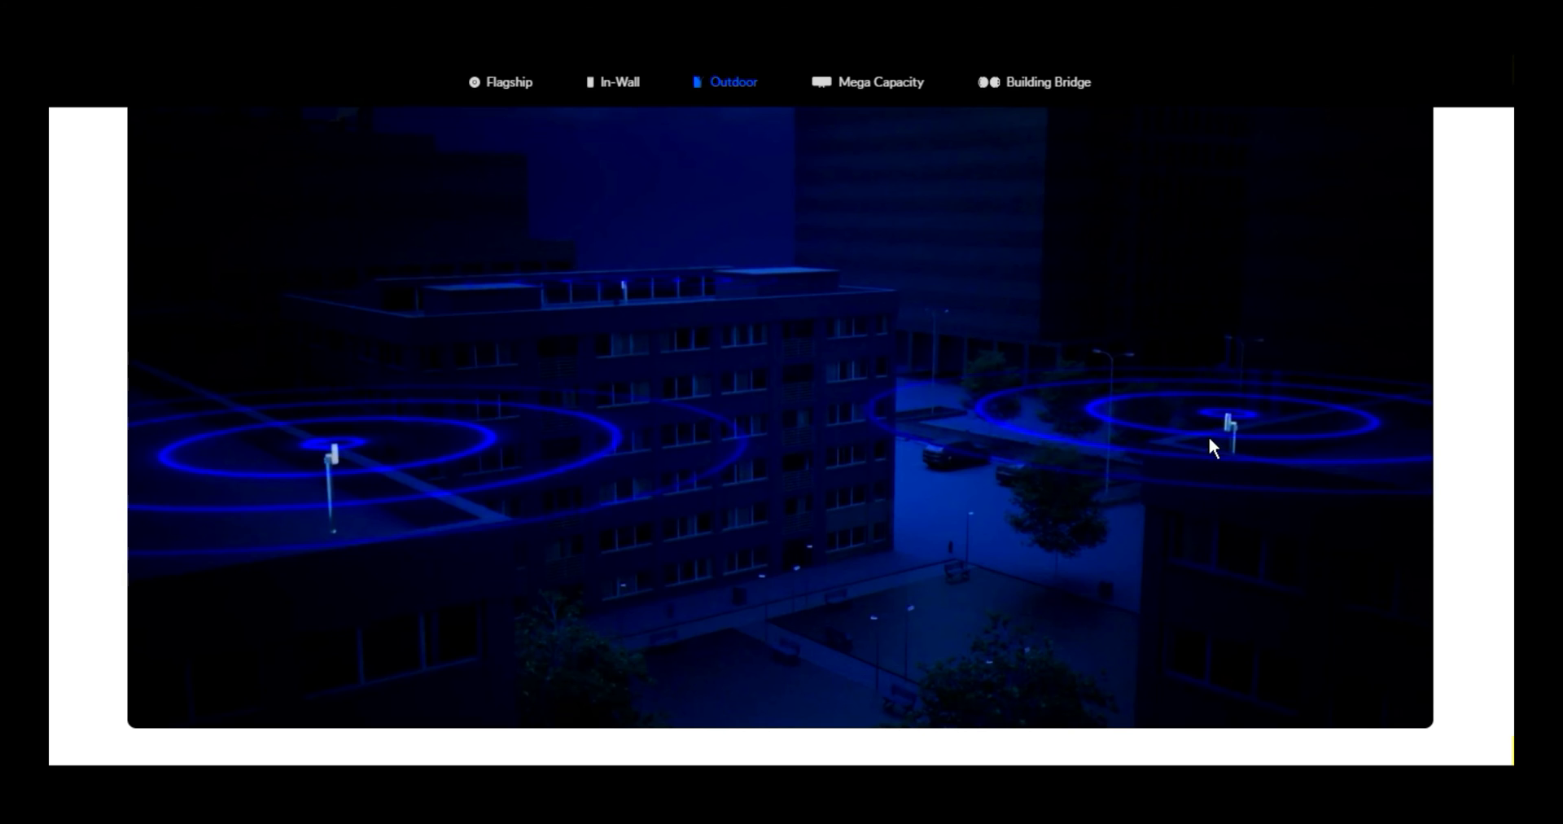
{"action": "mouse_move", "coordinate": [1256, 472]}
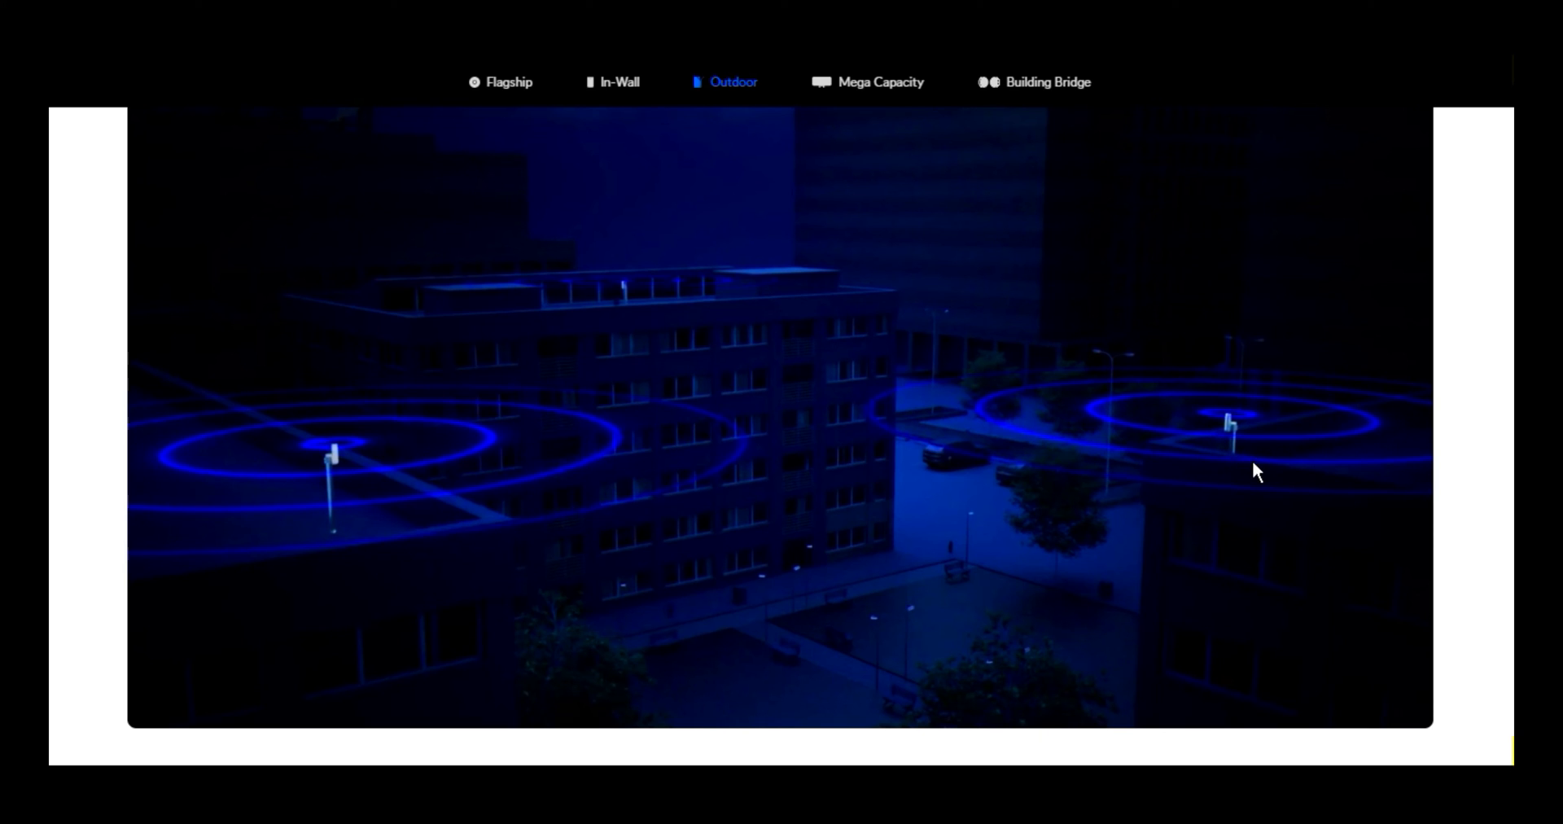
{"action": "mouse_move", "coordinate": [1260, 457]}
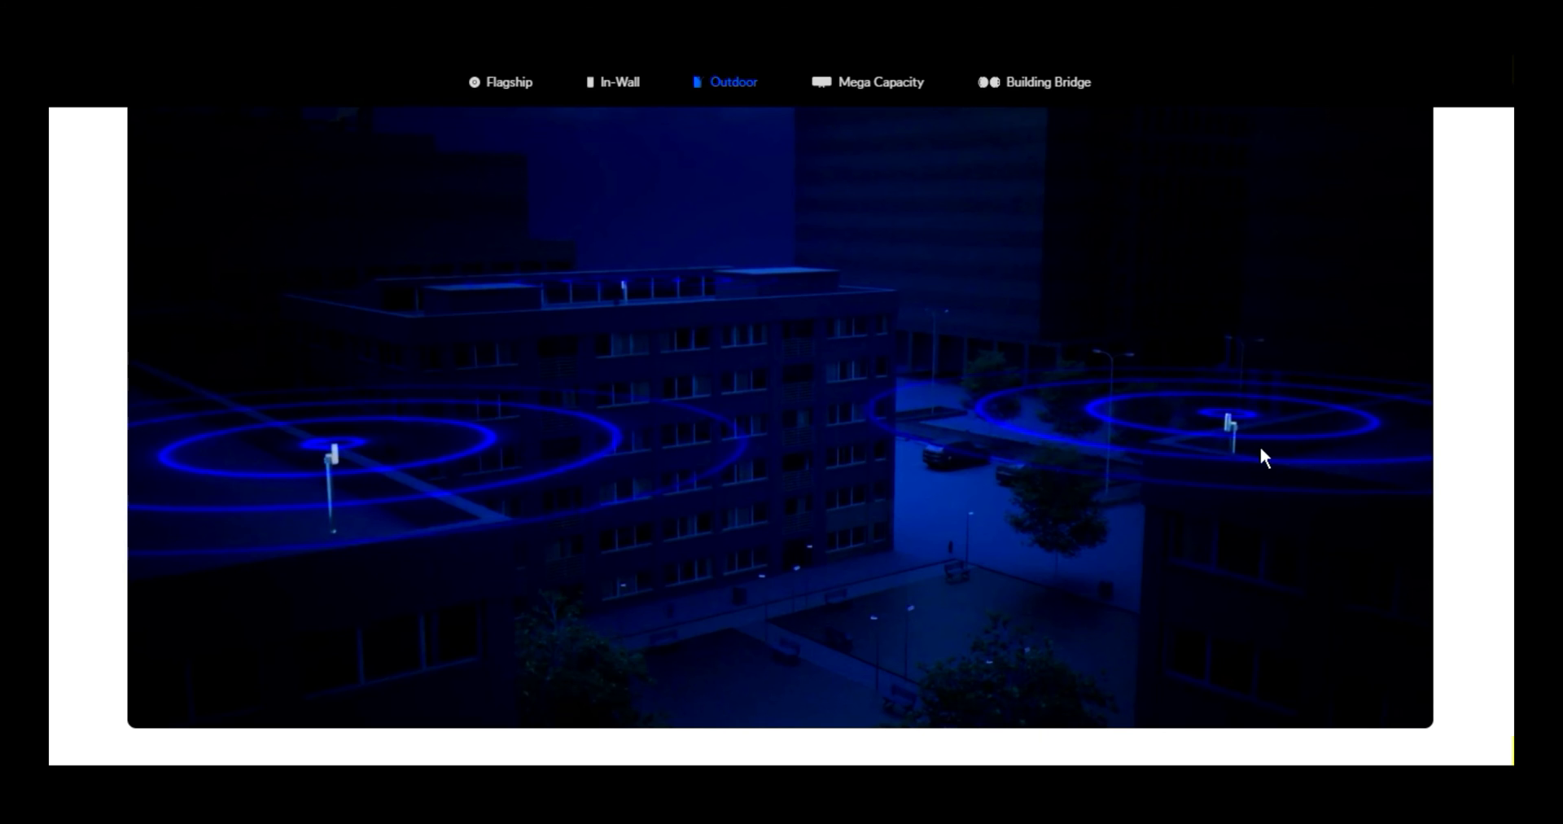
{"action": "mouse_move", "coordinate": [338, 479]}
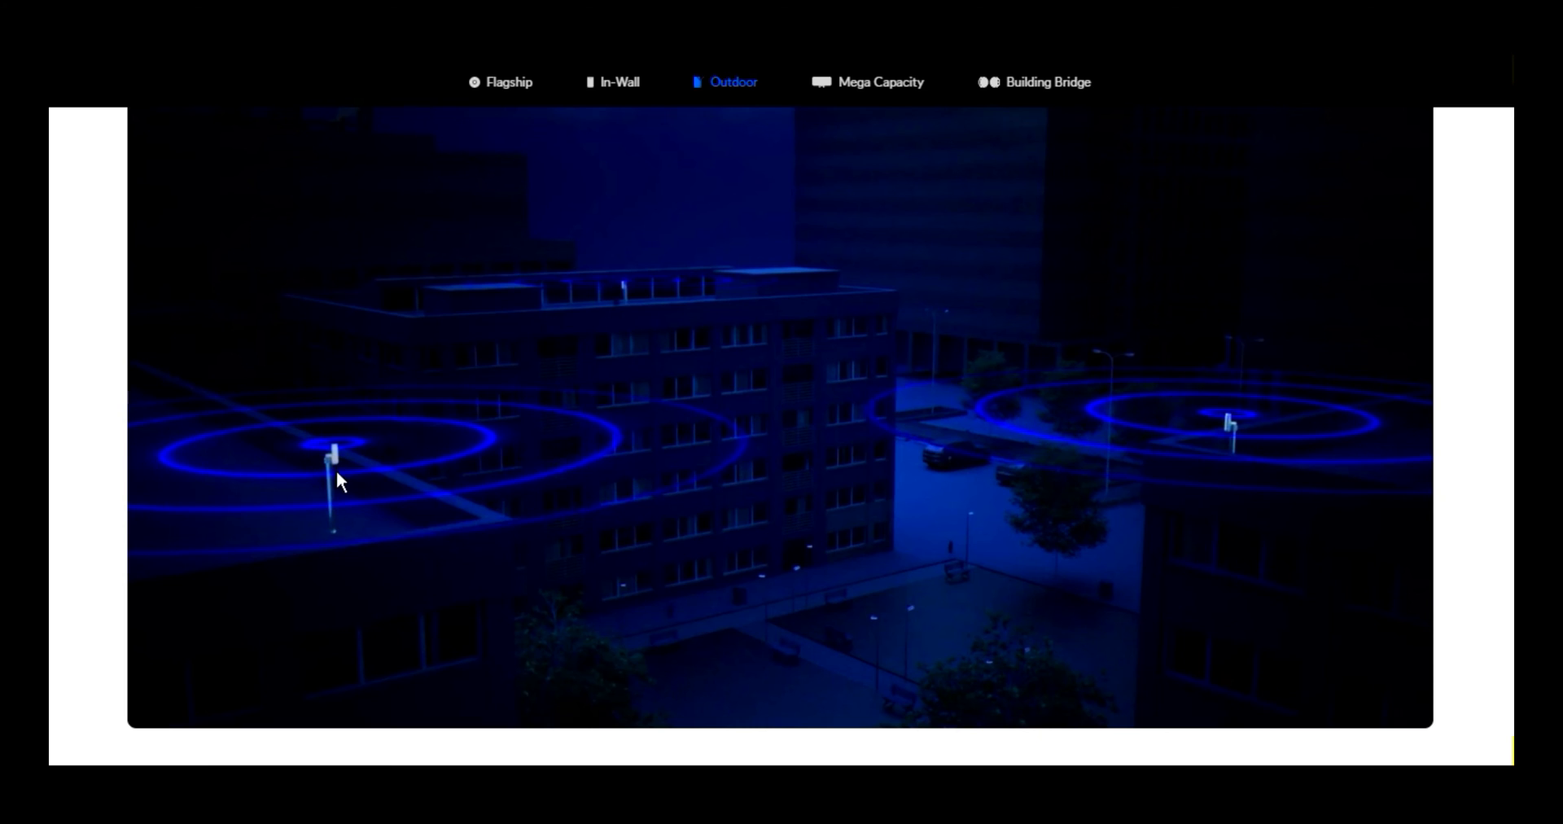
{"action": "mouse_move", "coordinate": [480, 457]}
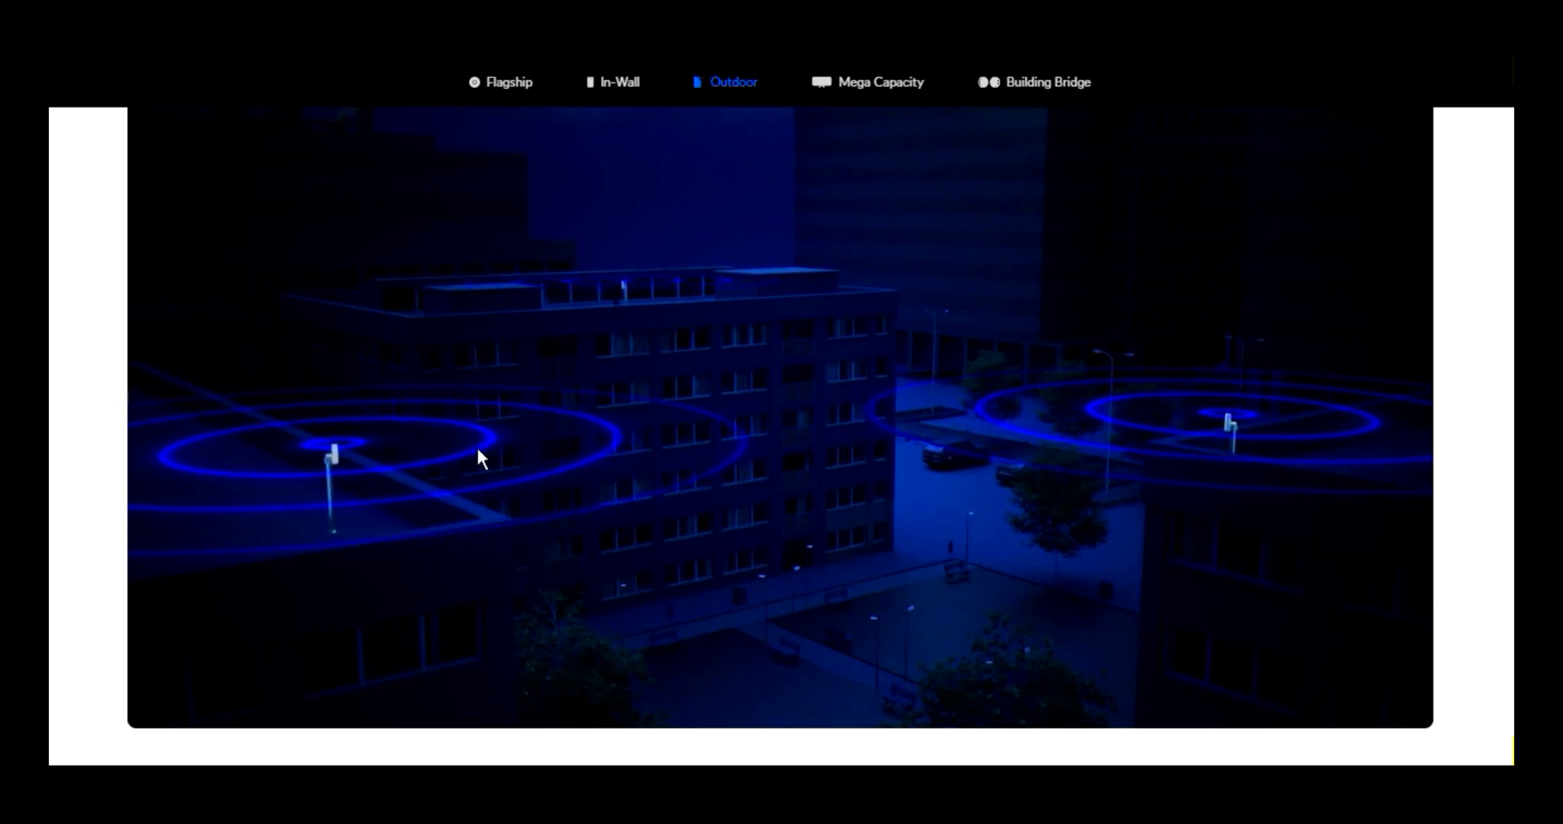
{"action": "mouse_move", "coordinate": [1244, 434]}
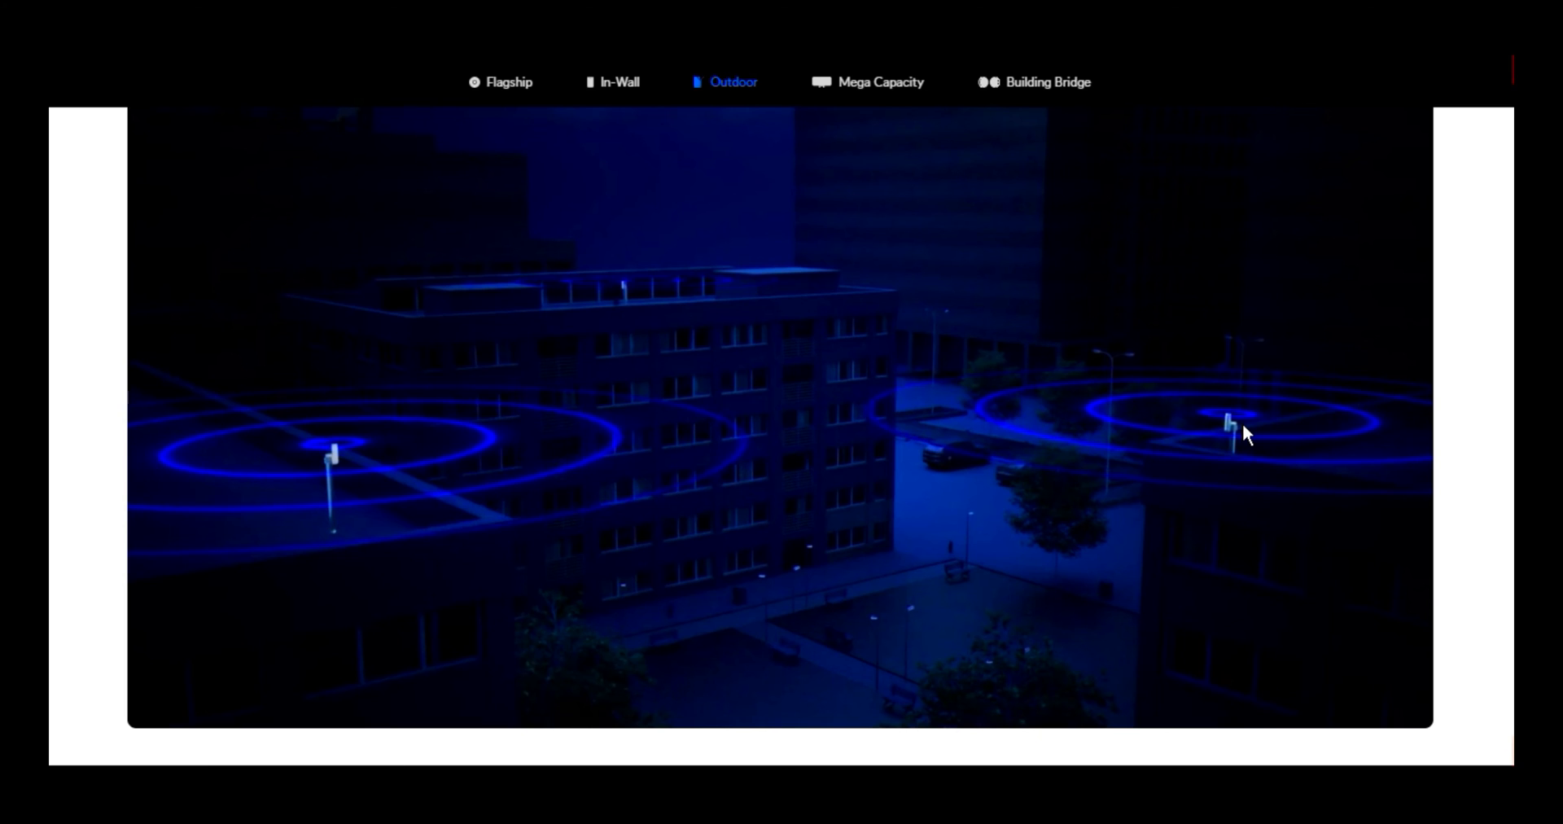
{"action": "mouse_move", "coordinate": [356, 453]}
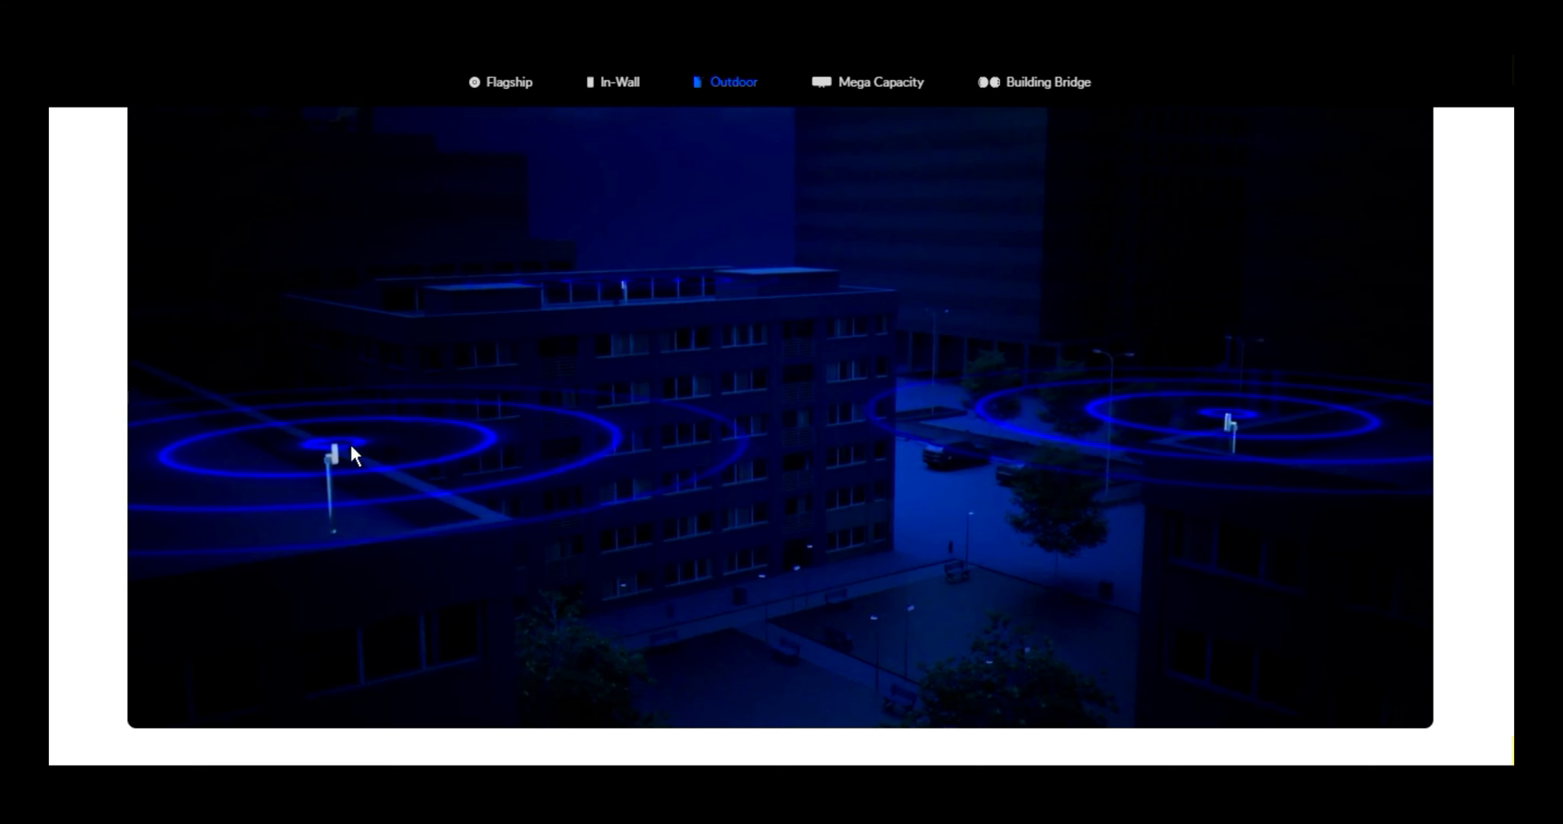
{"action": "mouse_move", "coordinate": [351, 519]}
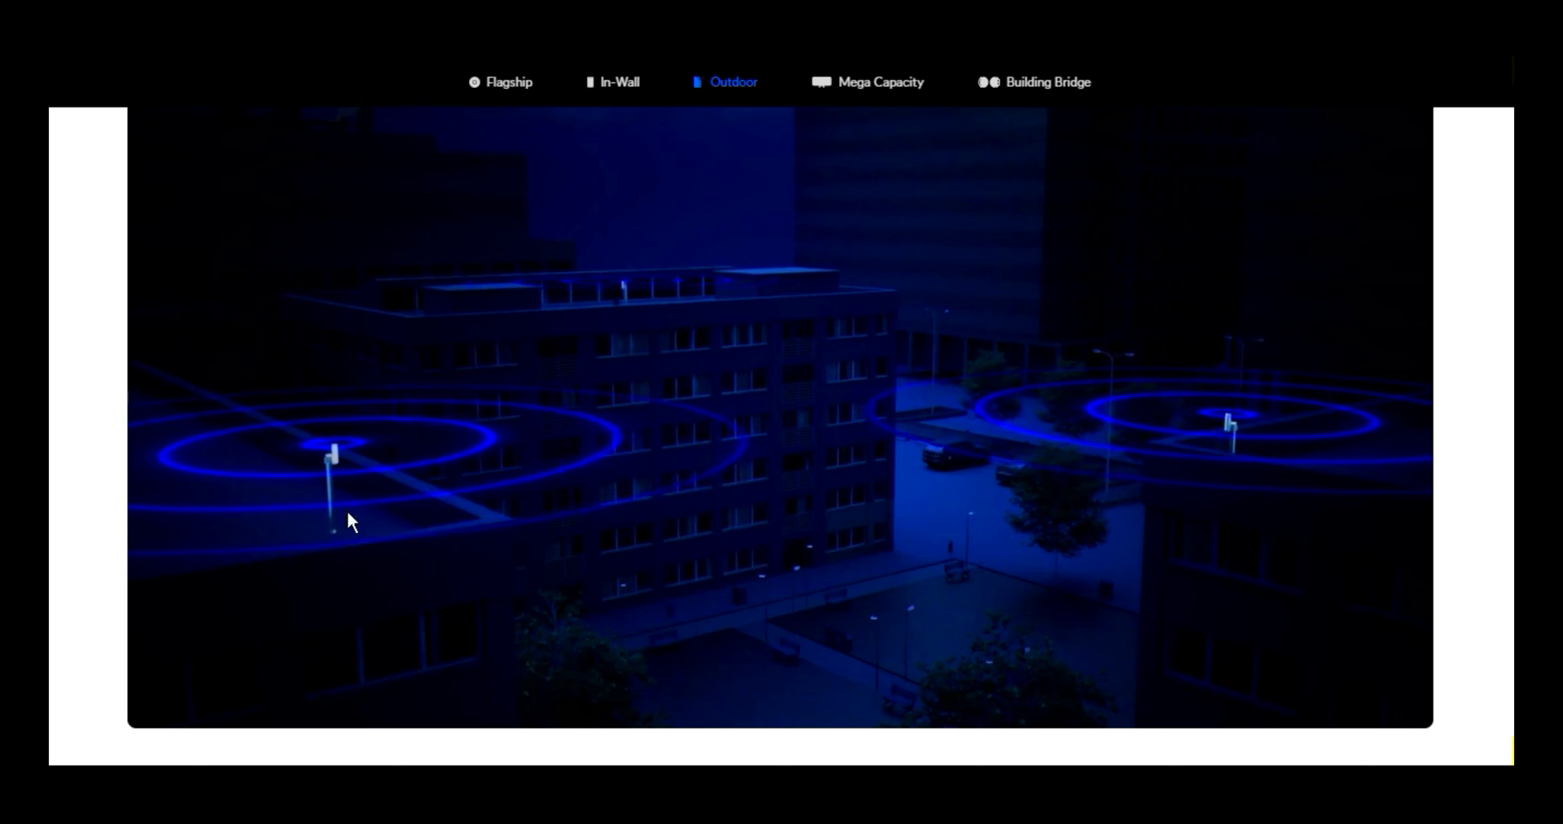
{"action": "mouse_move", "coordinate": [1218, 460]}
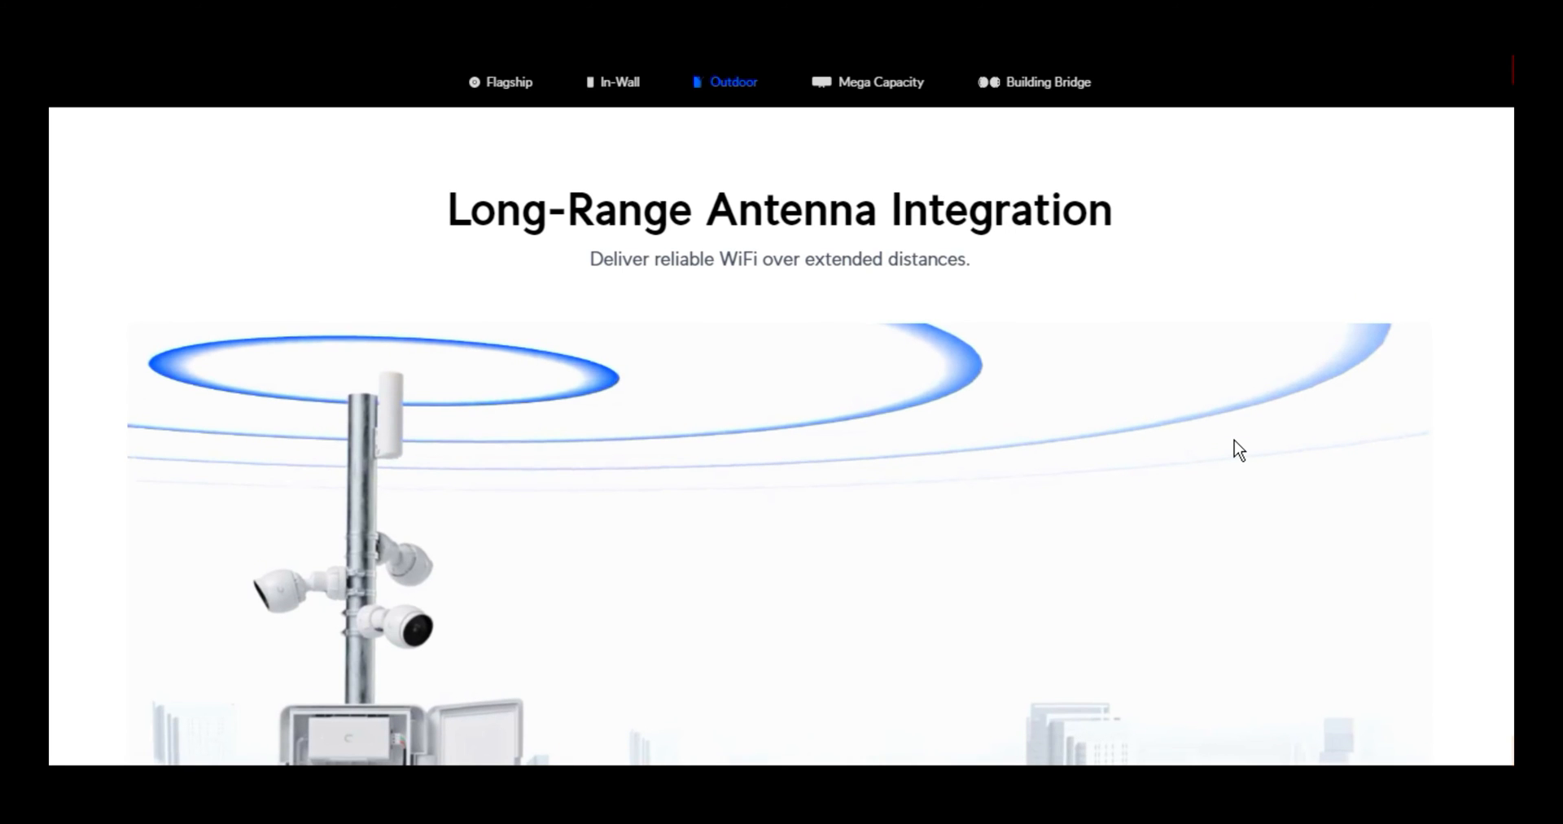
{"action": "scroll", "scroll_direction": "down", "scroll_amount": 3}
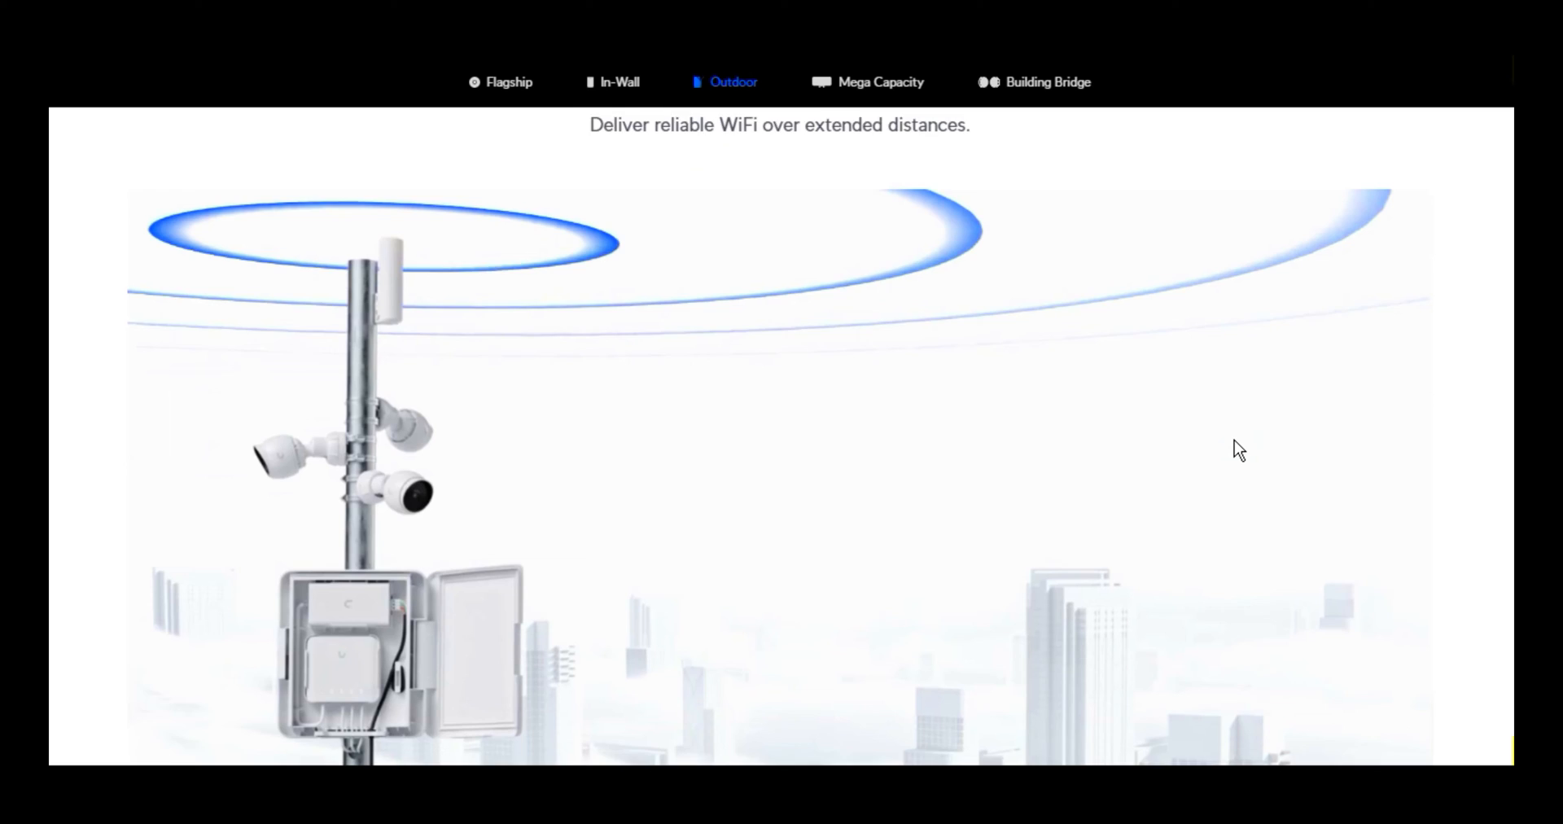
{"action": "scroll", "scroll_direction": "down", "scroll_amount": 3}
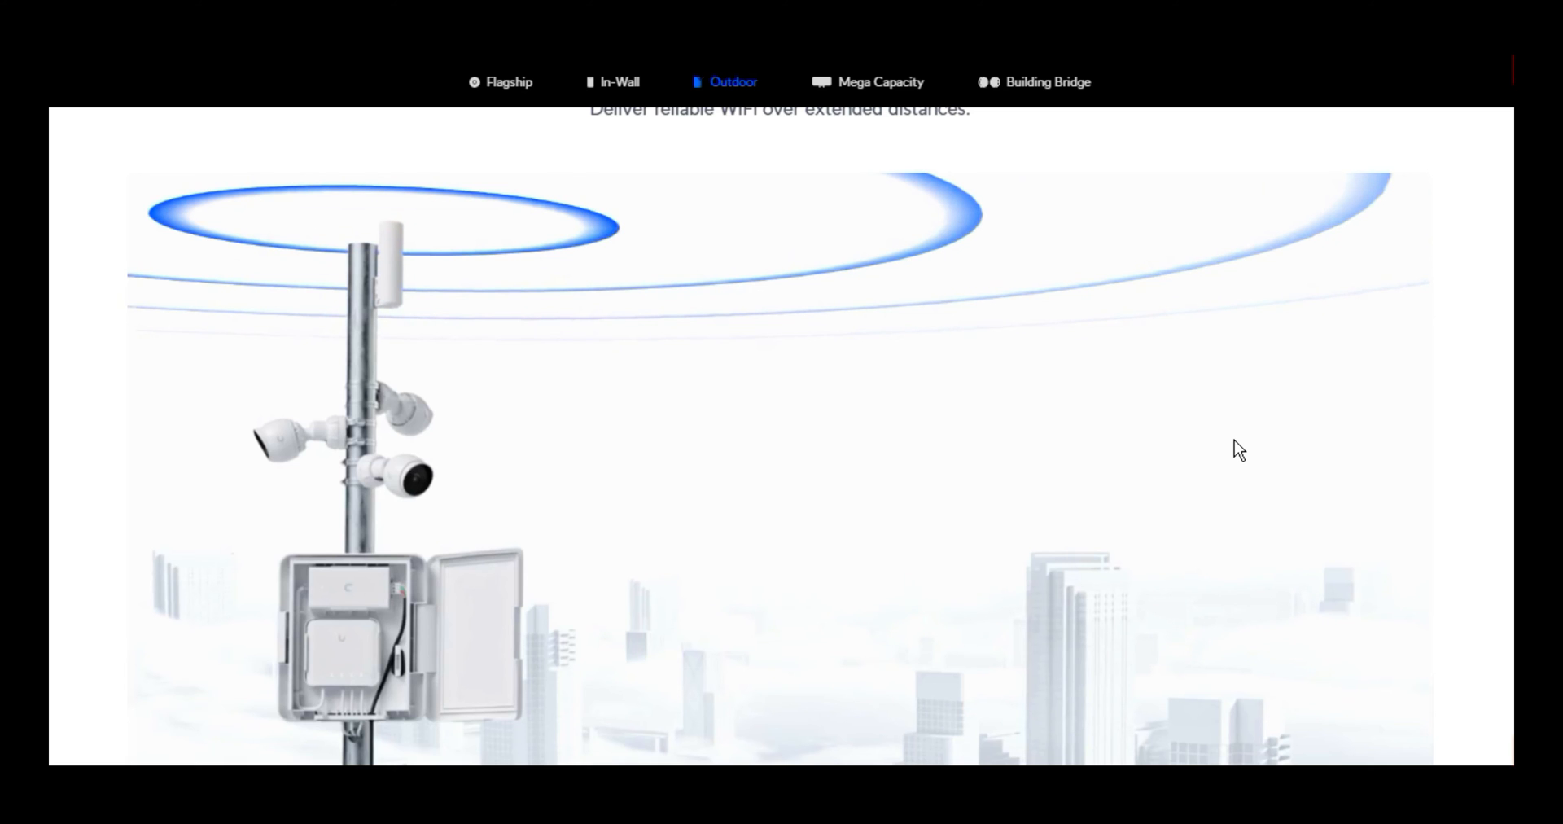
{"action": "scroll", "scroll_direction": "down", "scroll_amount": 3}
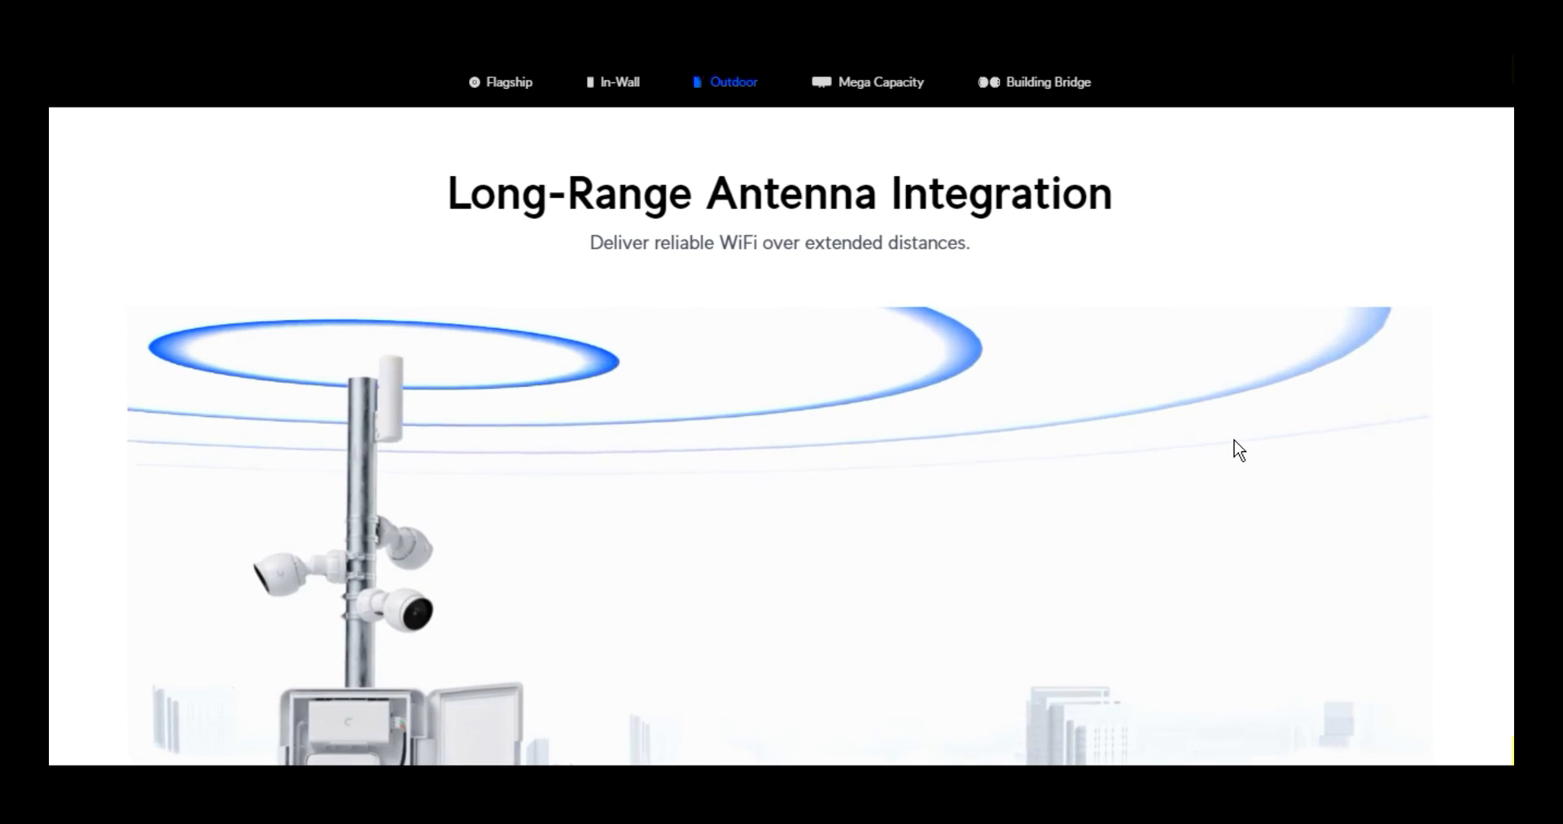
{"action": "scroll", "scroll_direction": "down", "scroll_amount": 3}
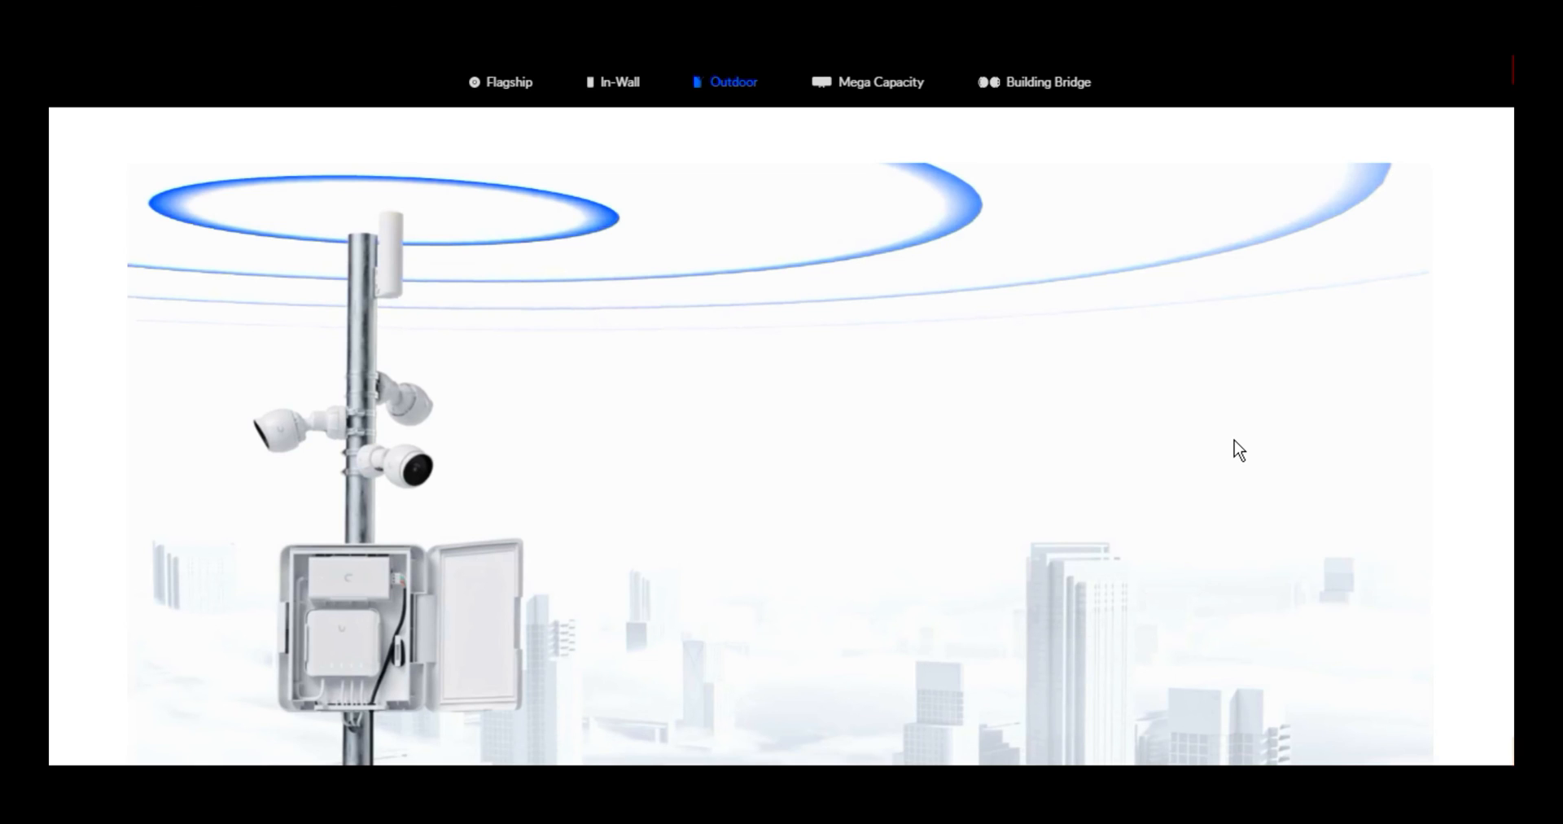
{"action": "scroll", "scroll_direction": "down", "scroll_amount": 3}
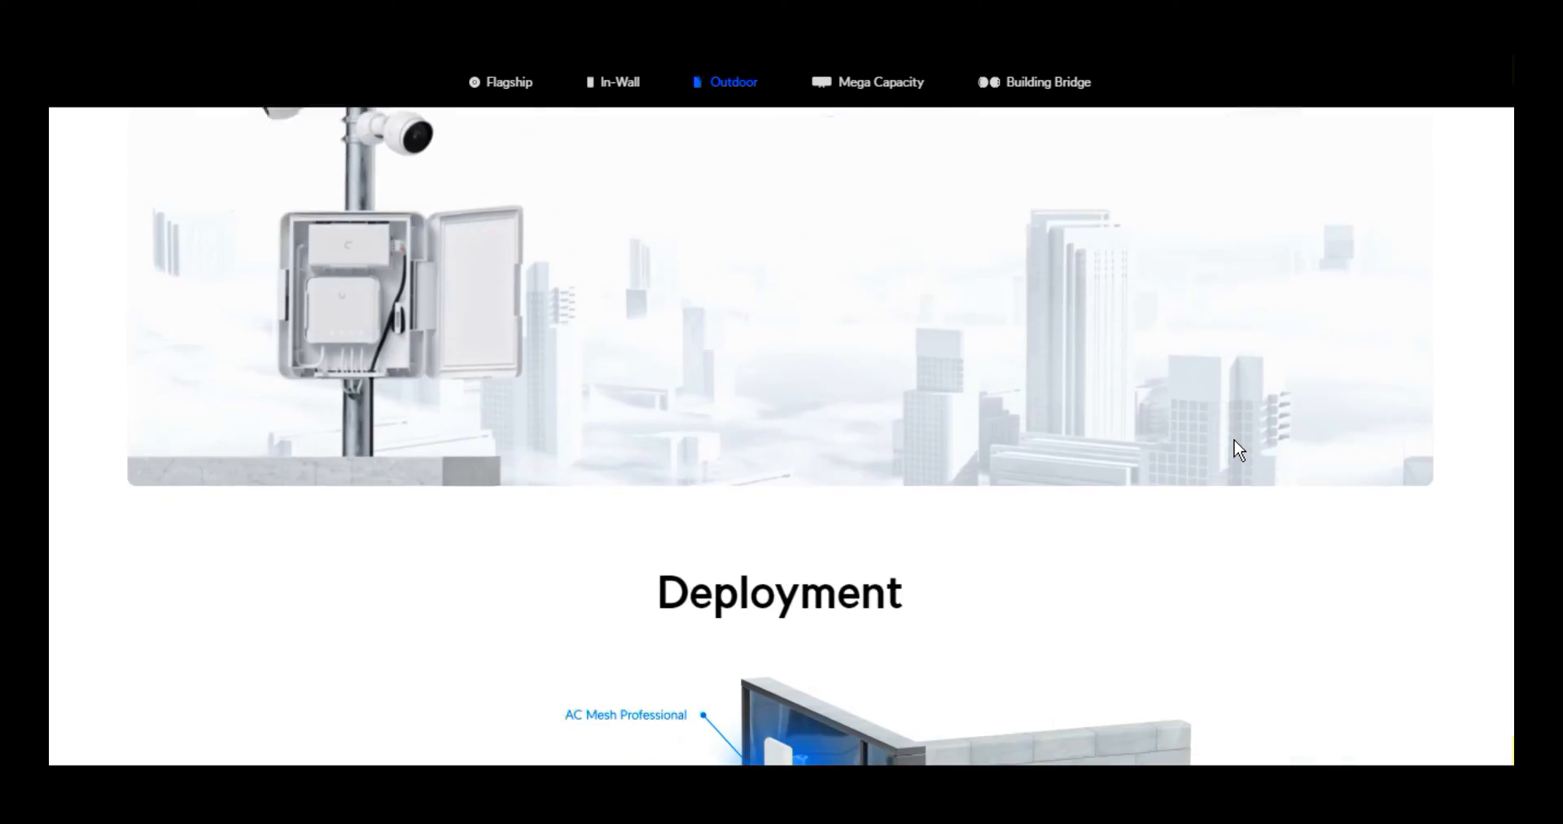
{"action": "scroll", "scroll_direction": "up", "scroll_amount": 3}
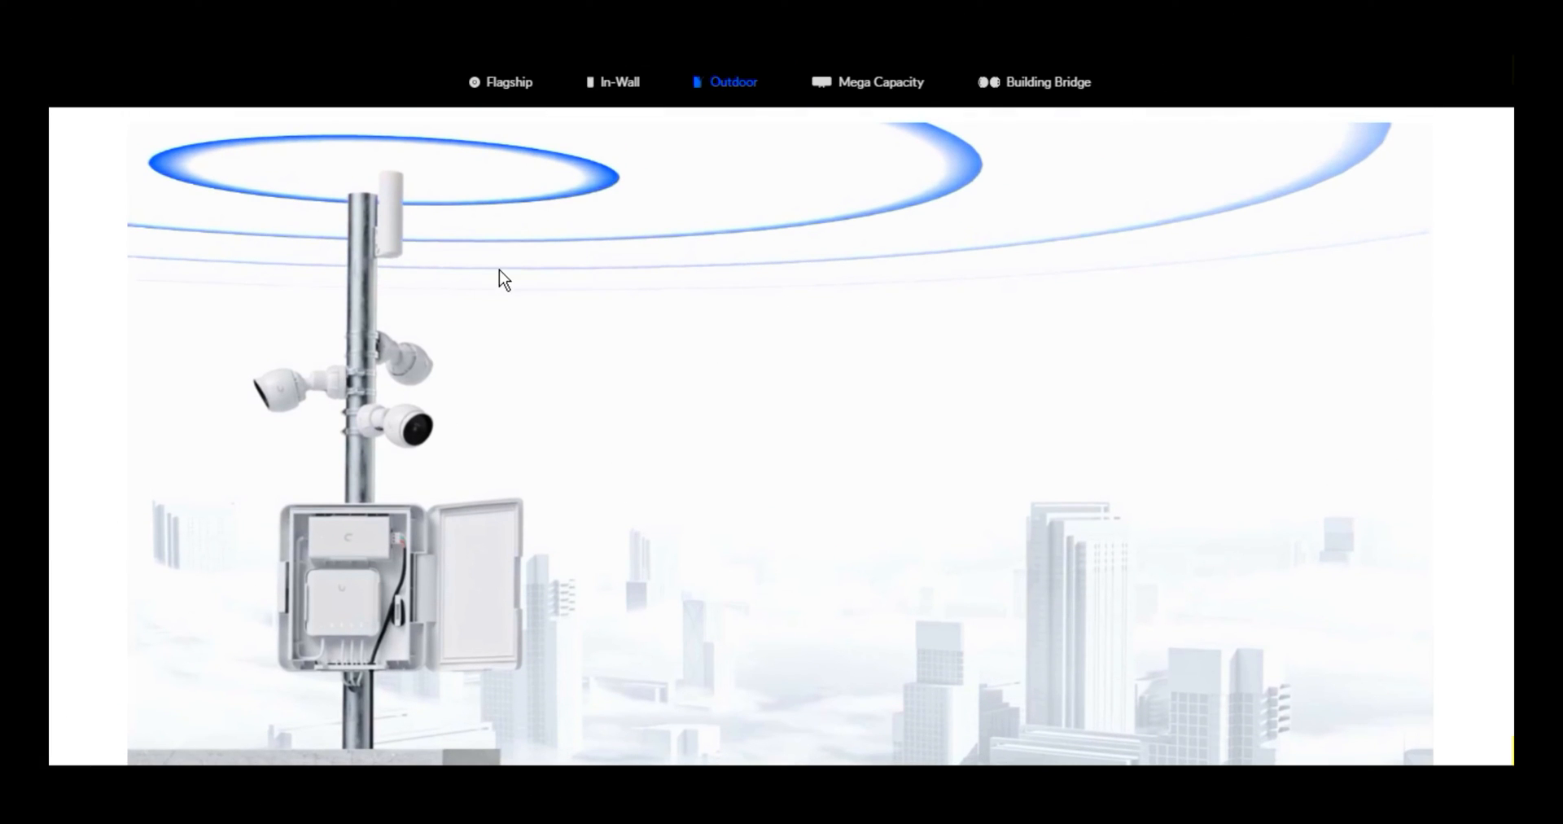
{"action": "mouse_move", "coordinate": [371, 227]}
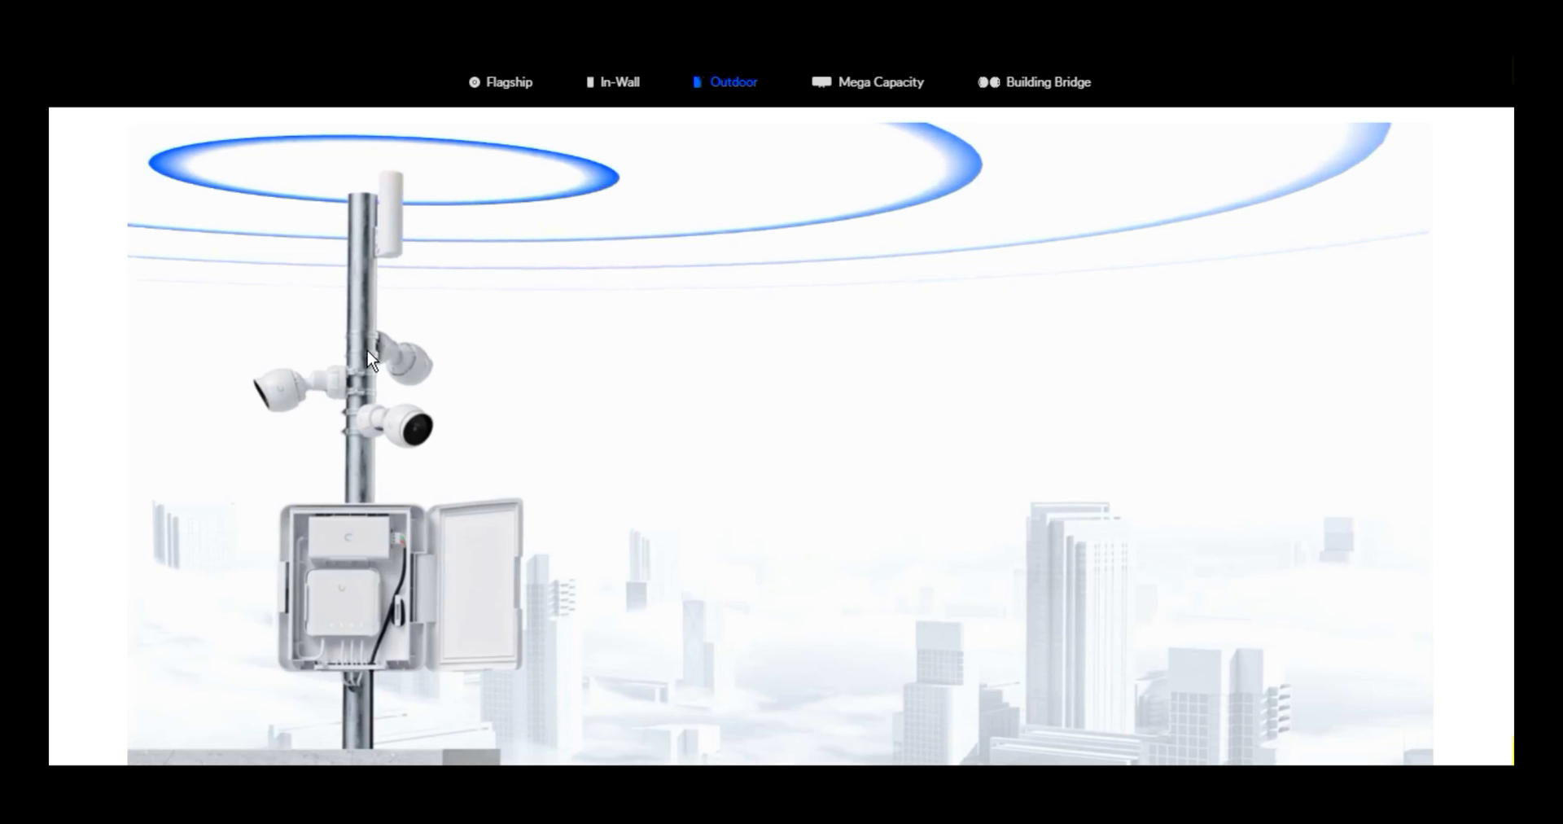
{"action": "mouse_move", "coordinate": [391, 415]}
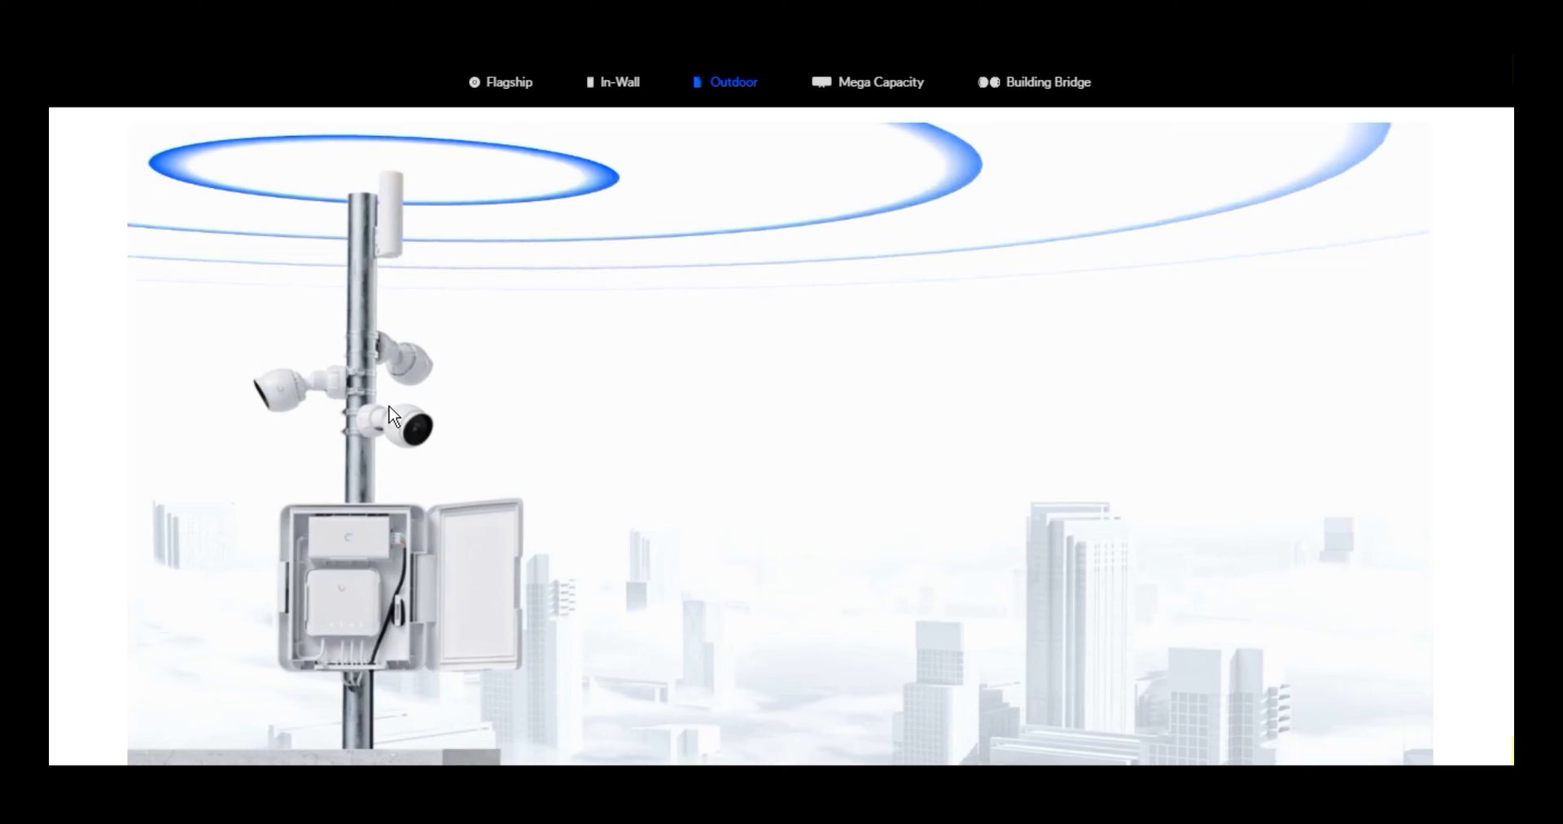
{"action": "mouse_move", "coordinate": [387, 641]}
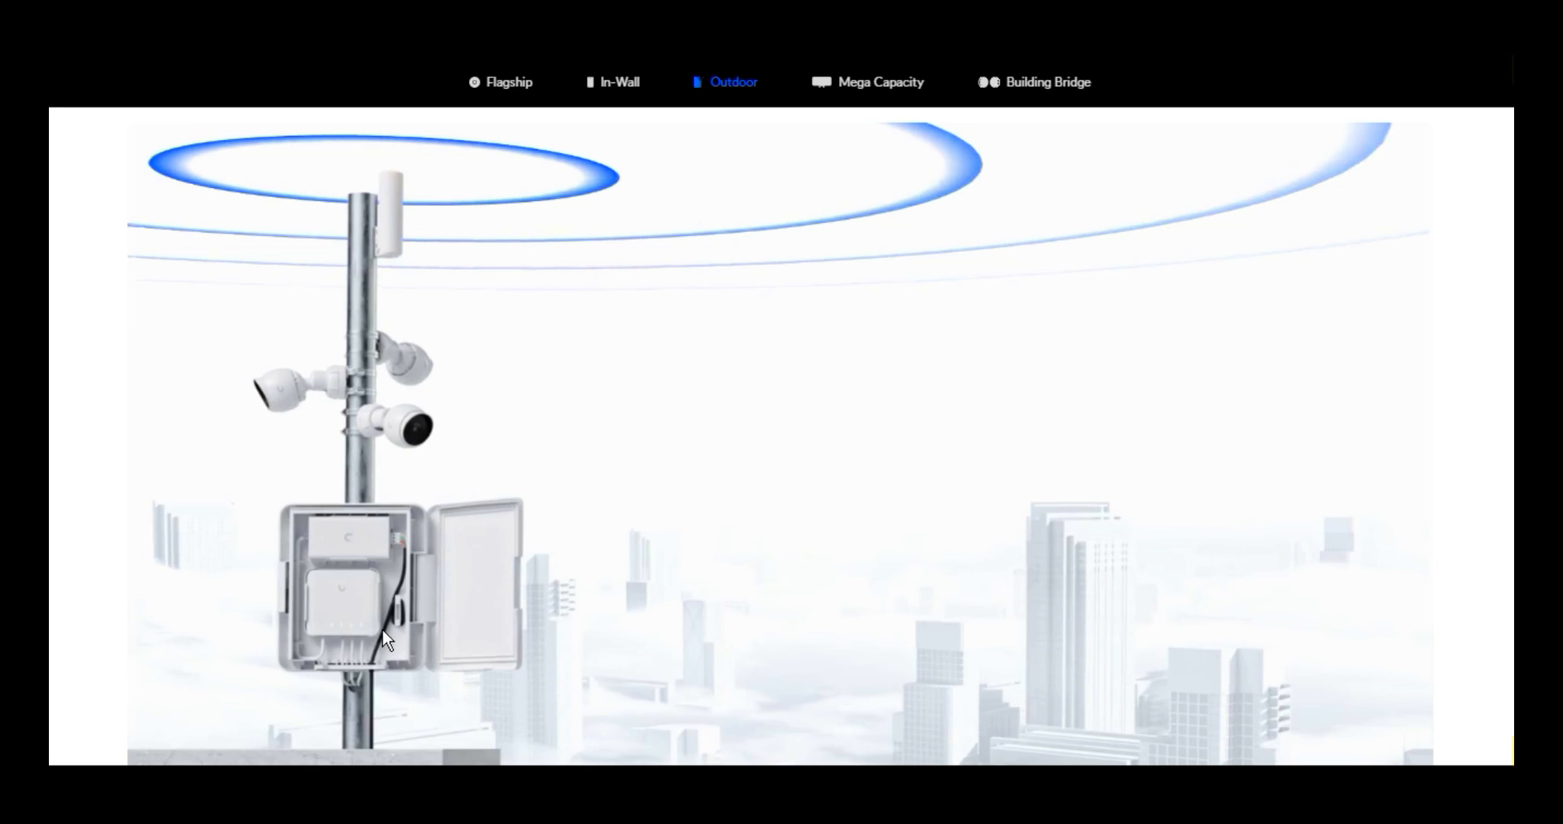
{"action": "mouse_move", "coordinate": [364, 623]}
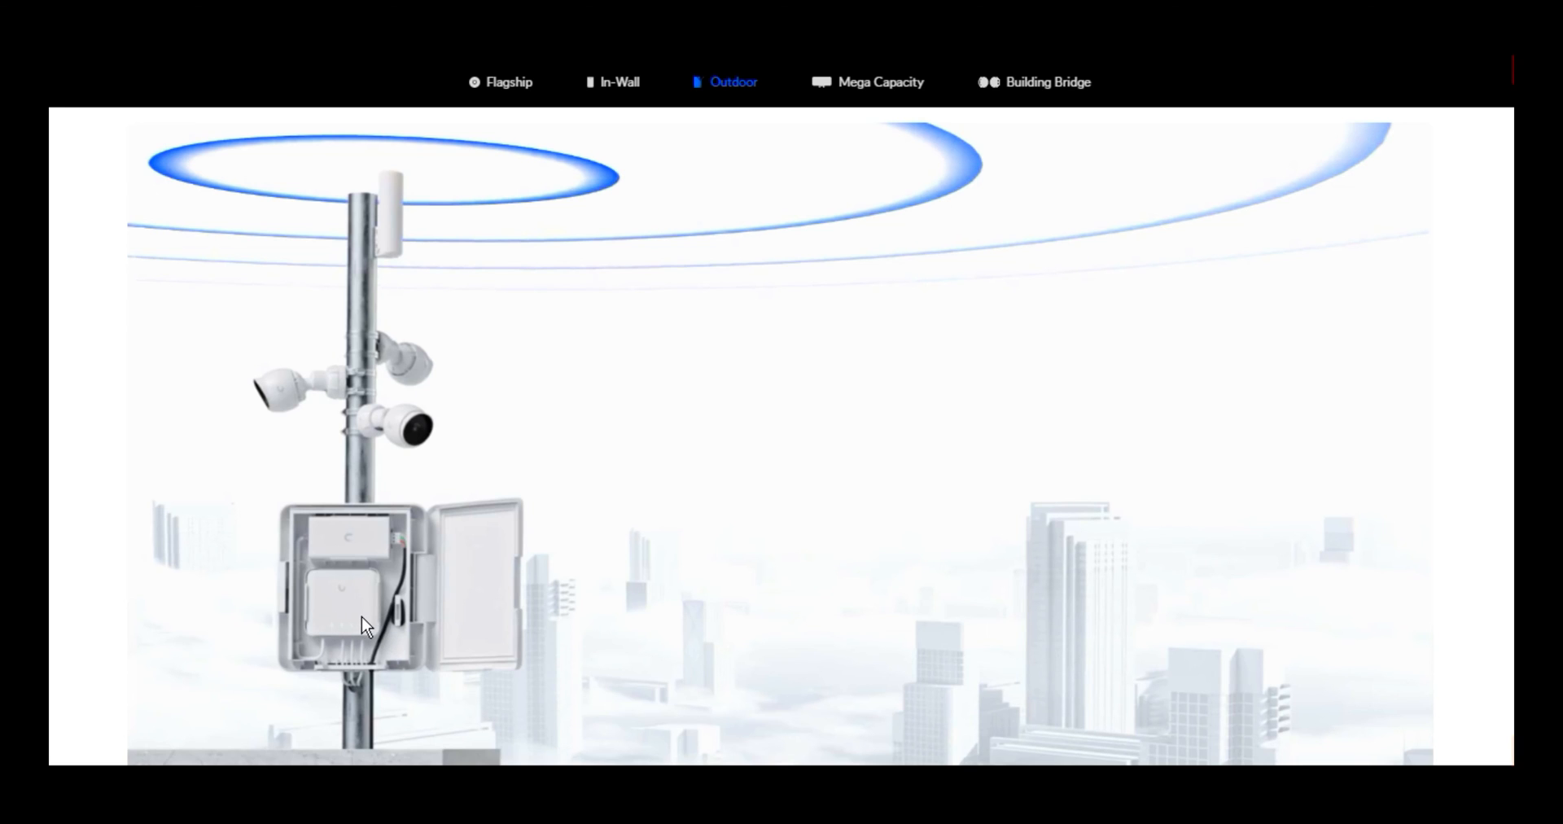
{"action": "mouse_move", "coordinate": [343, 619]}
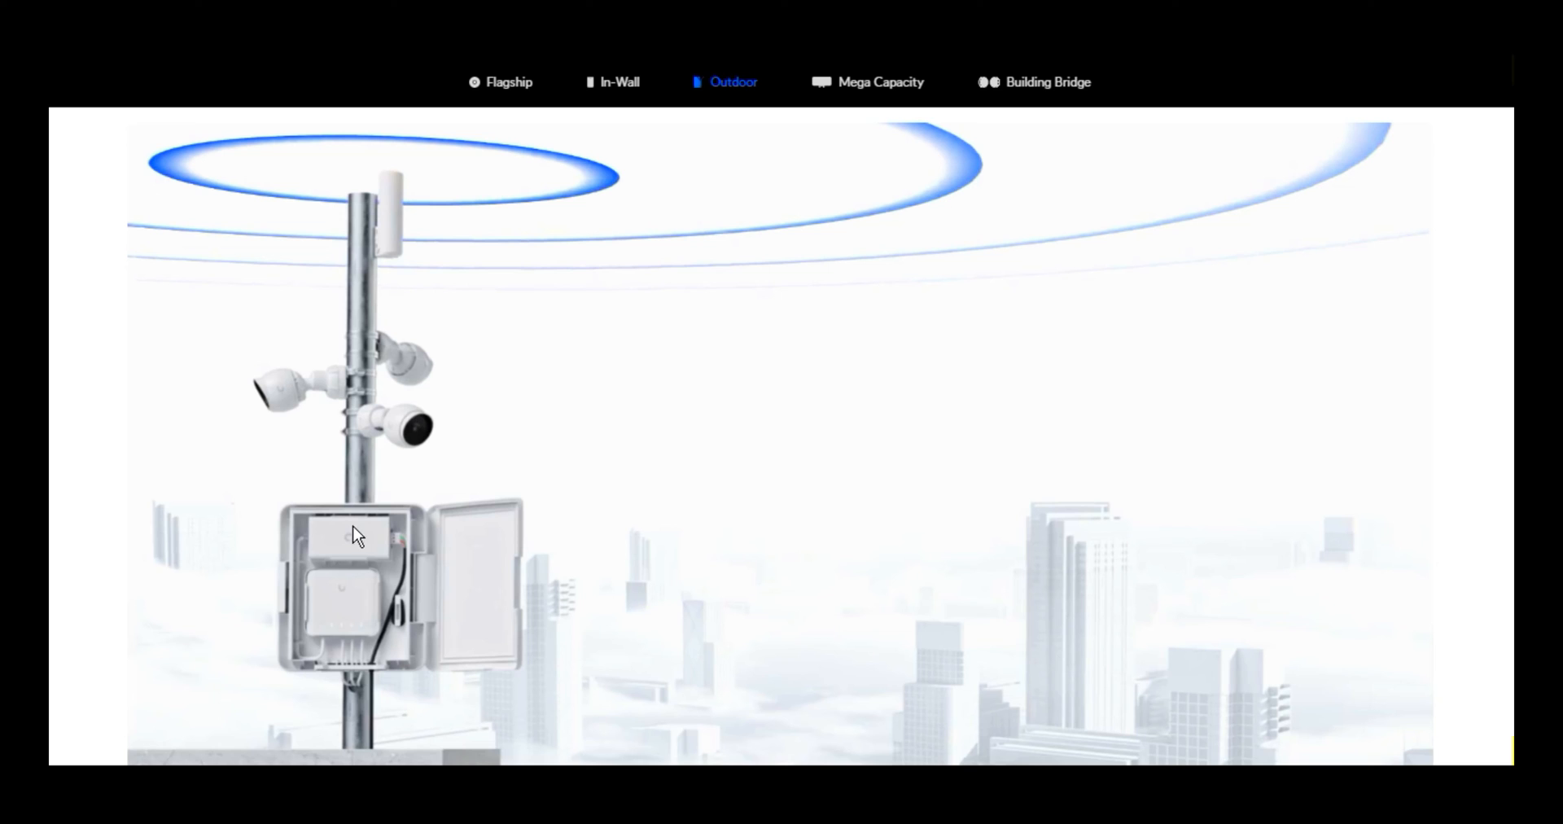
{"action": "mouse_move", "coordinate": [364, 551]}
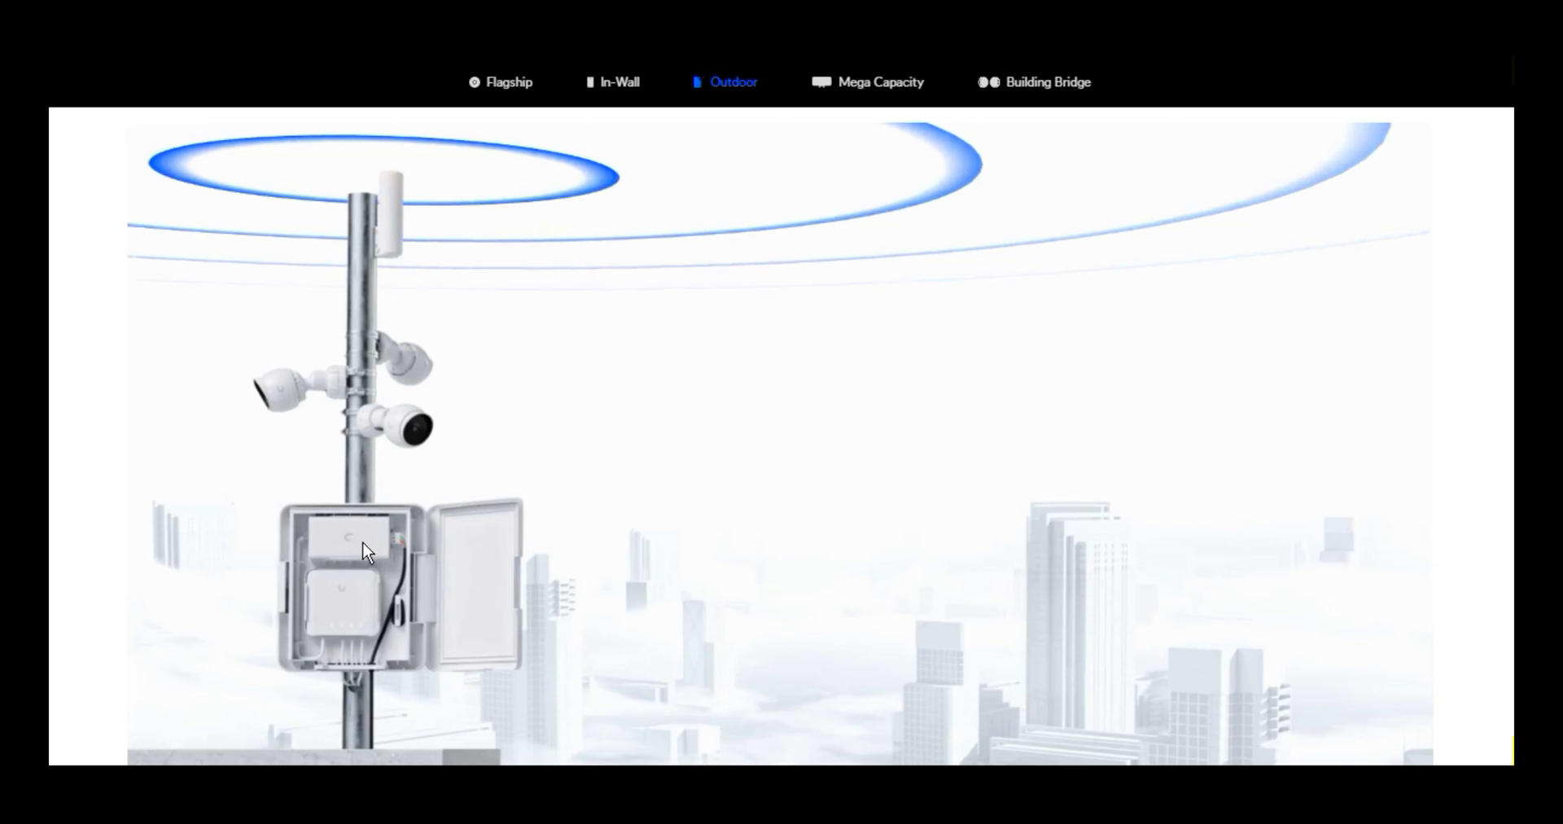
{"action": "mouse_move", "coordinate": [397, 232]}
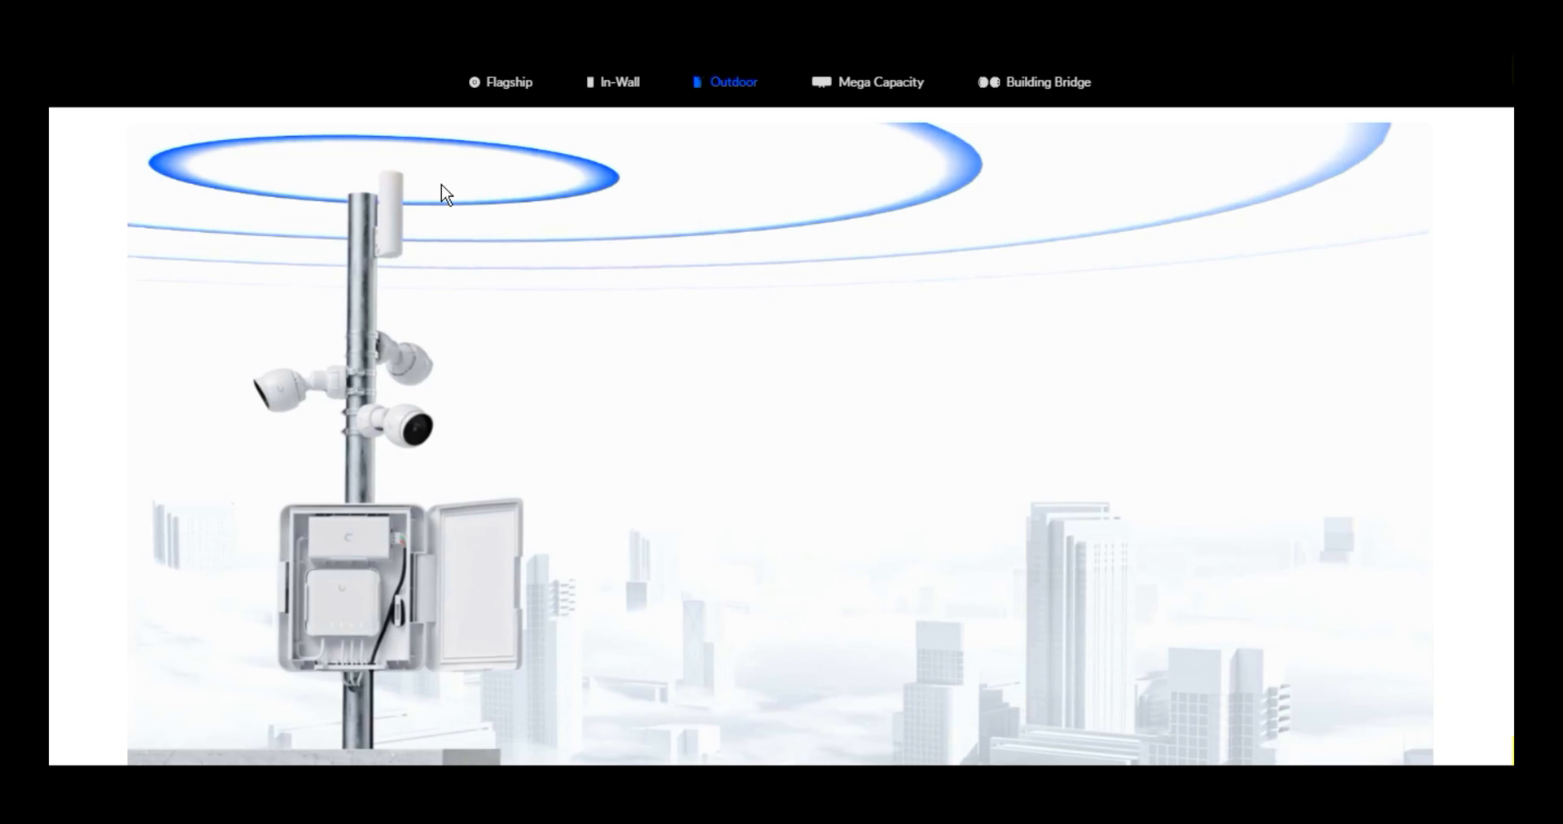
{"action": "mouse_move", "coordinate": [495, 267]}
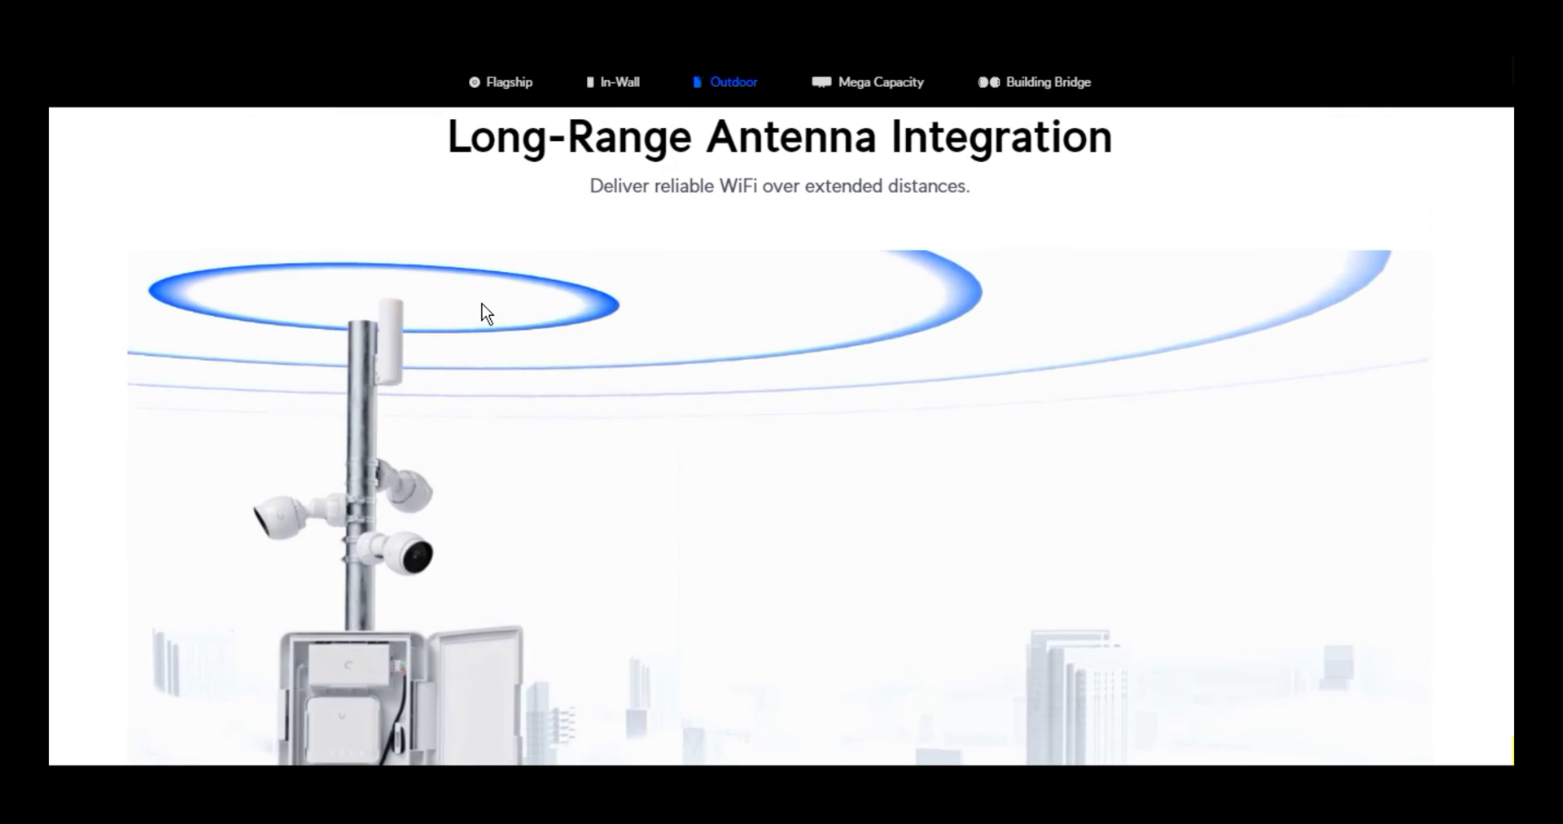
{"action": "scroll", "scroll_direction": "down", "scroll_amount": 3}
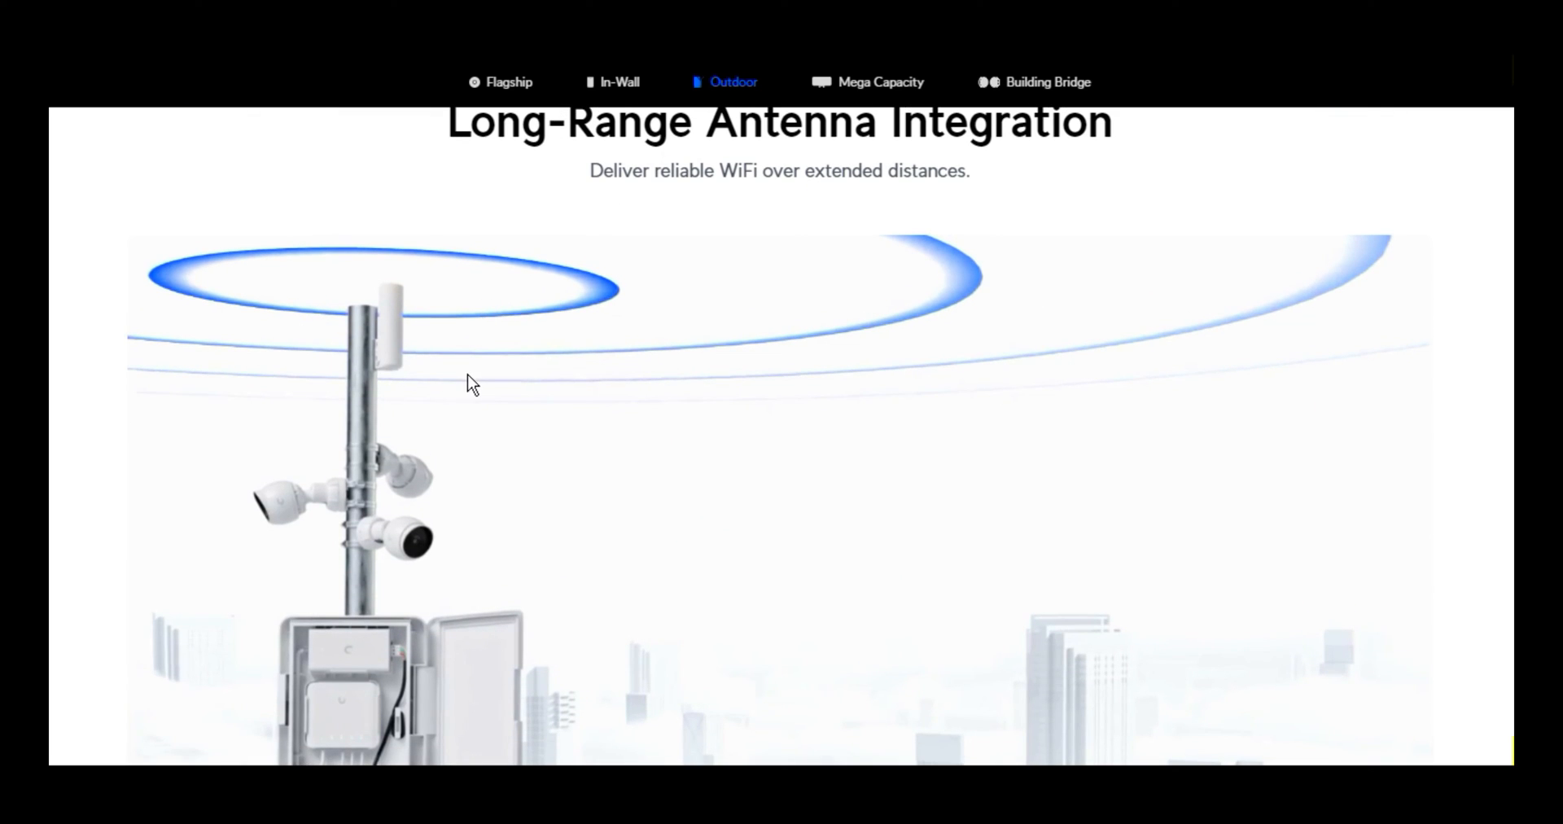
{"action": "mouse_move", "coordinate": [400, 347]}
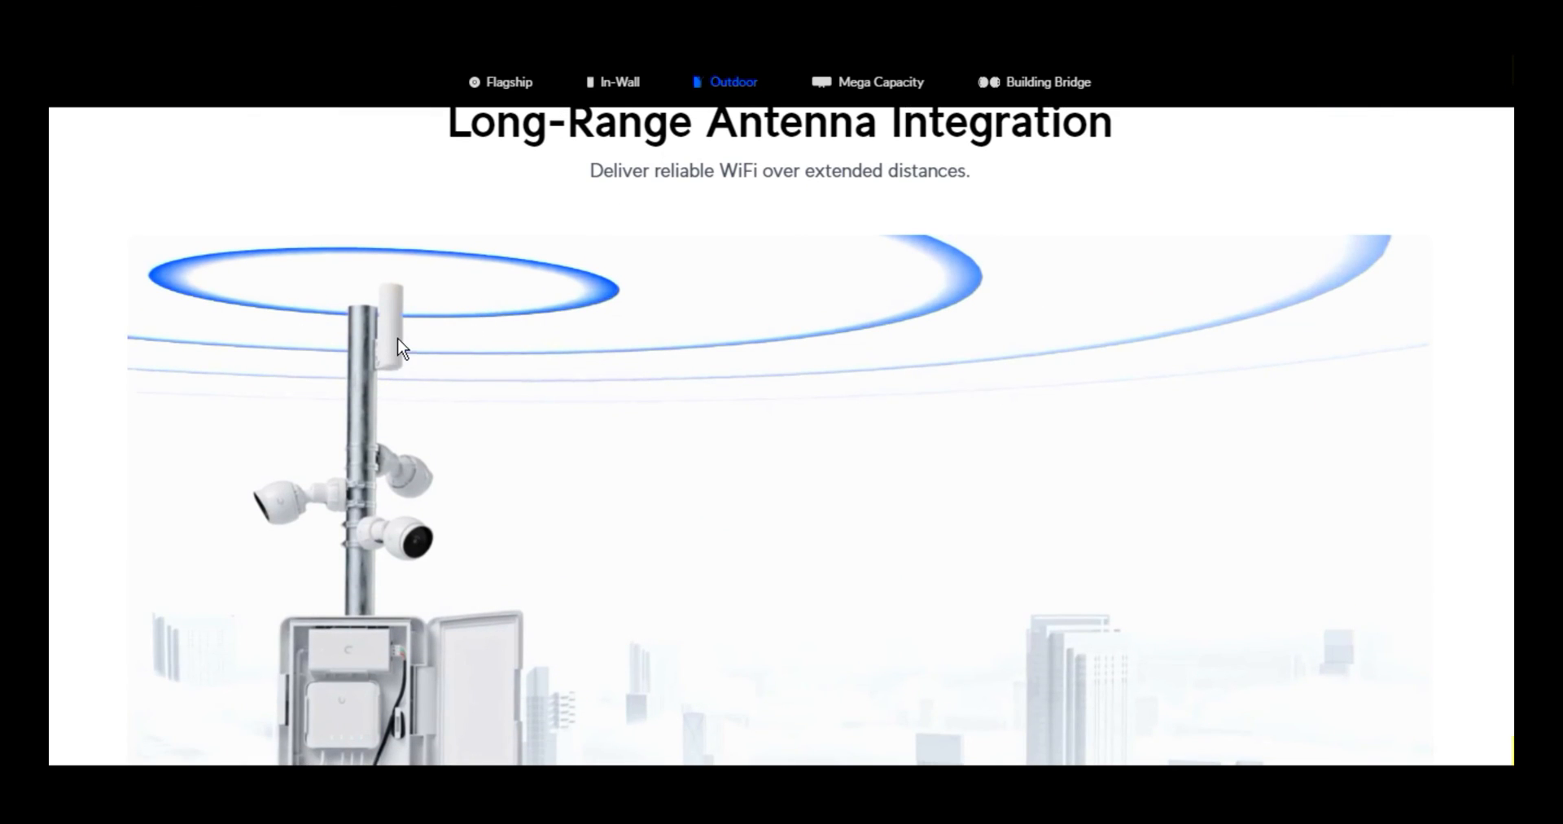
{"action": "mouse_move", "coordinate": [394, 377]}
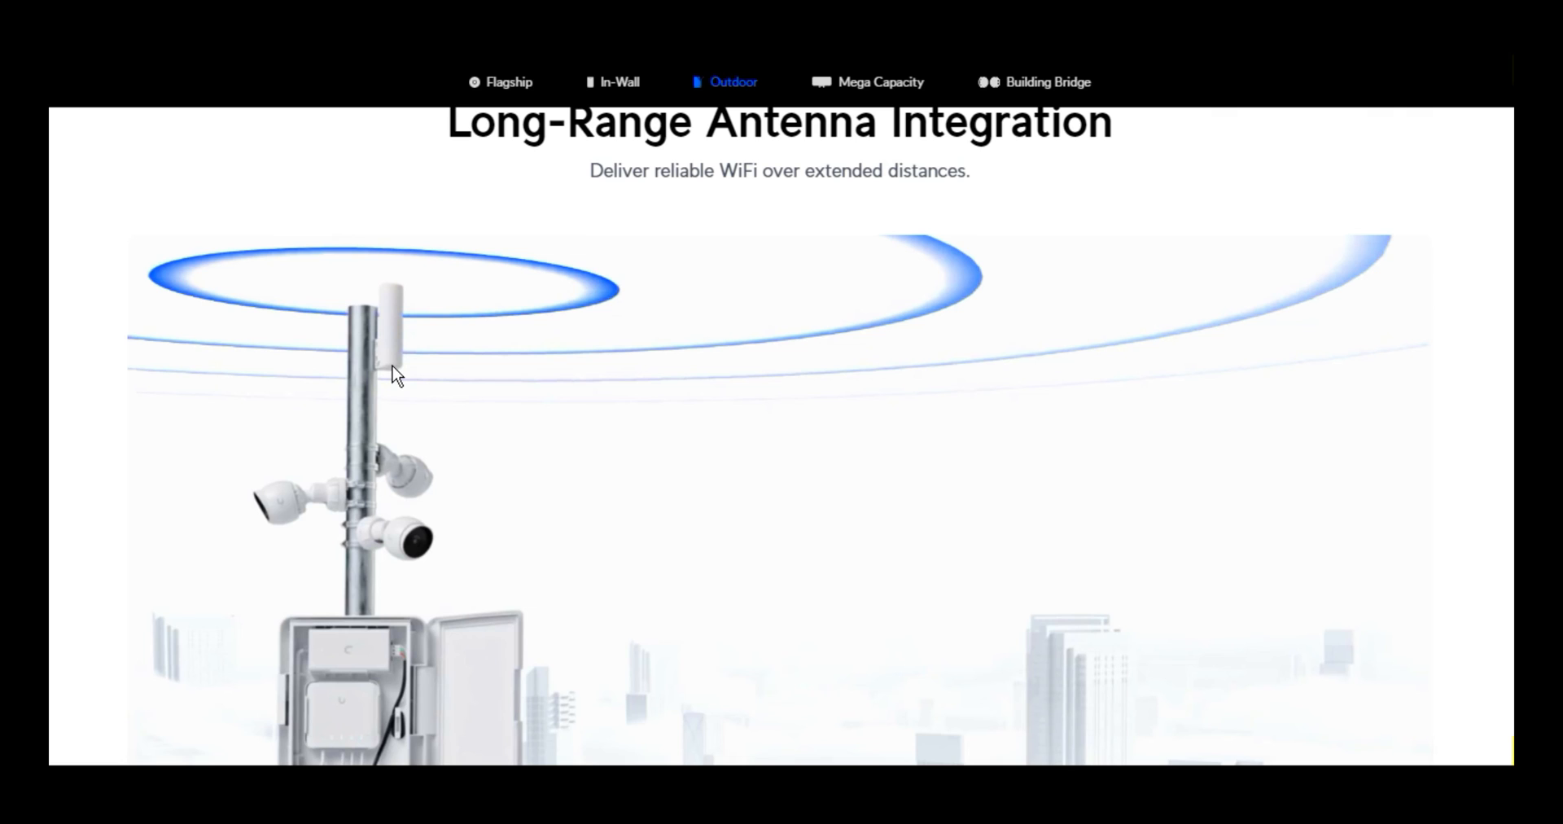
{"action": "mouse_move", "coordinate": [387, 439]}
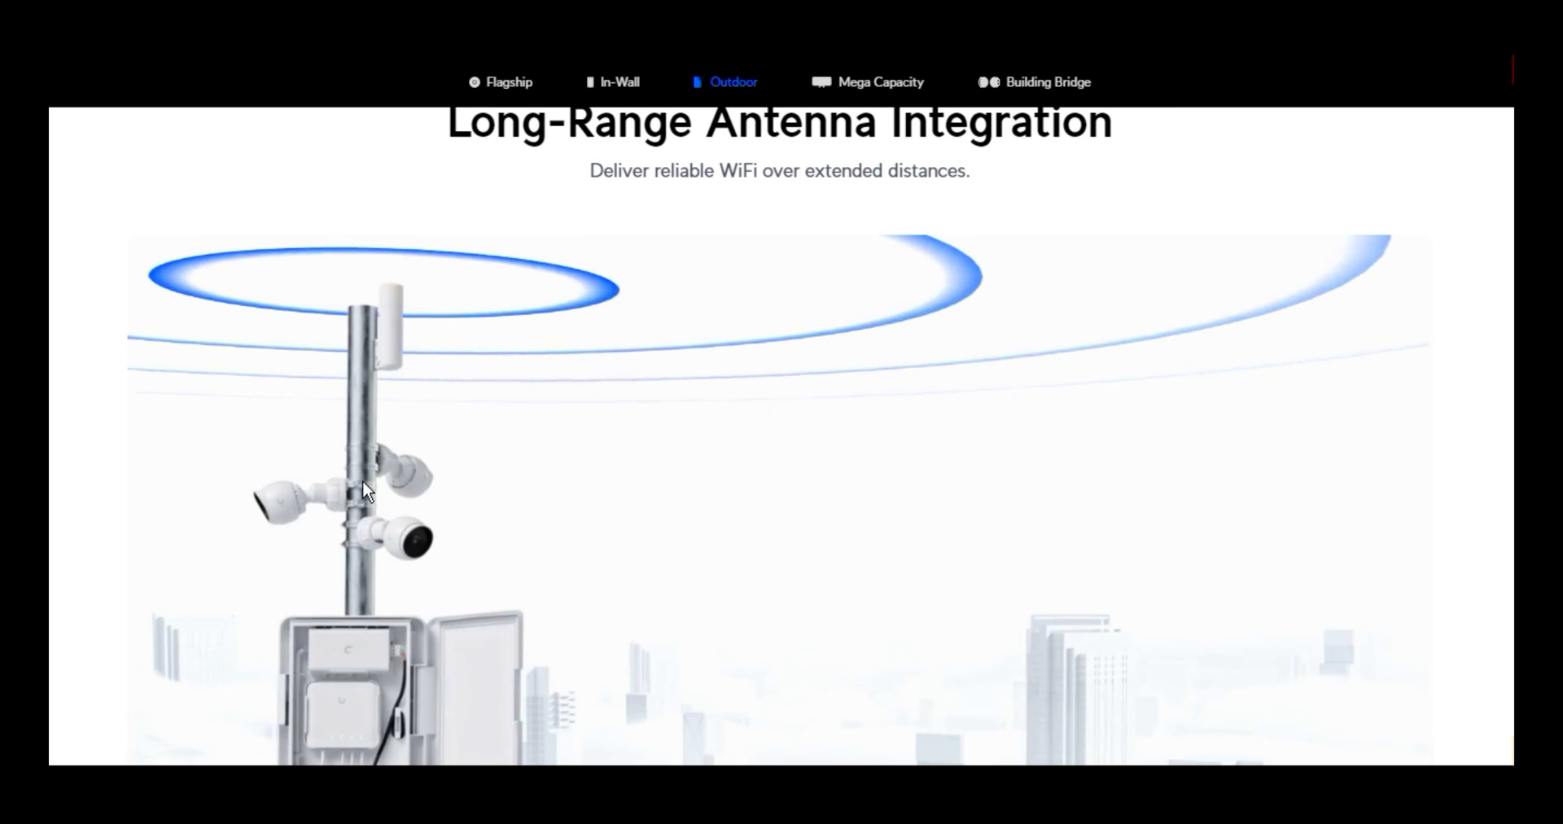
{"action": "scroll", "scroll_direction": "down", "scroll_amount": 3}
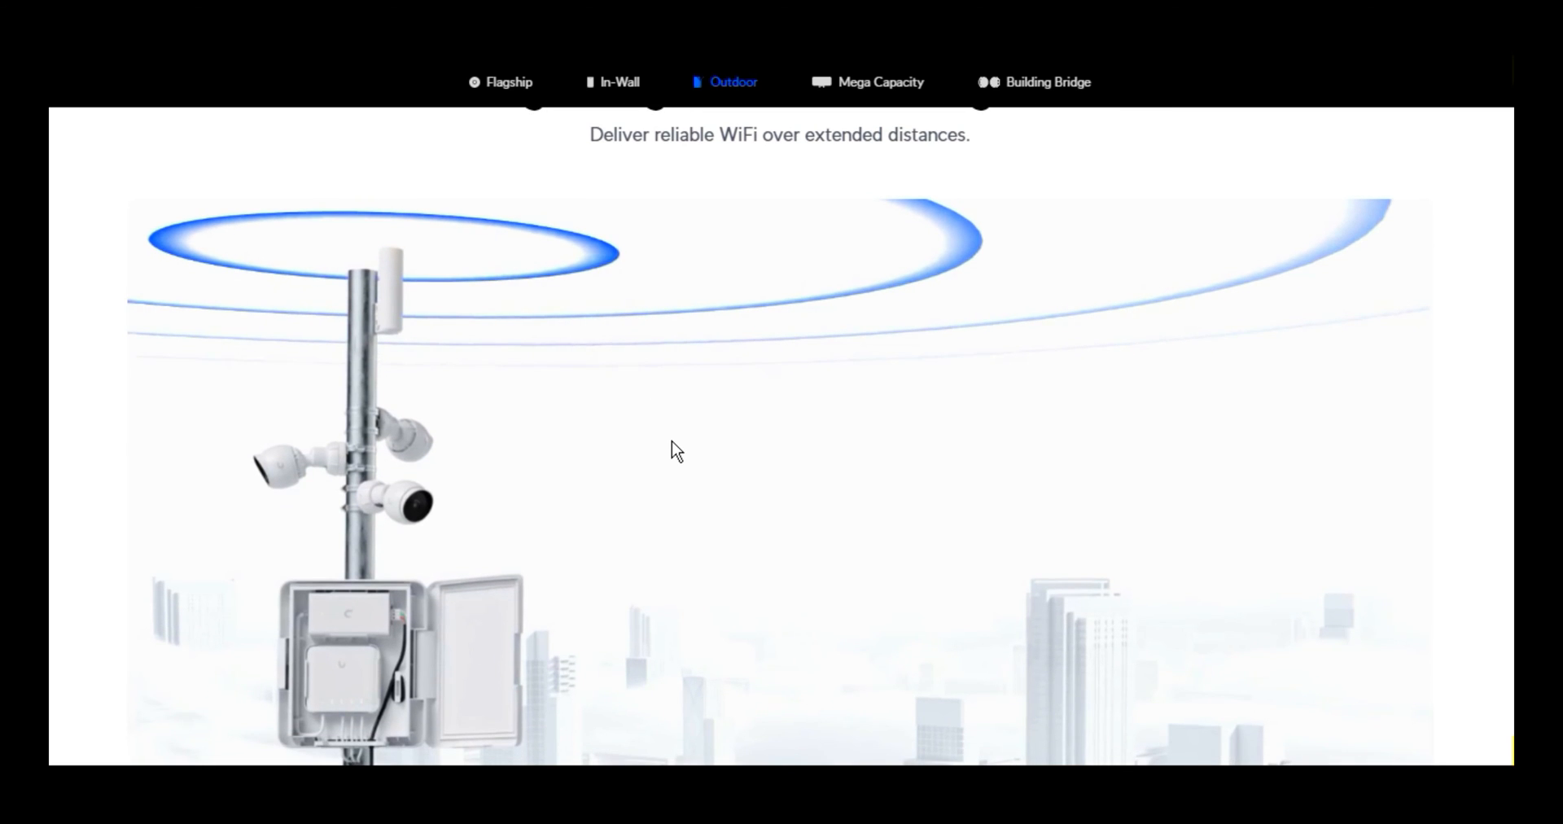
{"action": "scroll", "scroll_direction": "down", "scroll_amount": 3}
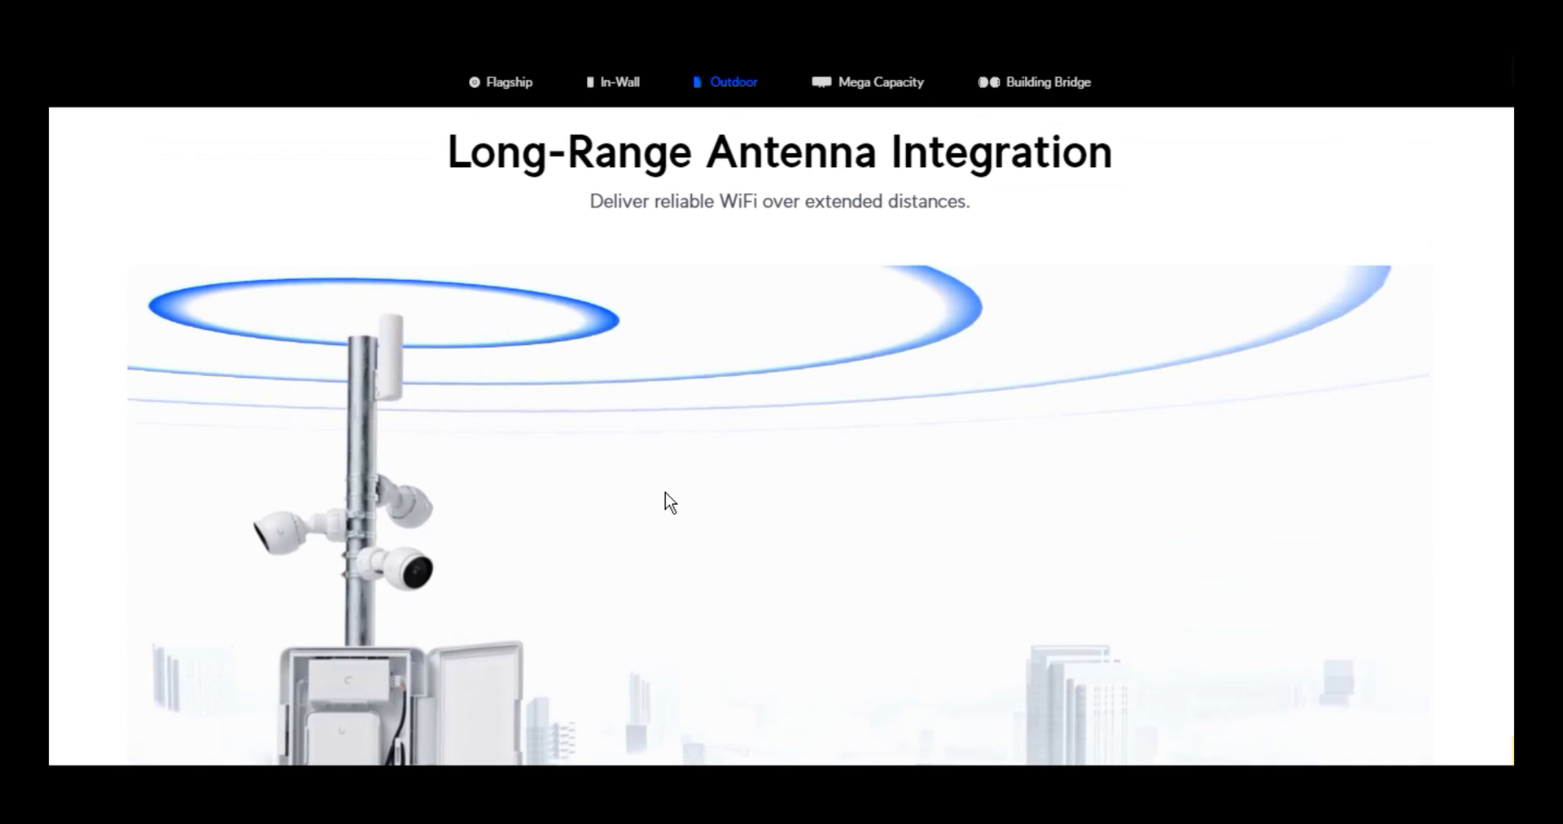
{"action": "scroll", "scroll_direction": "down", "scroll_amount": 3}
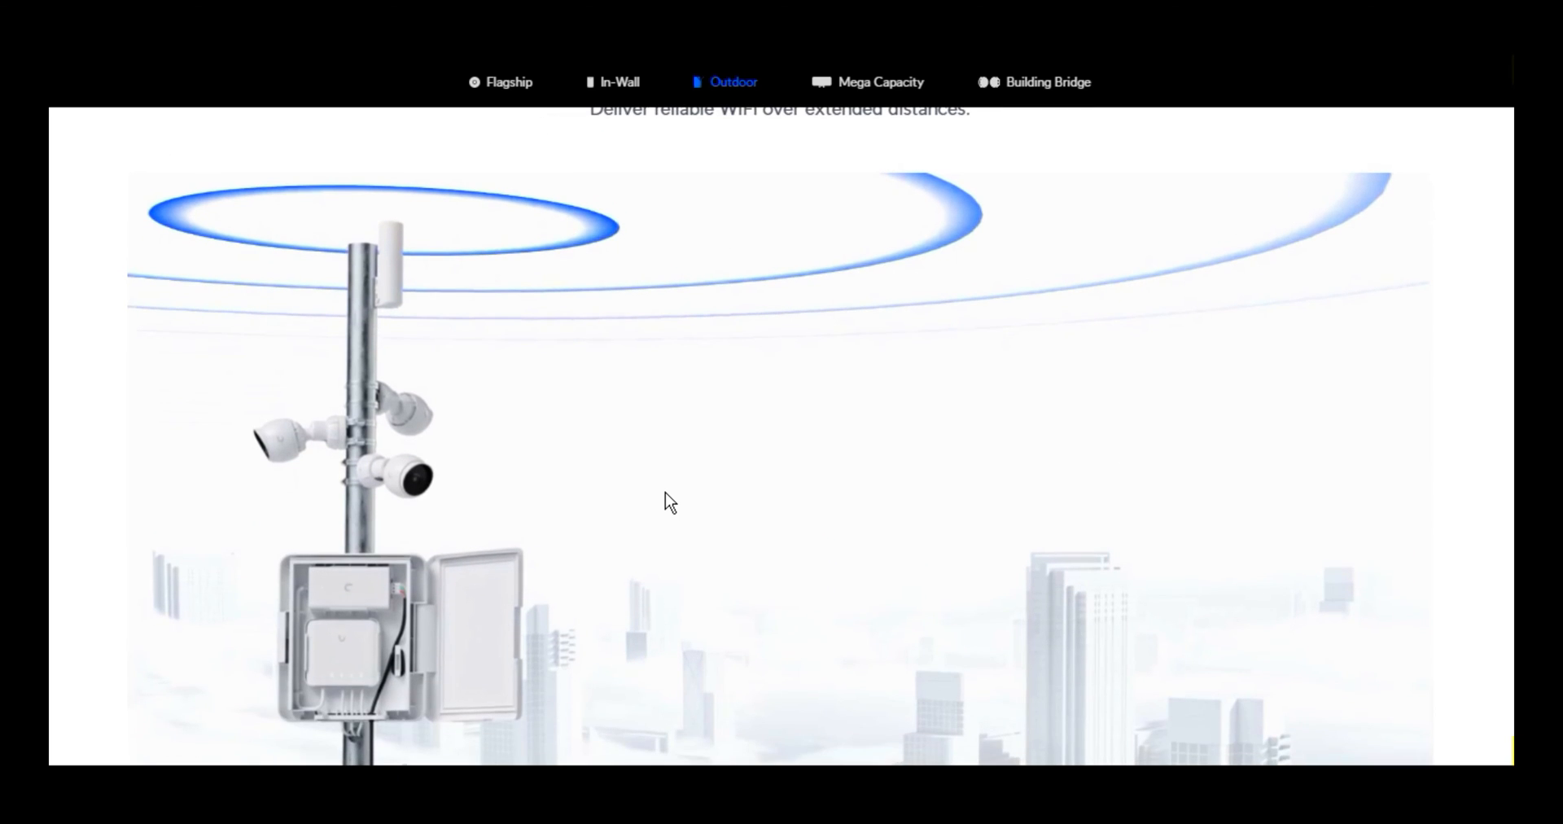
{"action": "scroll", "scroll_direction": "down", "scroll_amount": 3}
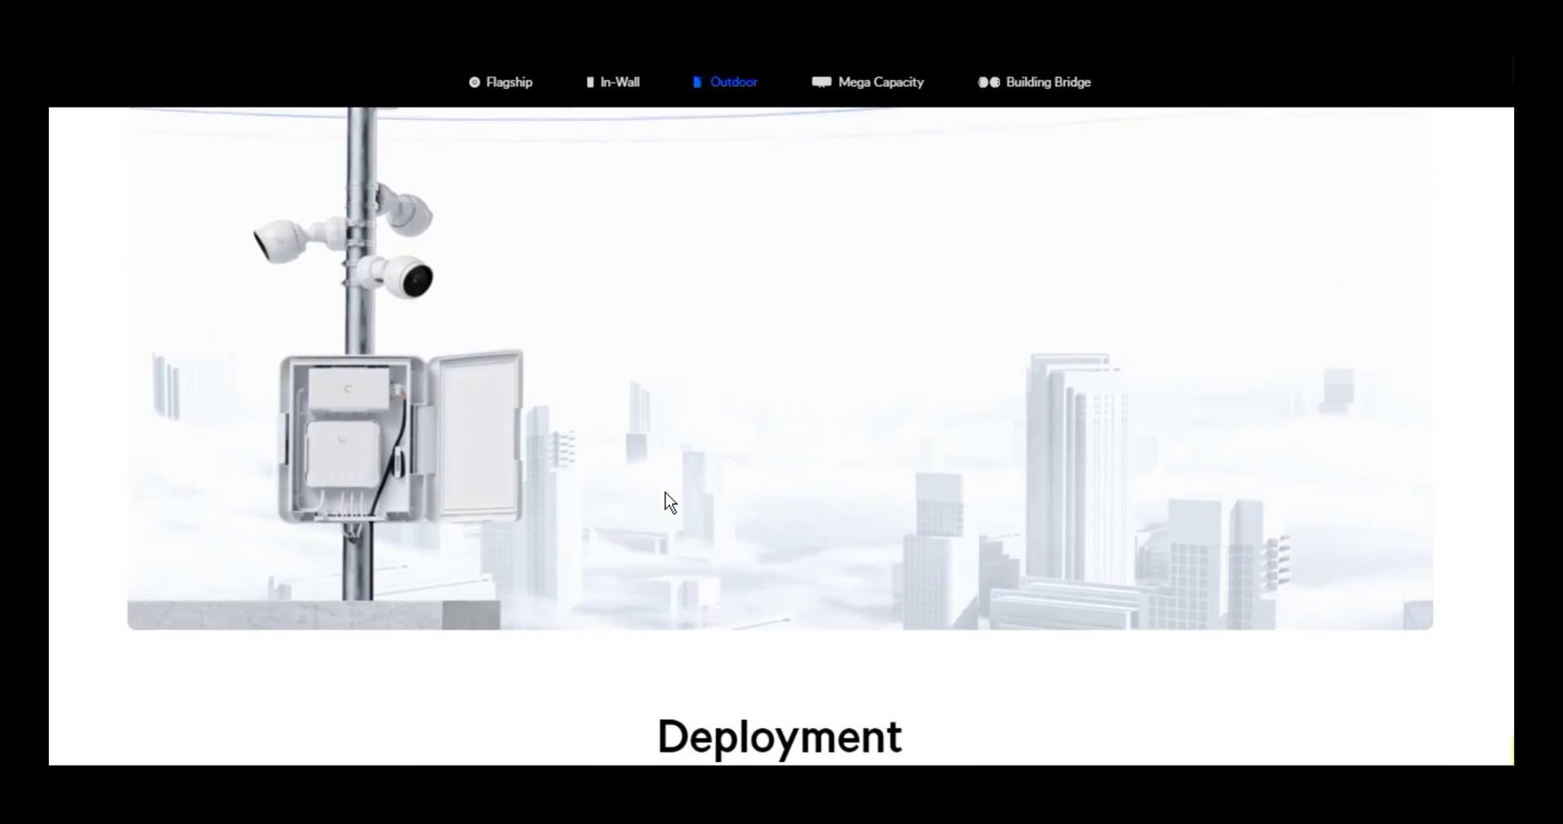
{"action": "scroll", "scroll_direction": "down", "scroll_amount": 3}
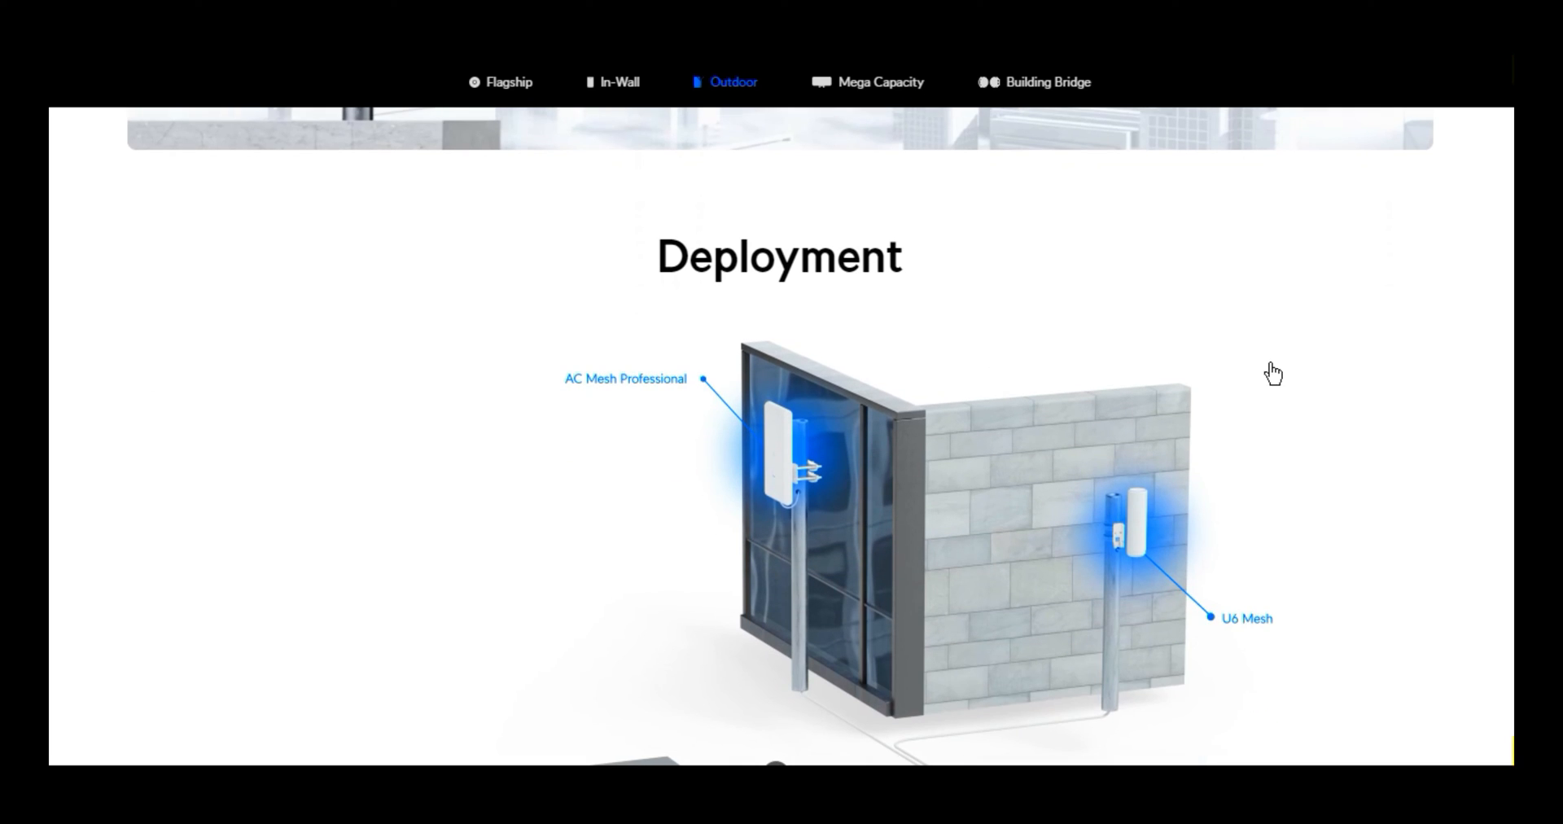
{"action": "scroll", "scroll_direction": "down", "scroll_amount": 3}
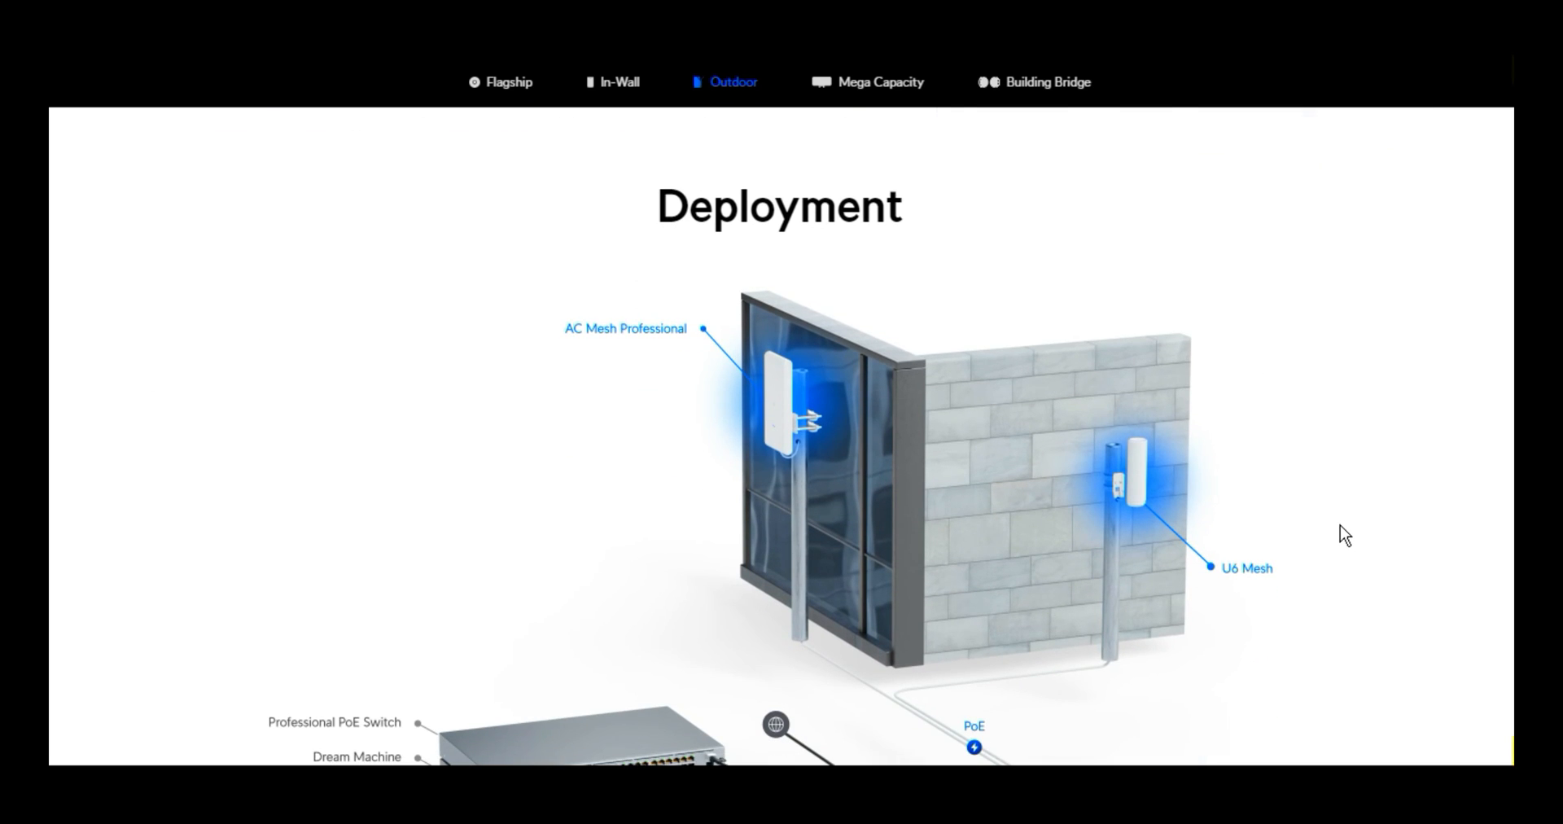
{"action": "scroll", "scroll_direction": "down", "scroll_amount": 3}
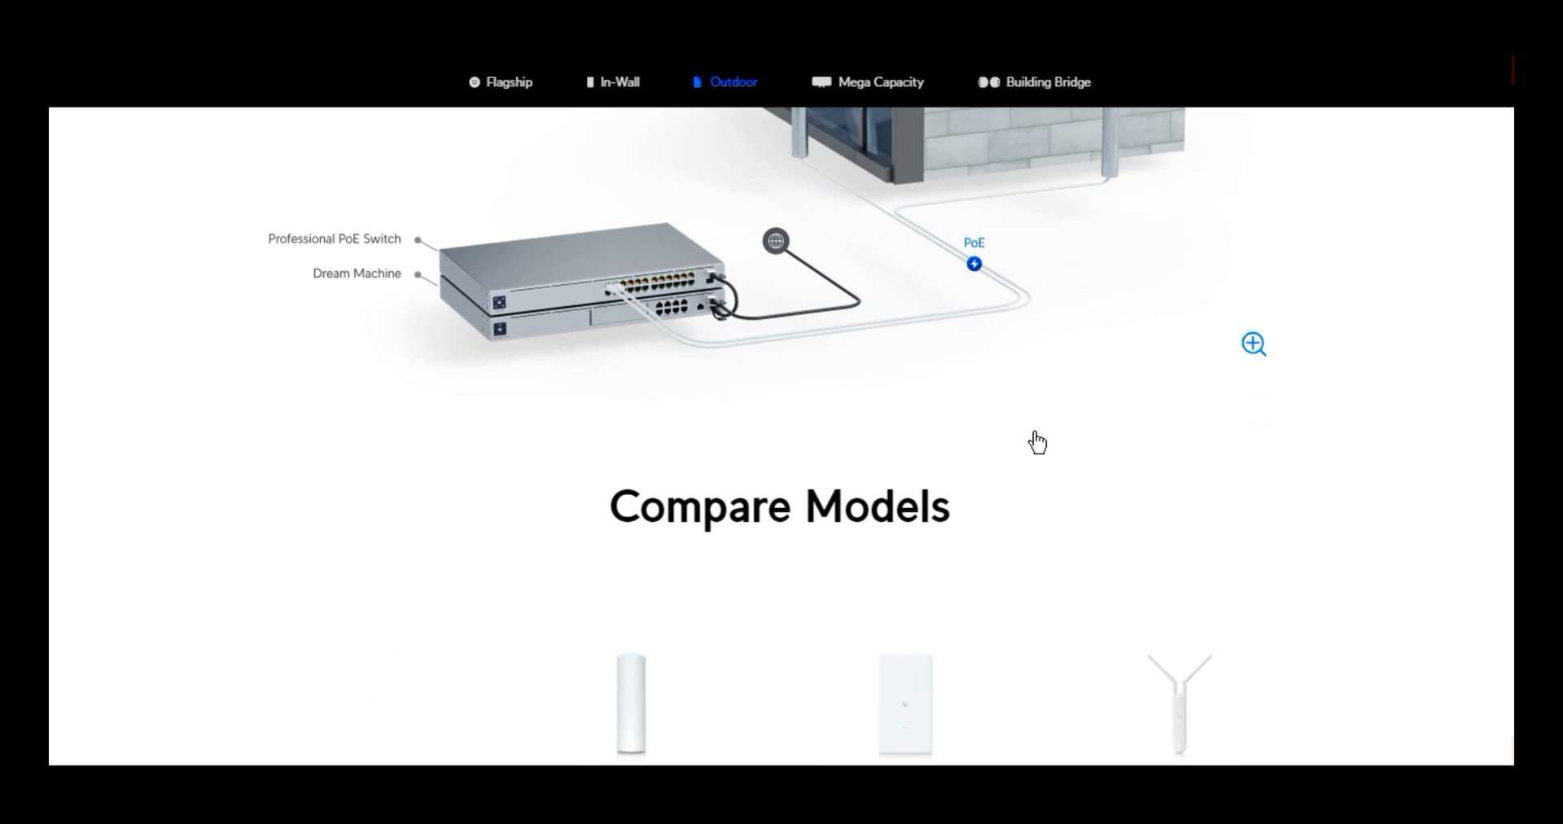
{"action": "scroll", "scroll_direction": "down", "scroll_amount": 3}
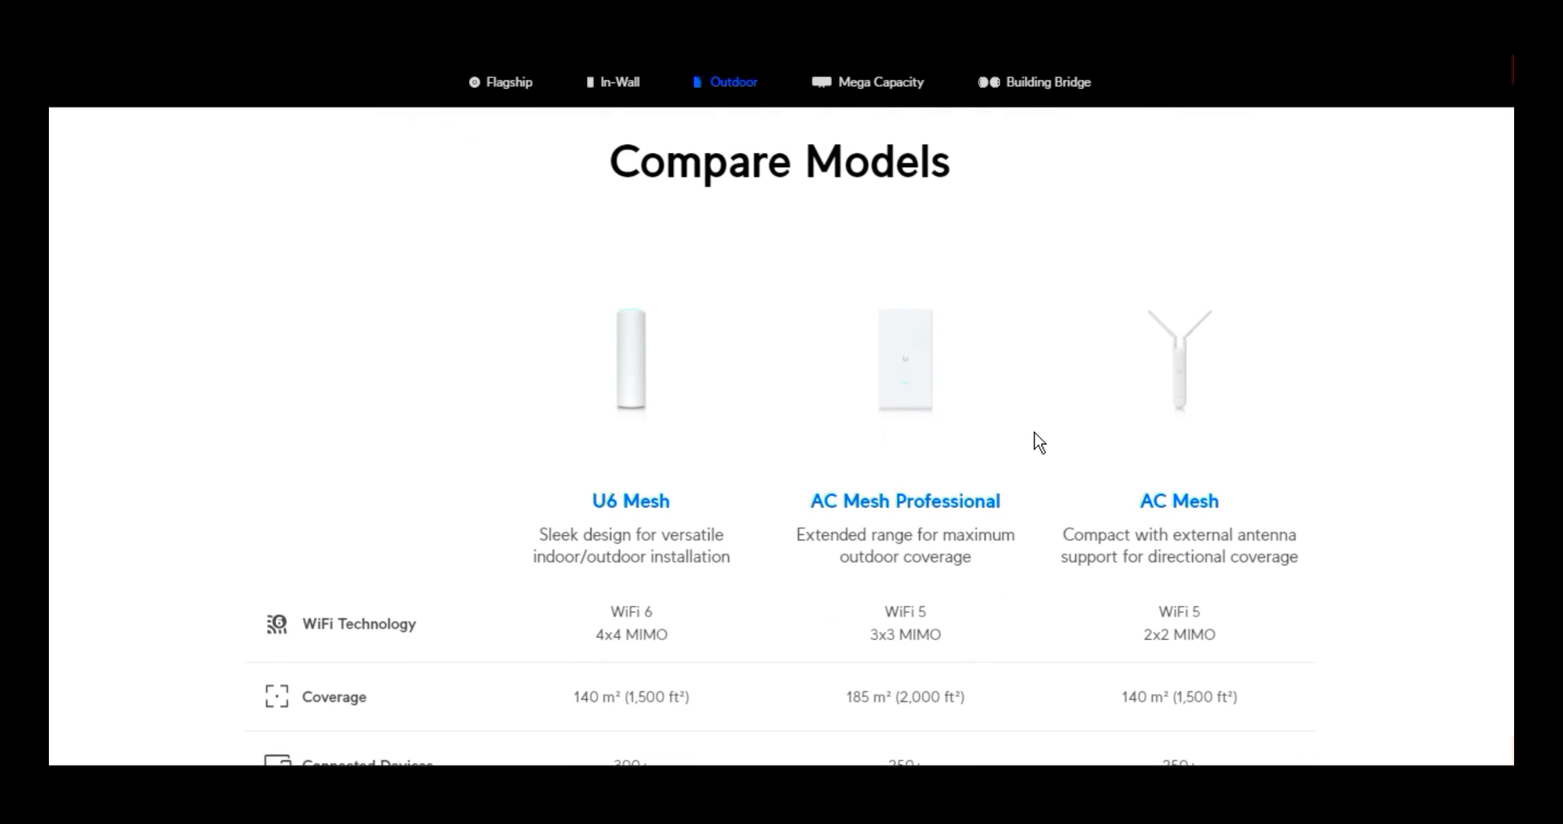
{"action": "scroll", "scroll_direction": "down", "scroll_amount": 3}
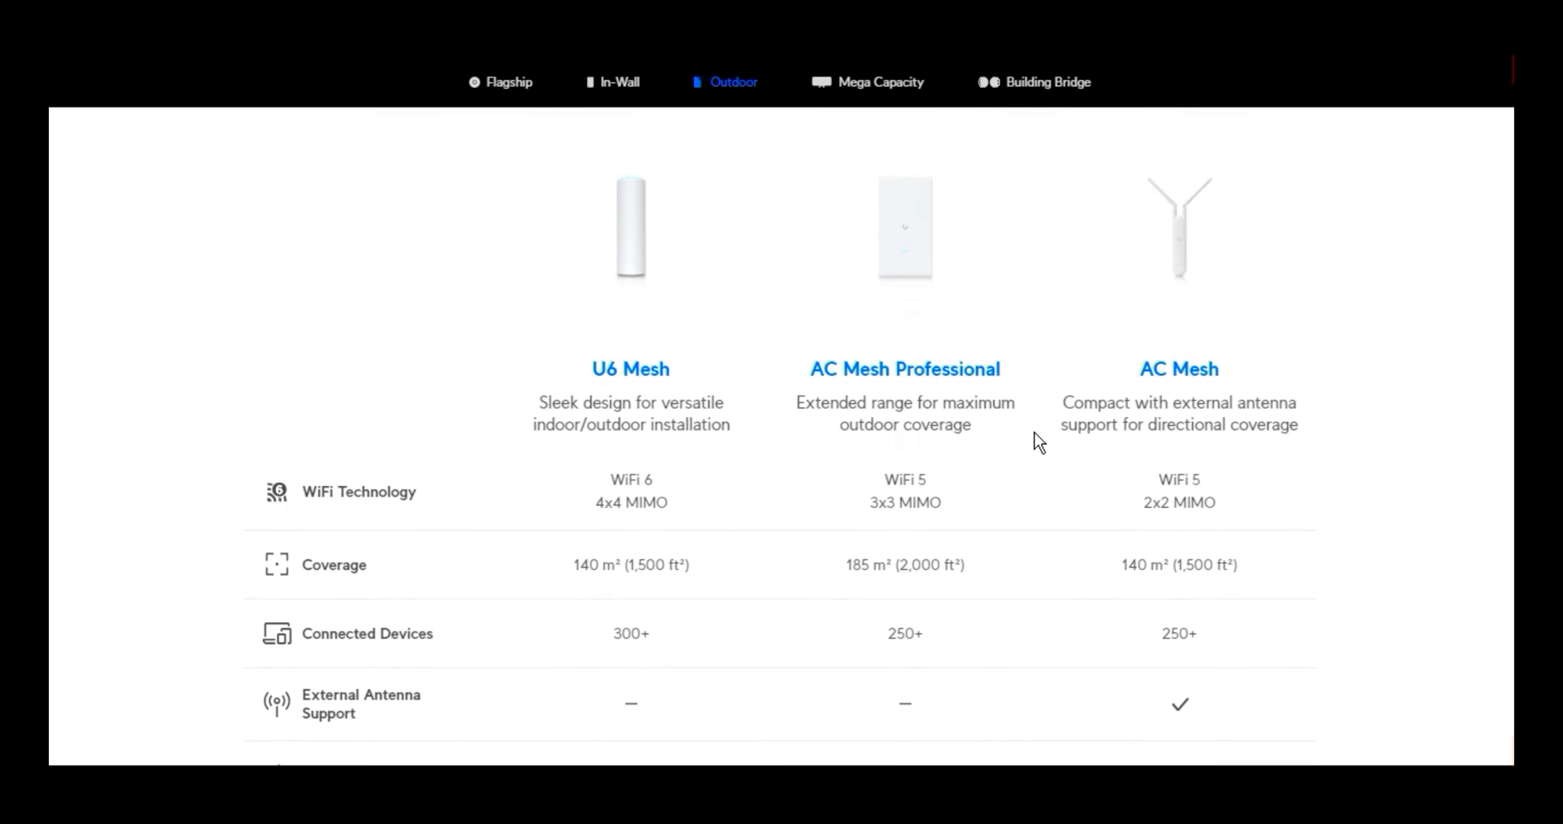
{"action": "scroll", "scroll_direction": "down", "scroll_amount": 3}
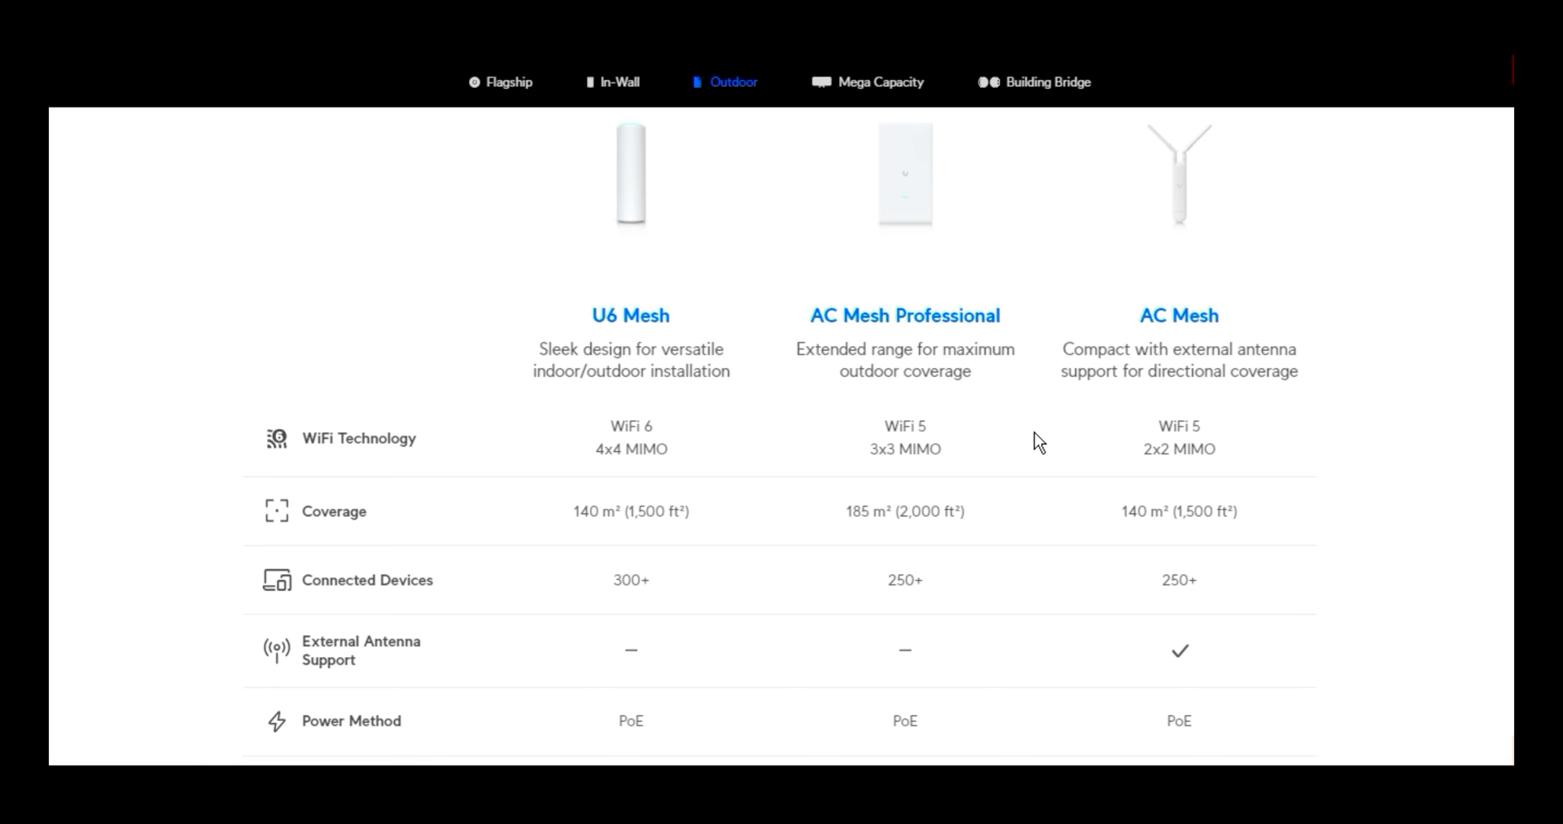
{"action": "scroll", "scroll_direction": "down", "scroll_amount": 3}
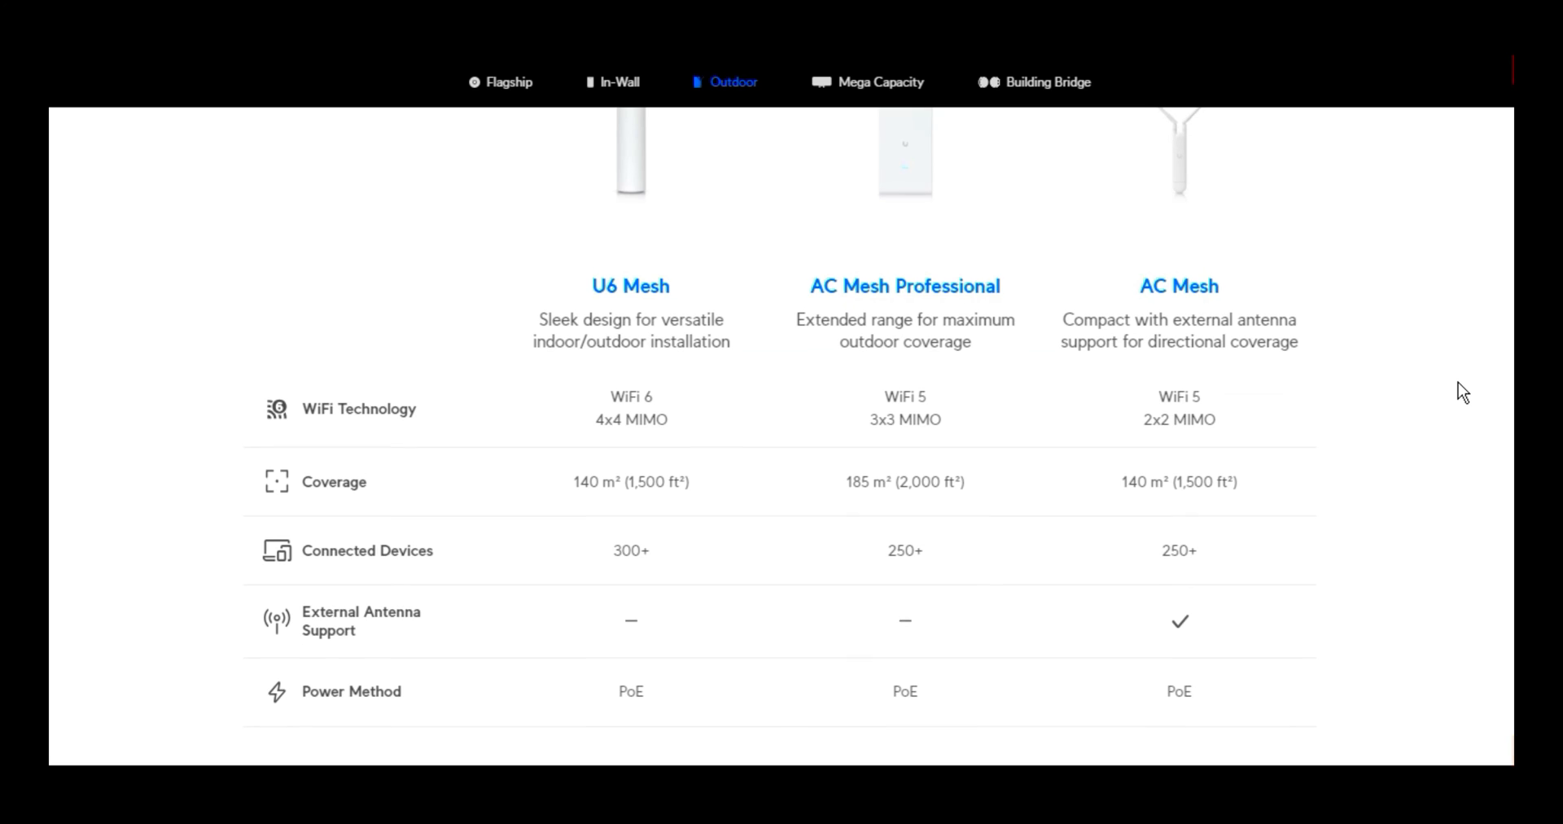
{"action": "scroll", "scroll_direction": "down", "scroll_amount": 3}
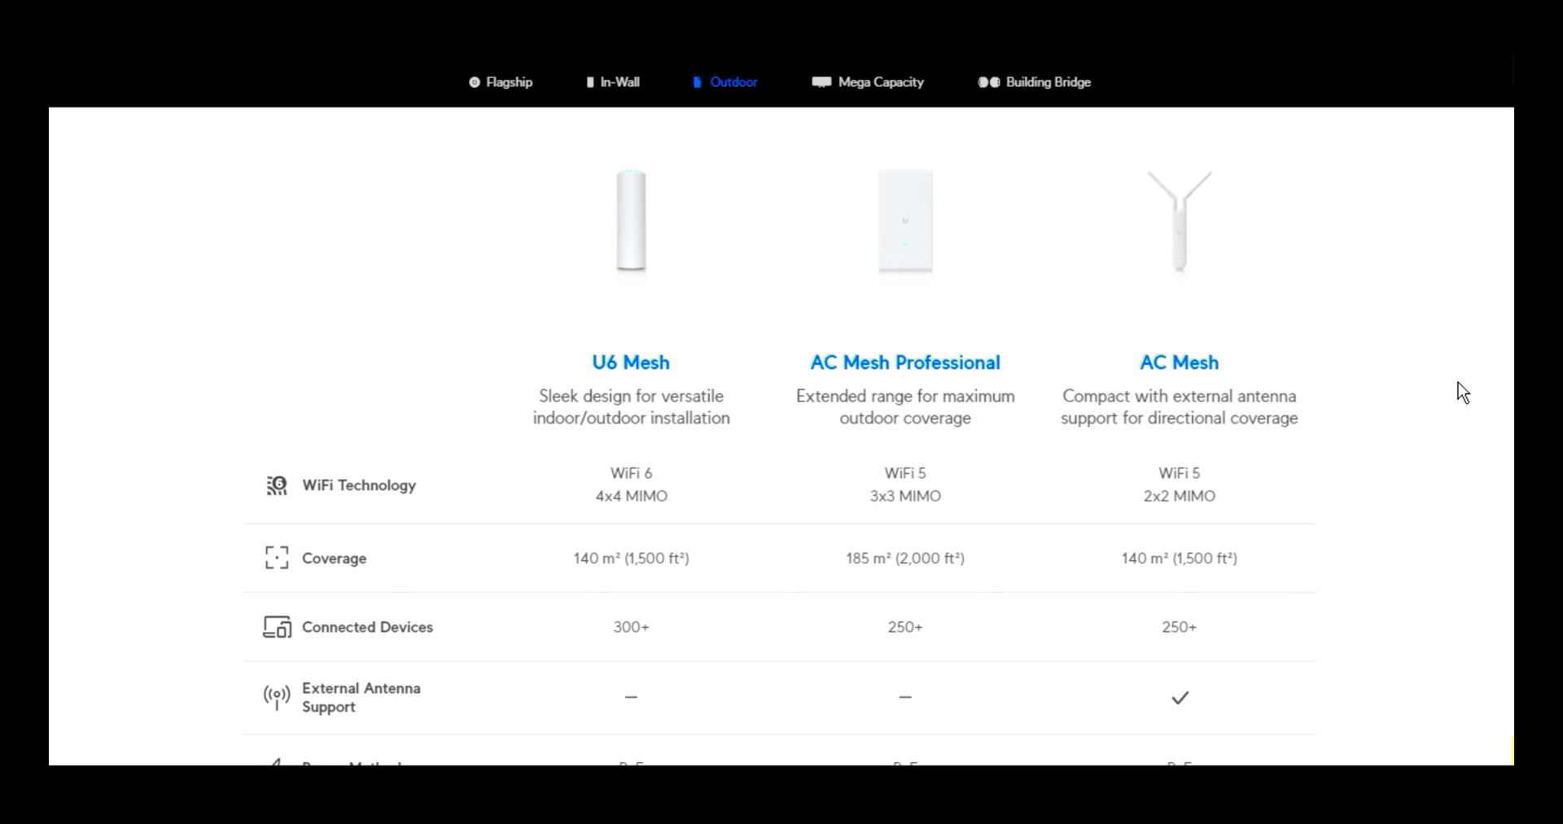
{"action": "scroll", "scroll_direction": "down", "scroll_amount": 3}
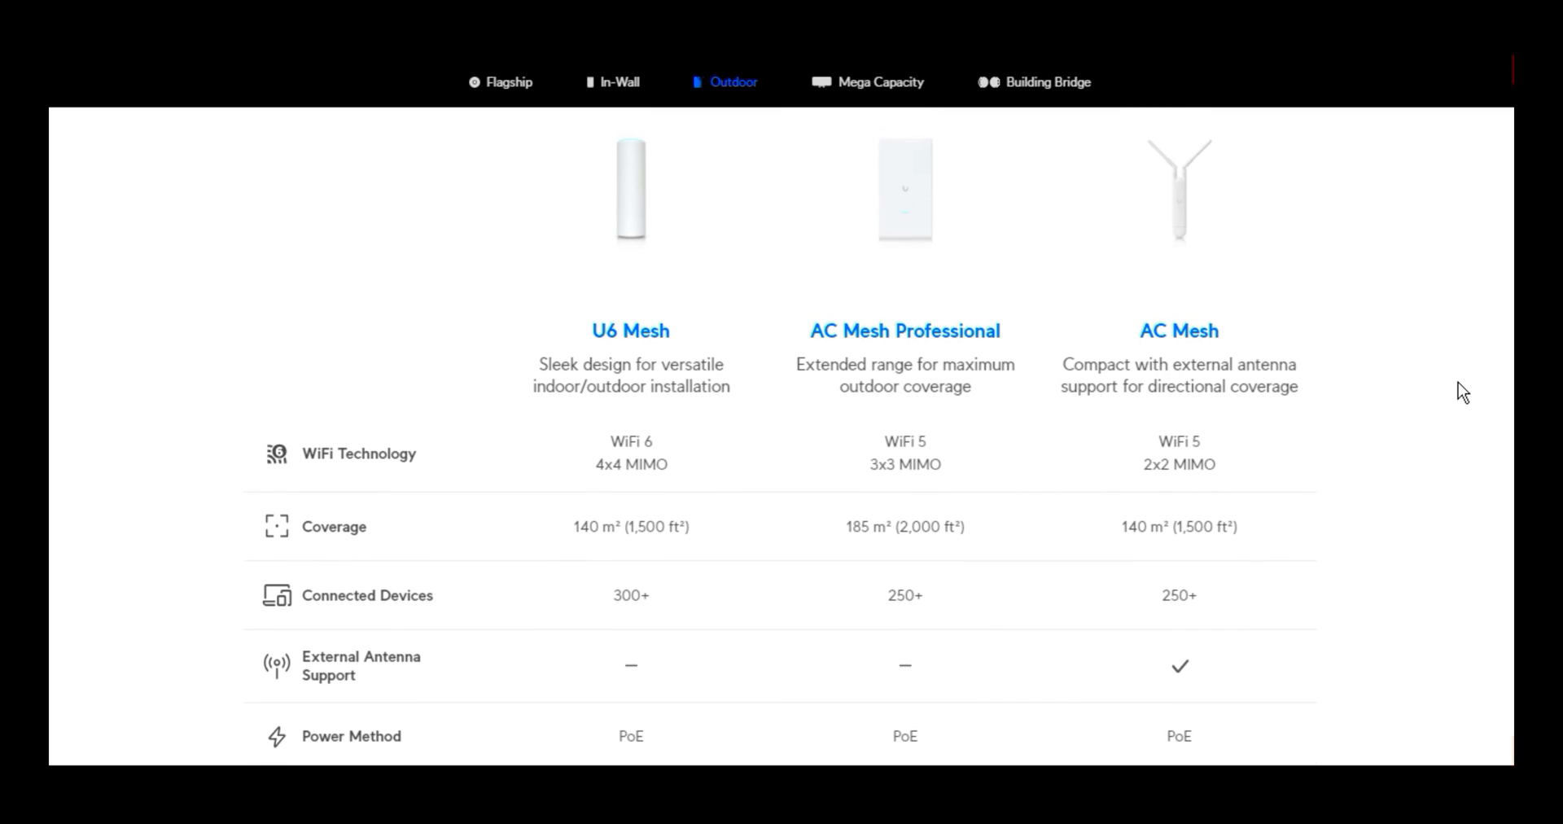
{"action": "scroll", "scroll_direction": "down", "scroll_amount": 3}
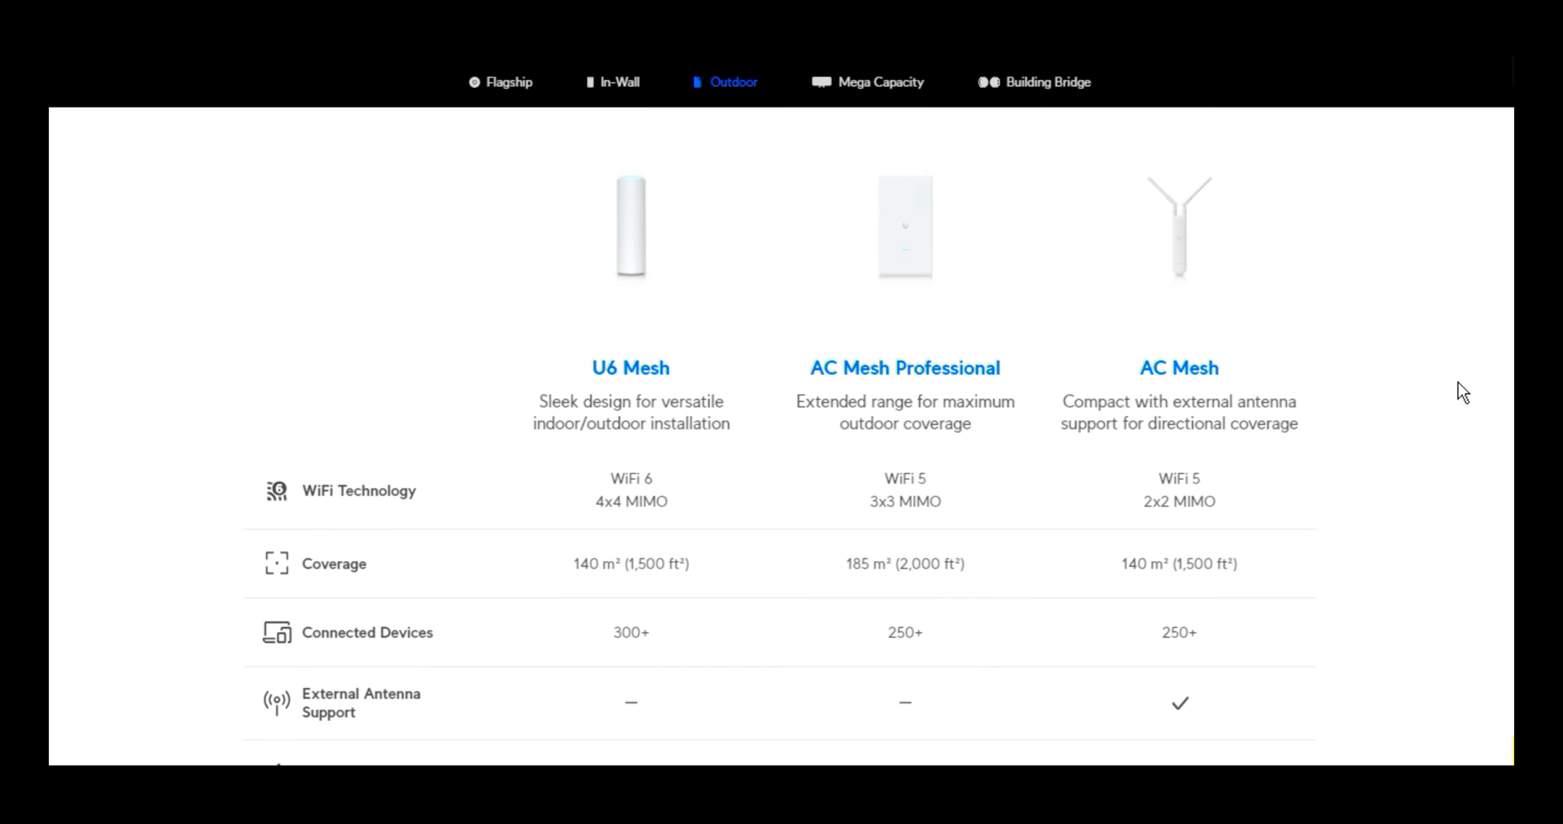
{"action": "scroll", "scroll_direction": "down", "scroll_amount": 3}
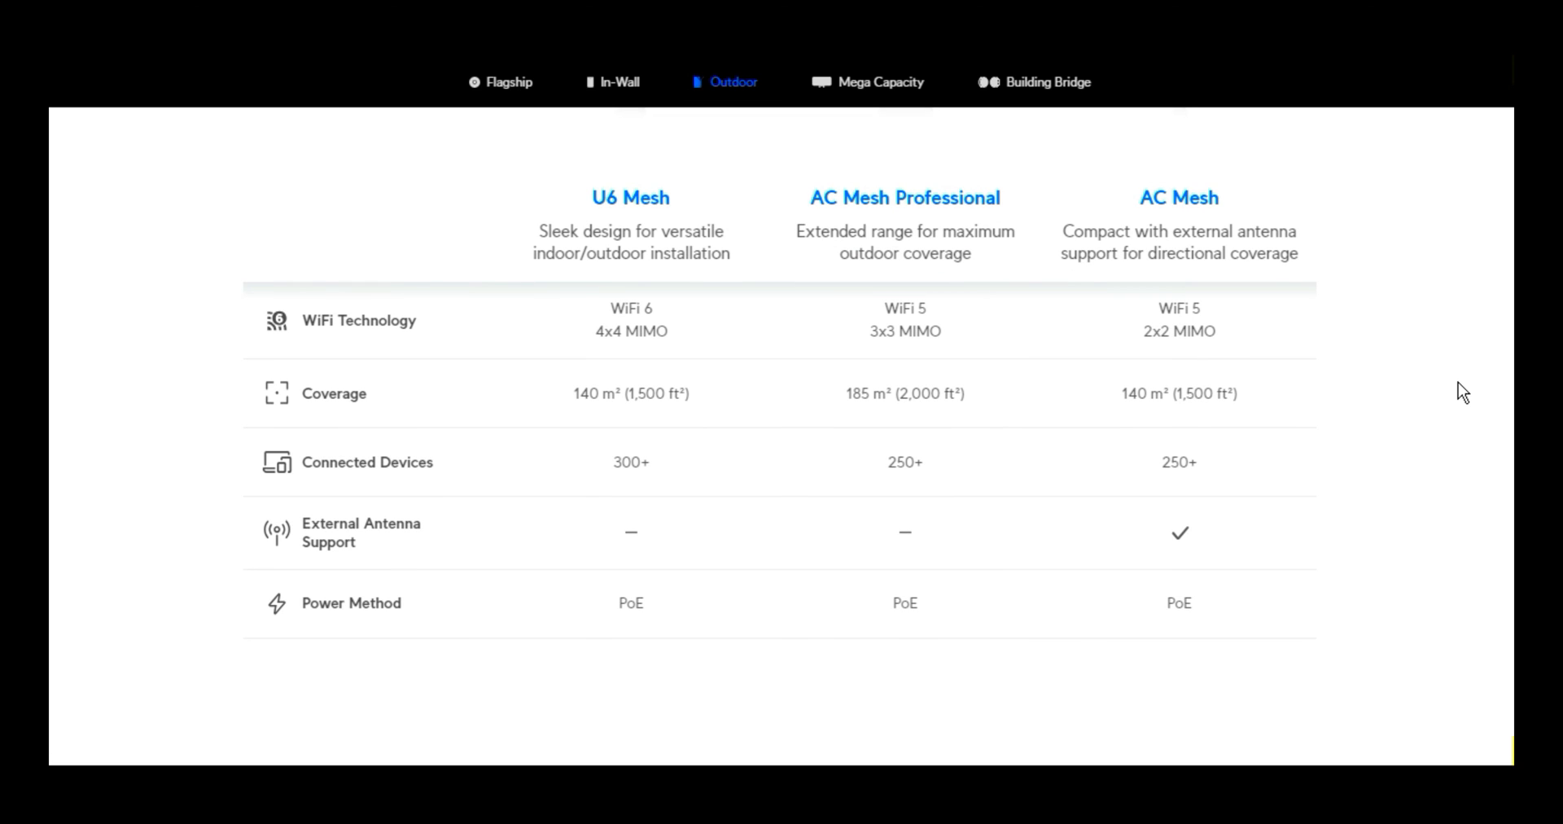
{"action": "scroll", "scroll_direction": "down", "scroll_amount": 3}
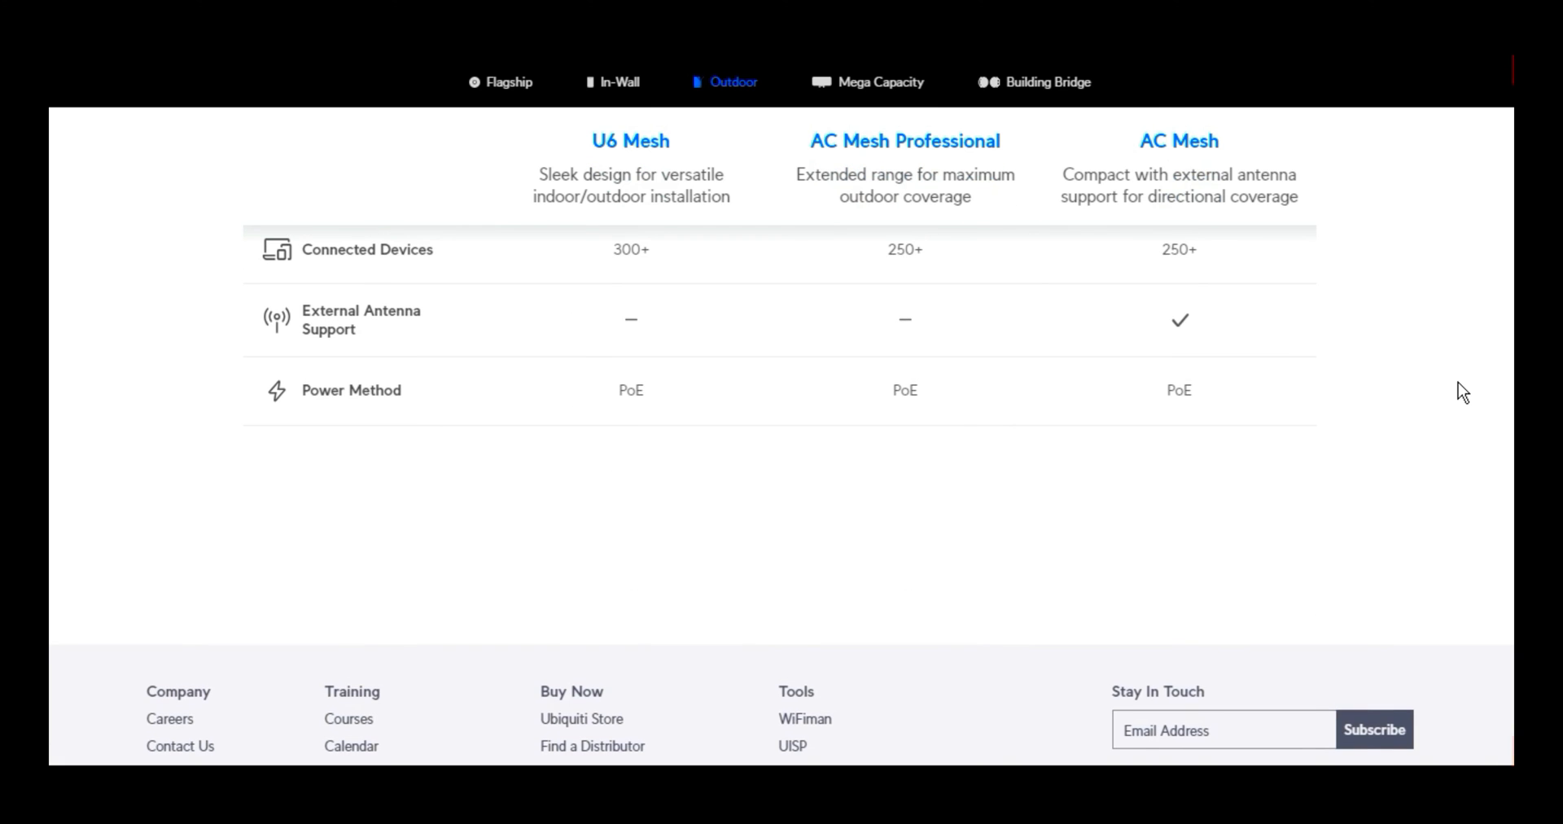
{"action": "scroll", "scroll_direction": "up", "scroll_amount": 3}
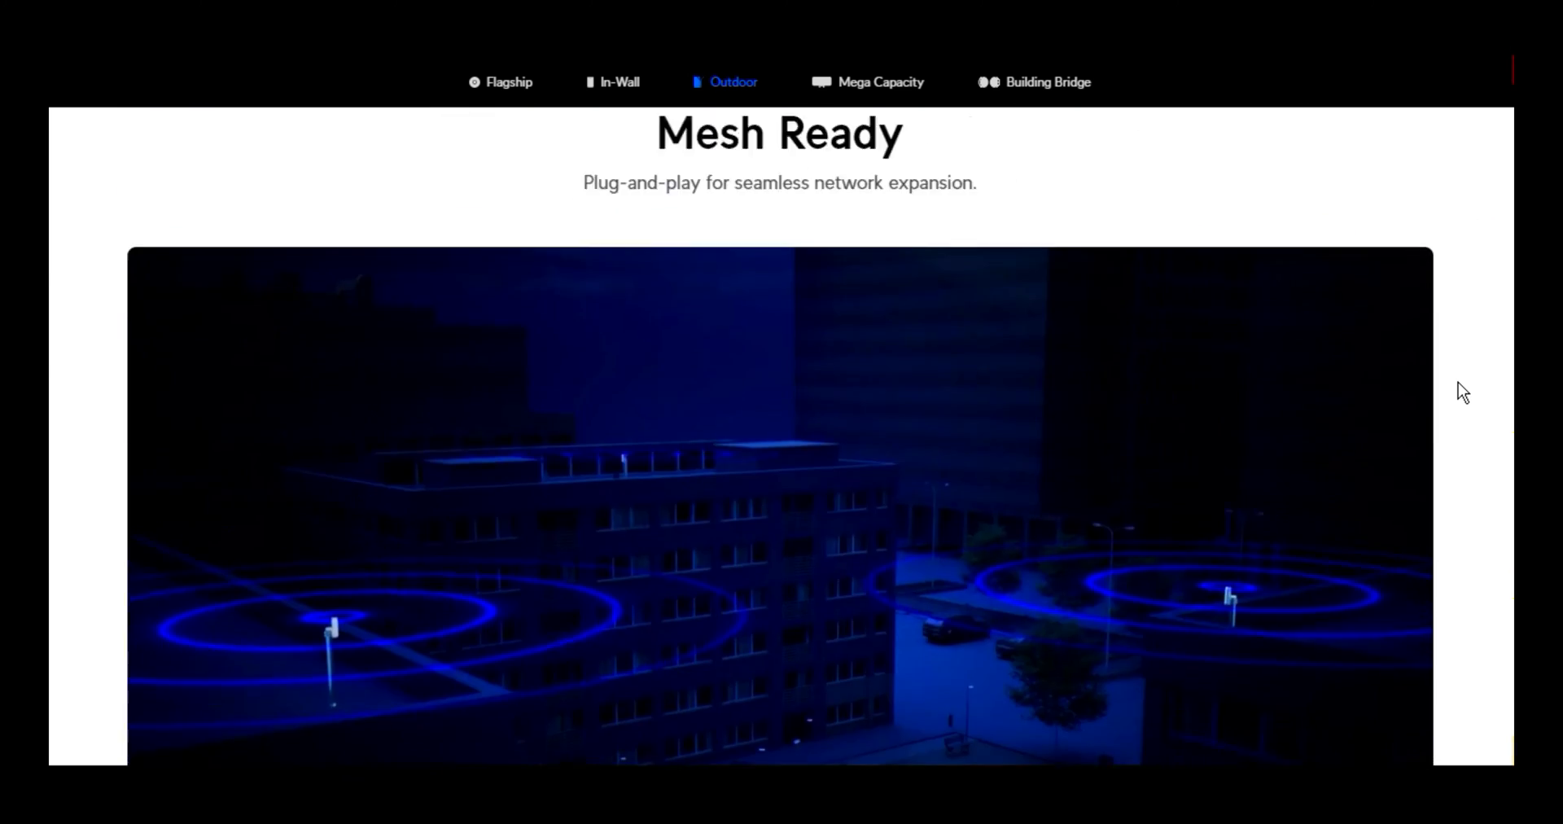
{"action": "scroll", "scroll_direction": "down", "scroll_amount": 3}
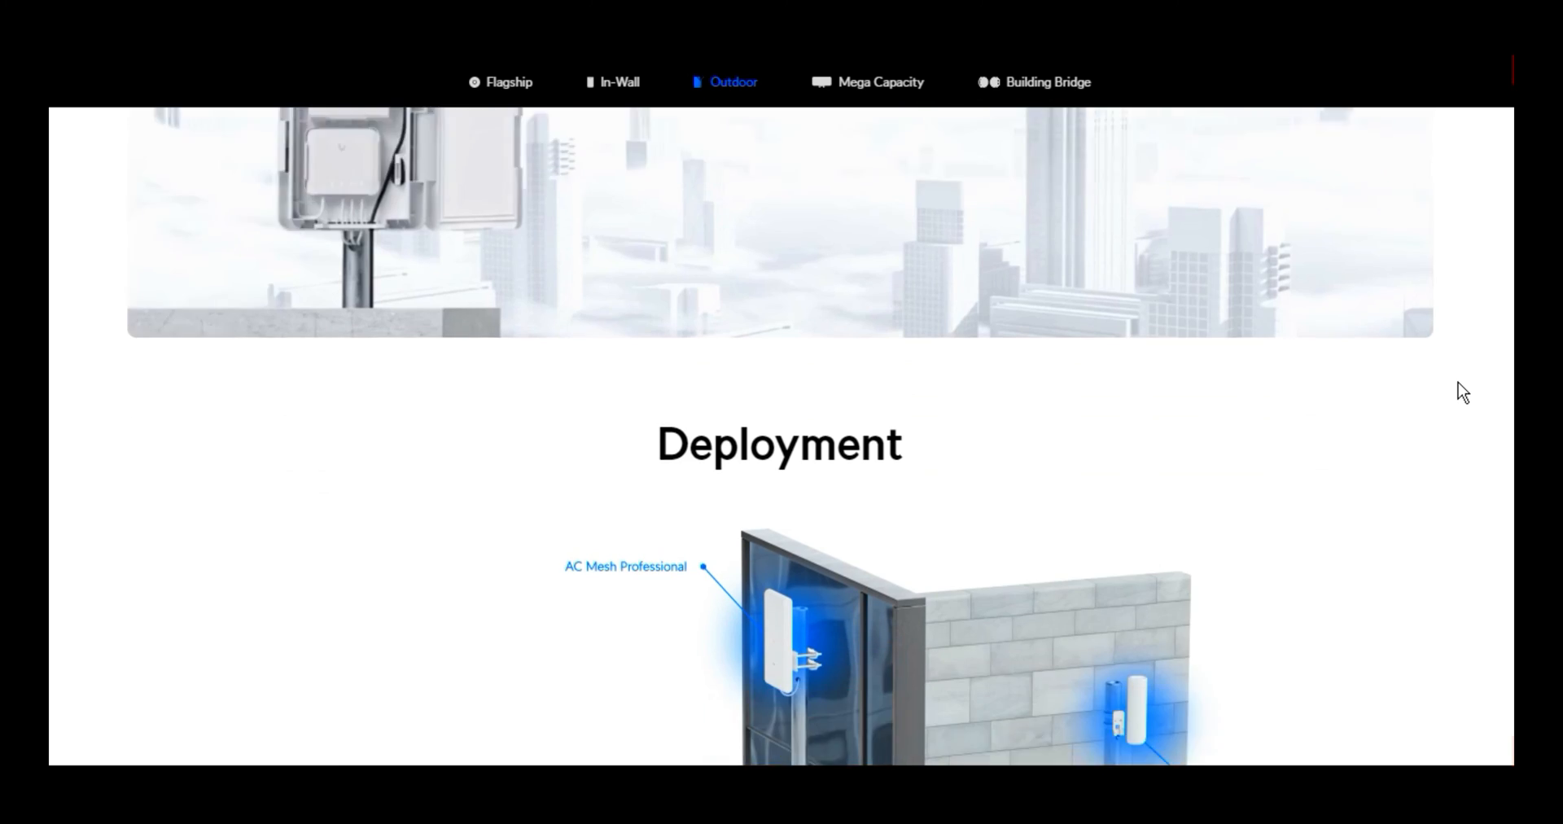
{"action": "scroll", "scroll_direction": "down", "scroll_amount": 3}
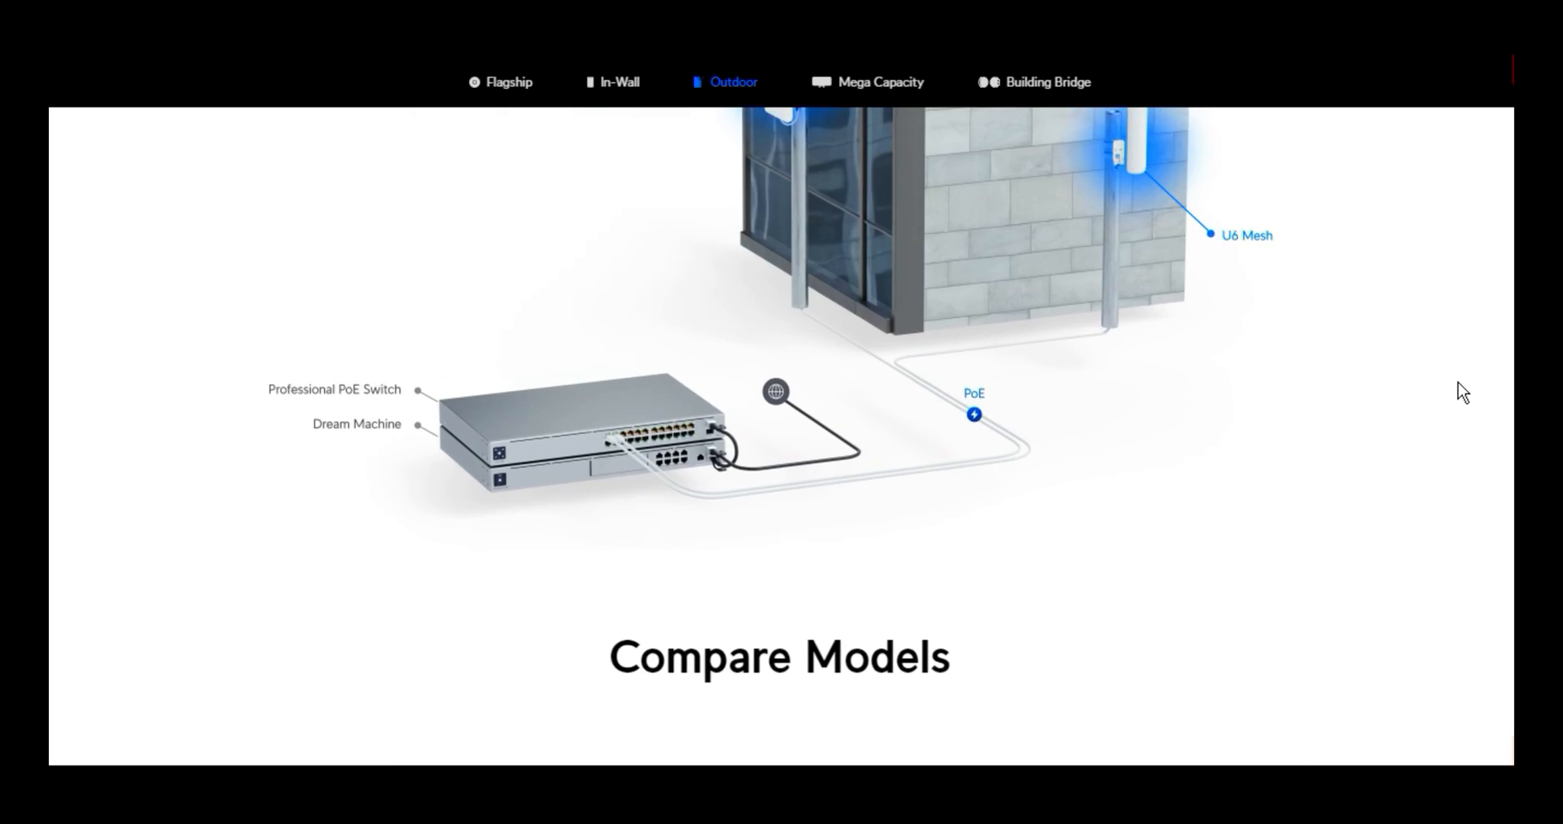
{"action": "scroll", "scroll_direction": "down", "scroll_amount": 3}
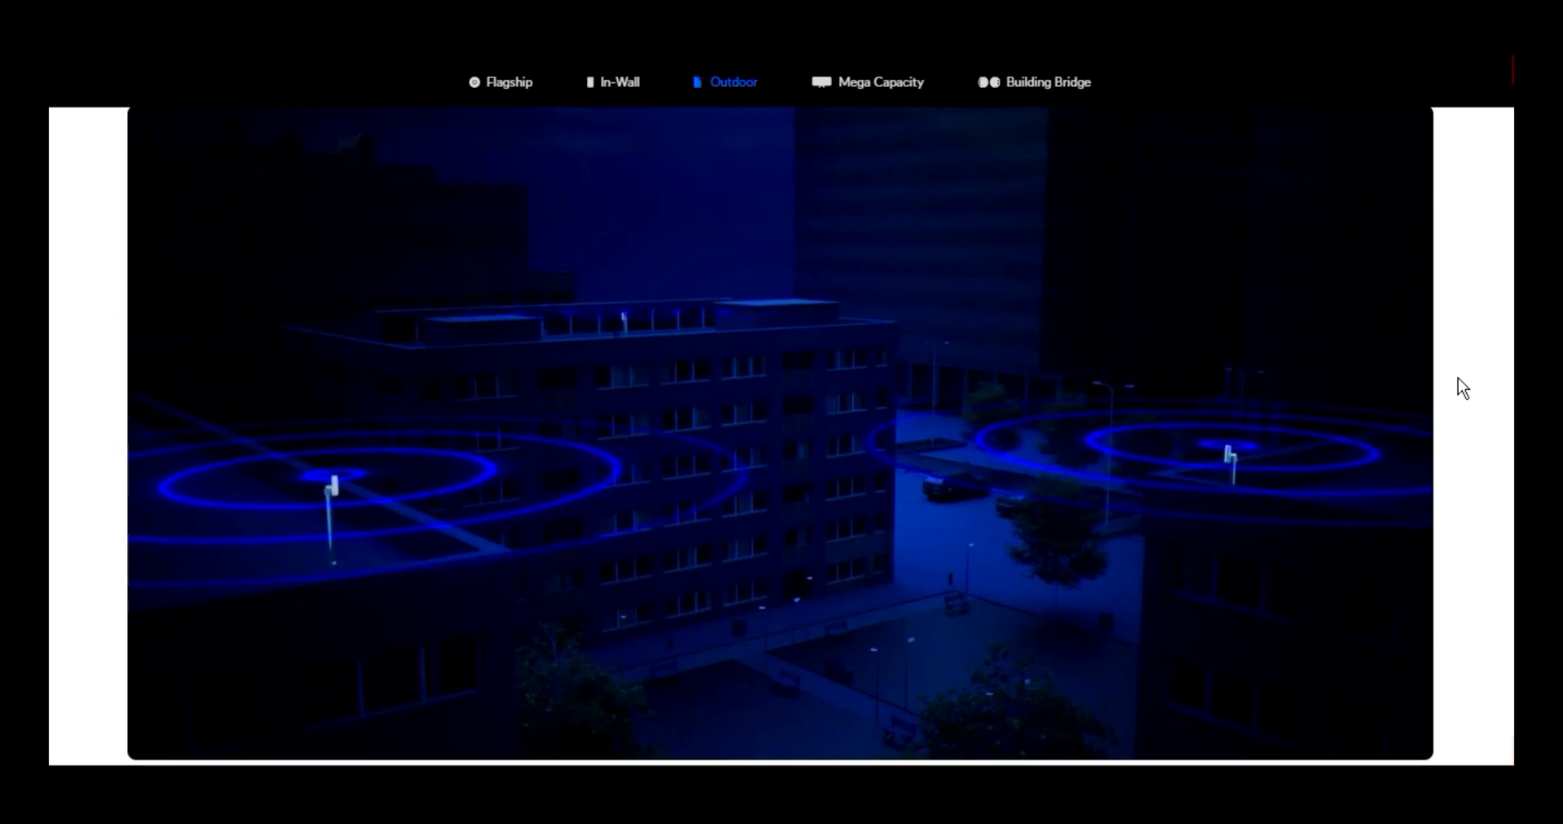
{"action": "scroll", "scroll_direction": "down", "scroll_amount": 3}
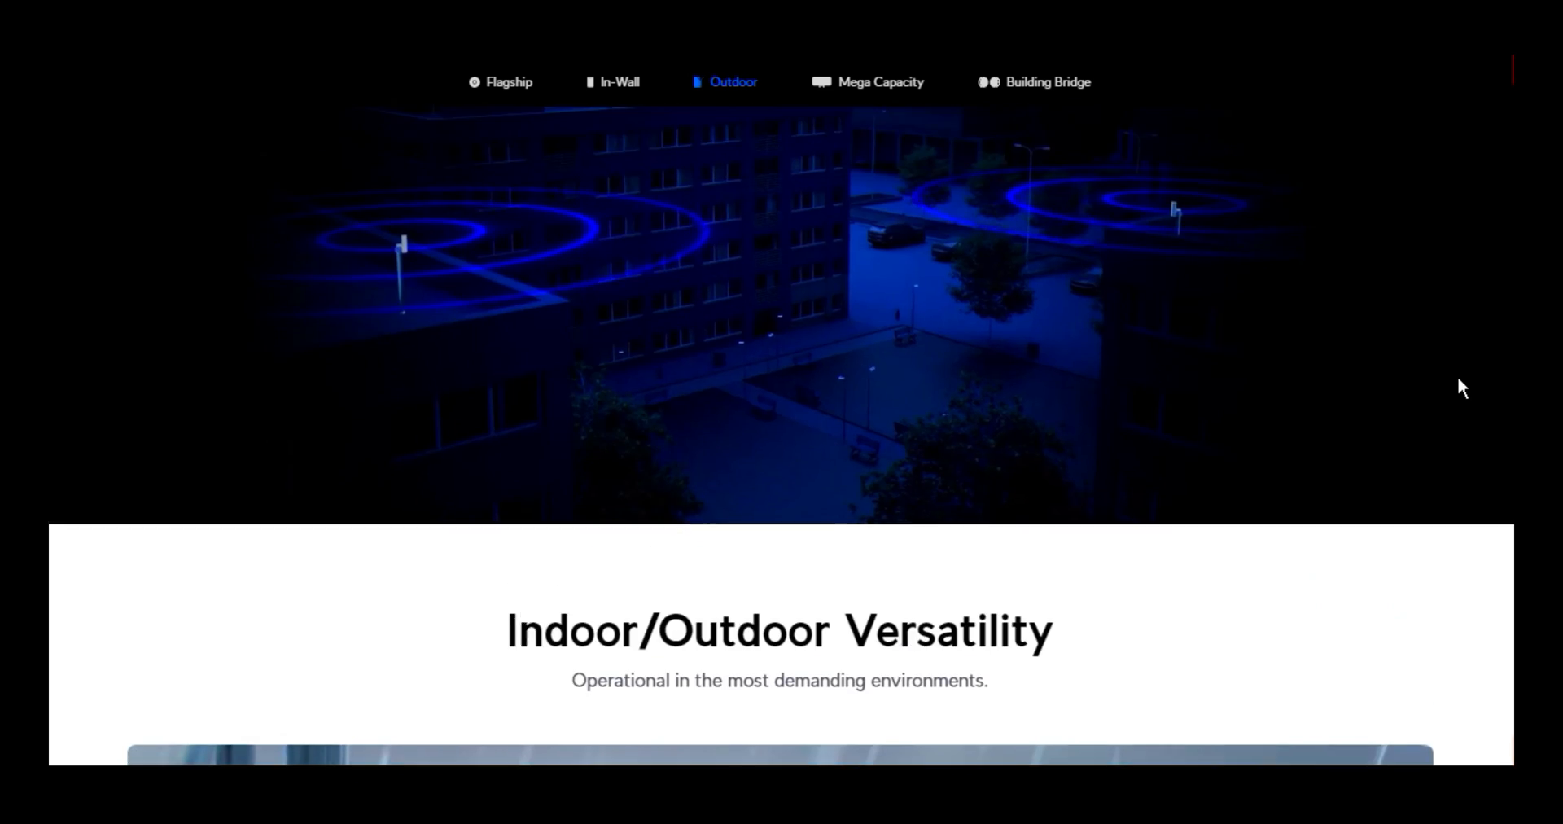